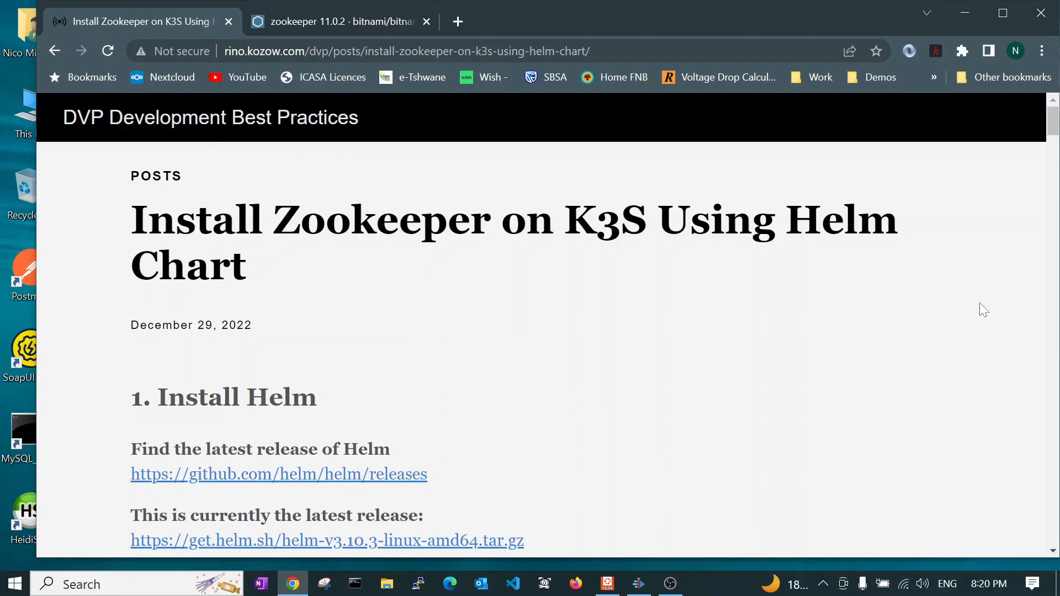
mouse_move(725, 367)
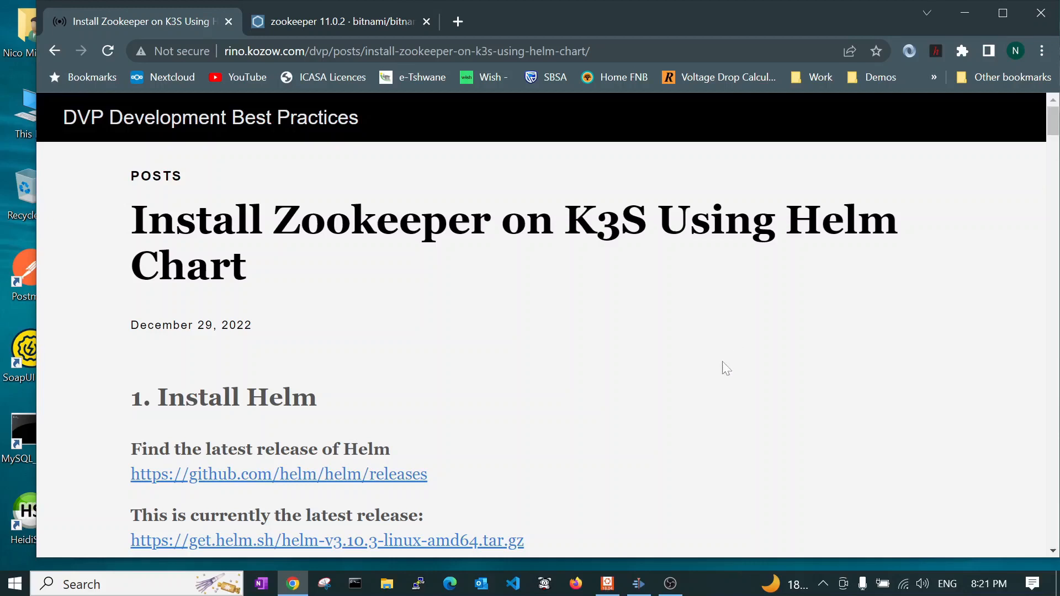
mouse_move(716, 388)
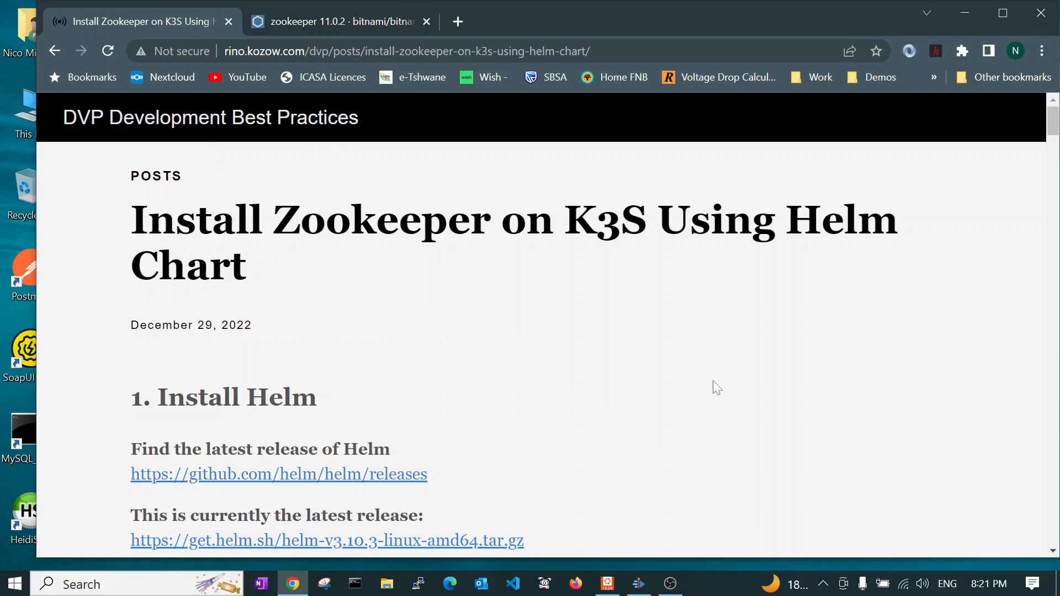
mouse_move(715, 405)
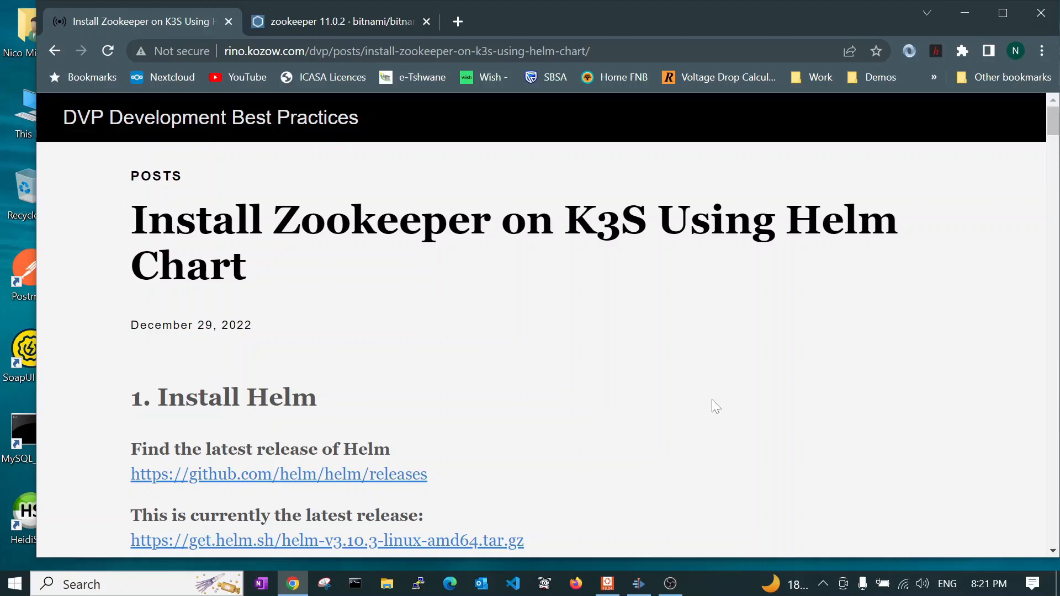
mouse_move(696, 410)
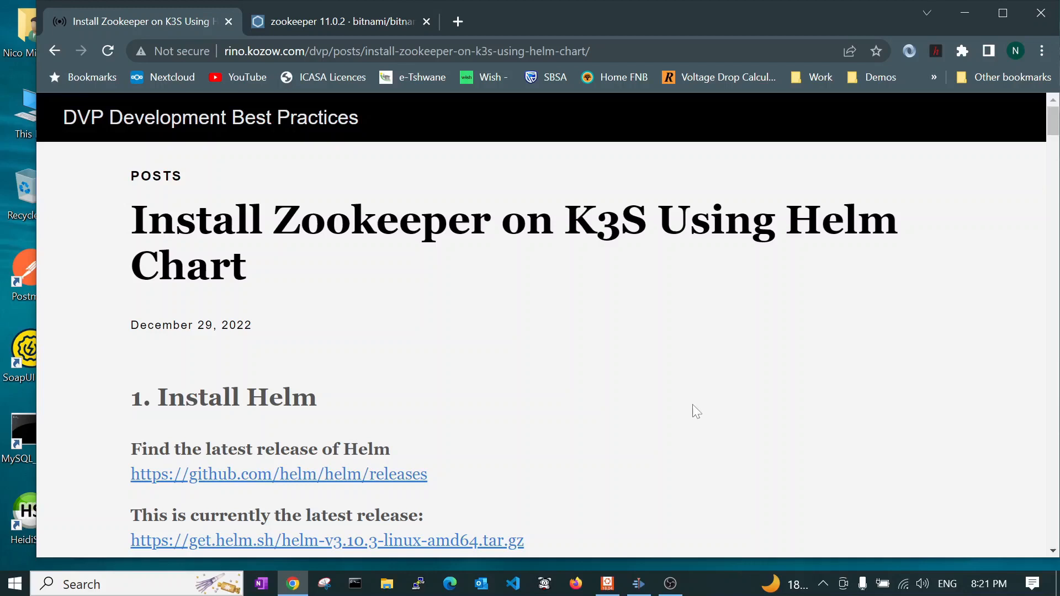
mouse_move(672, 398)
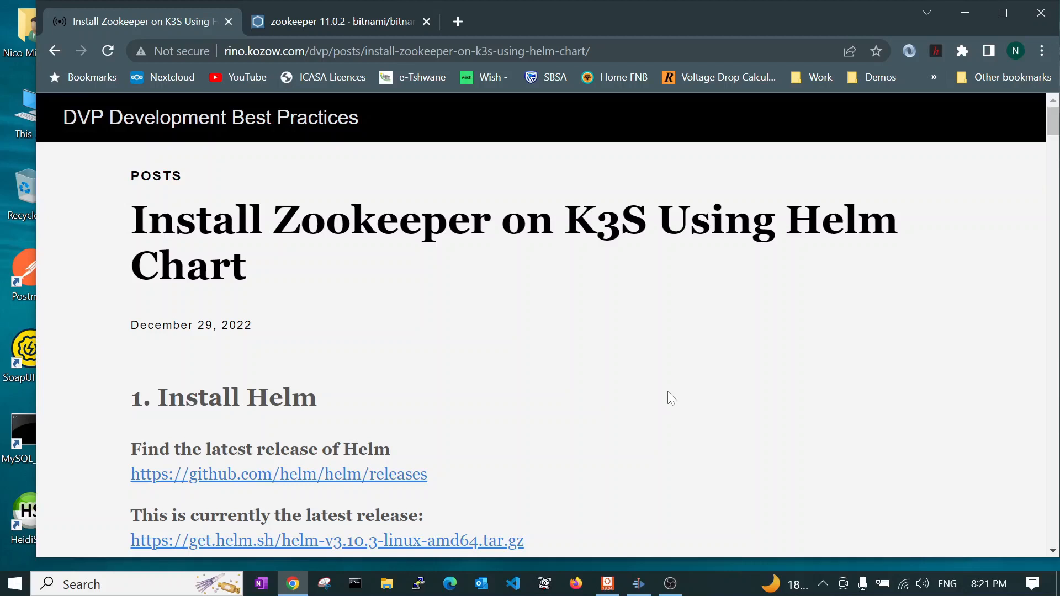
mouse_move(579, 452)
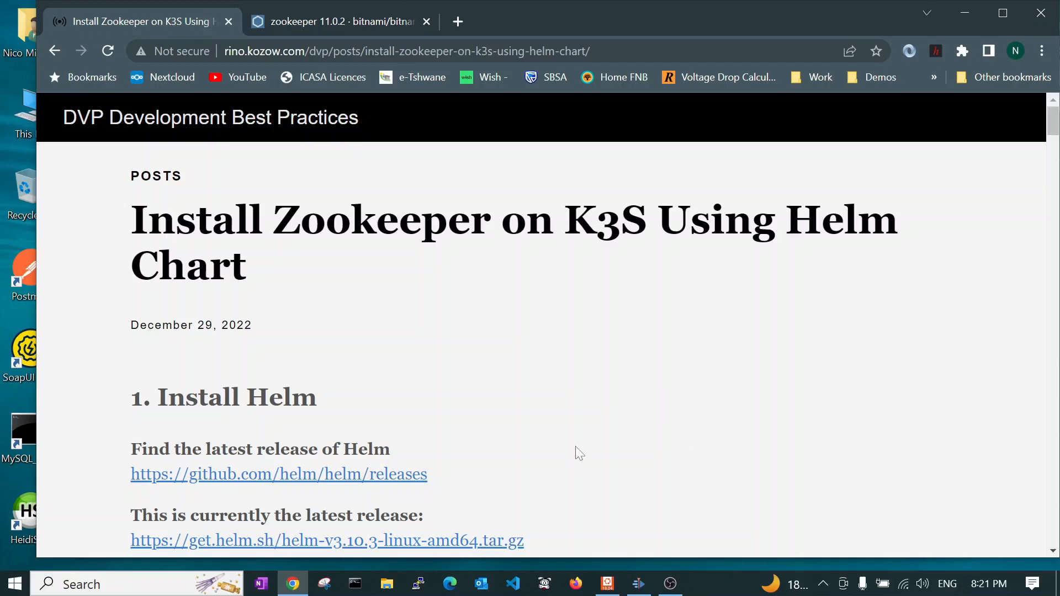
mouse_move(594, 462)
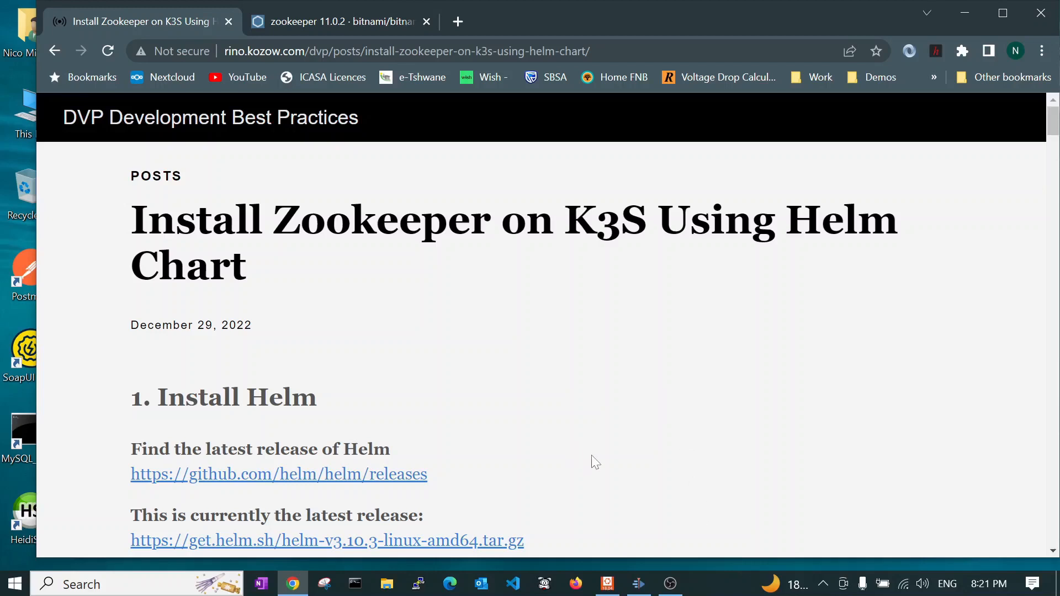
mouse_move(611, 472)
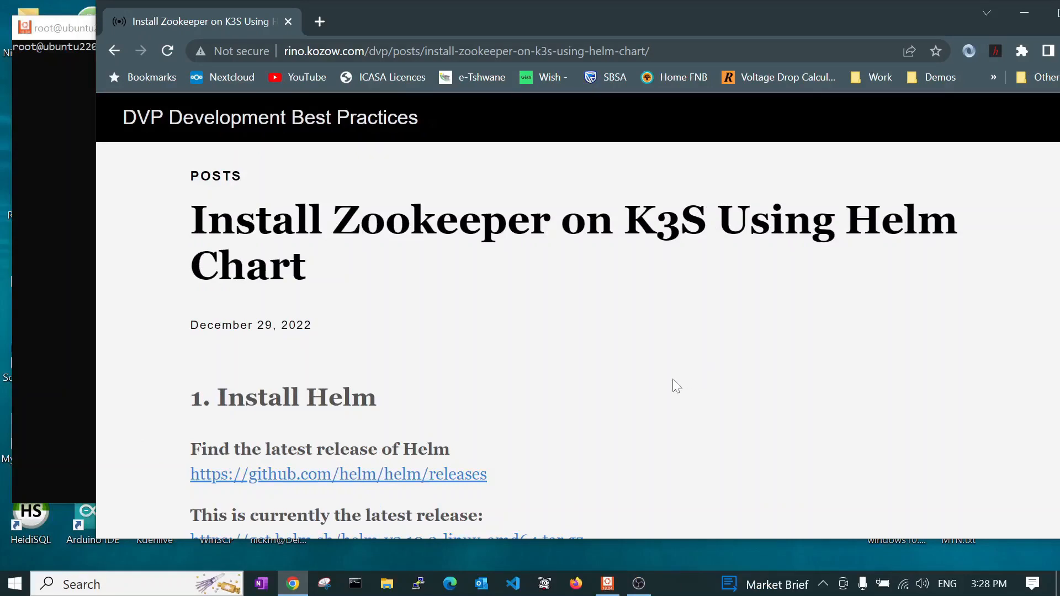
mouse_move(583, 70)
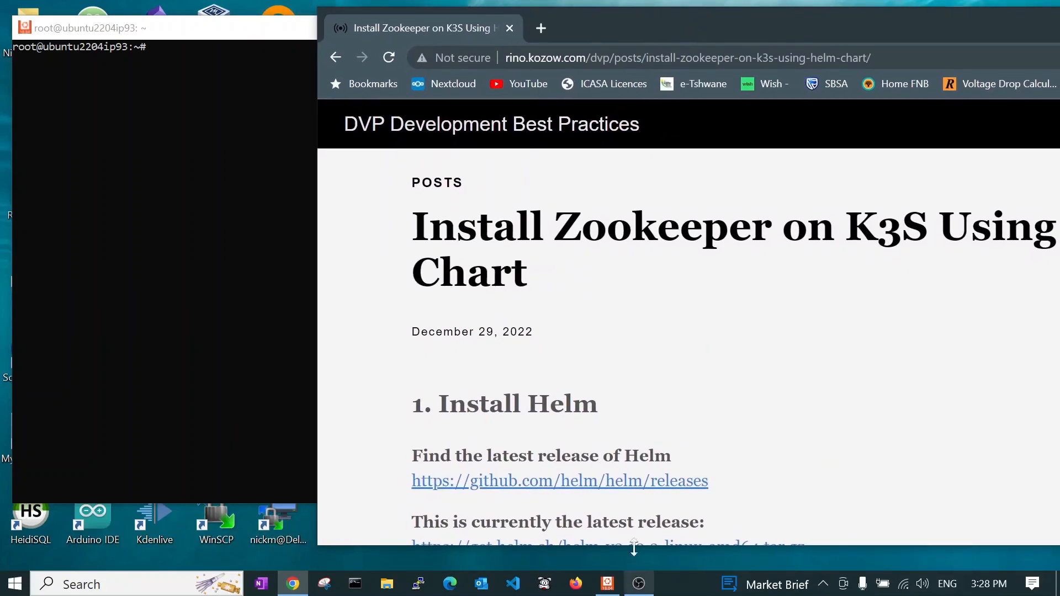
Scroll the Zookeeper guide past Helm's extract and move commands to section 2, Finding a Helm Chart
scroll(down, 3)
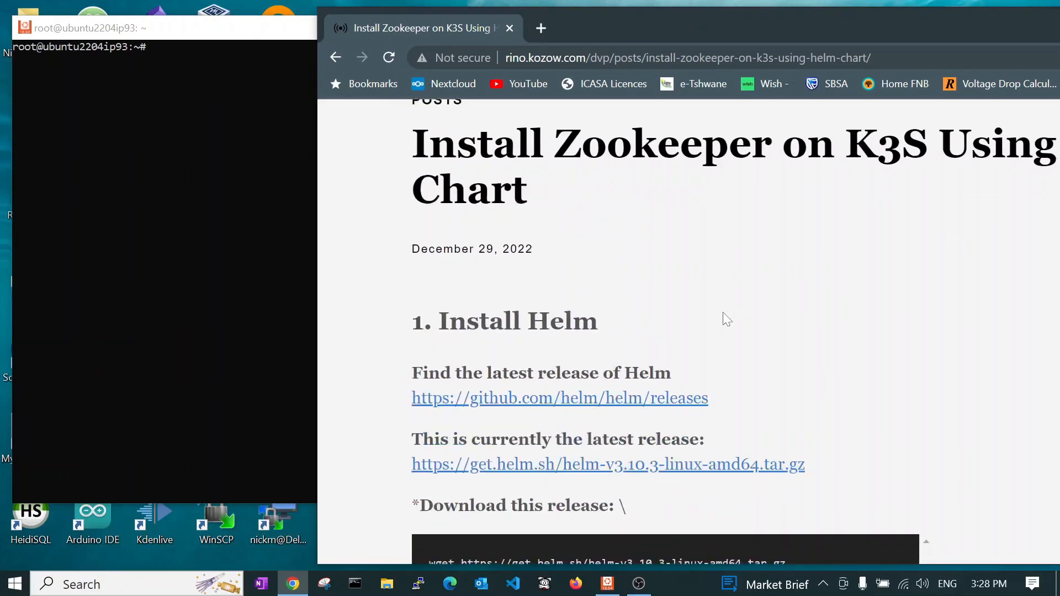
mouse_move(755, 291)
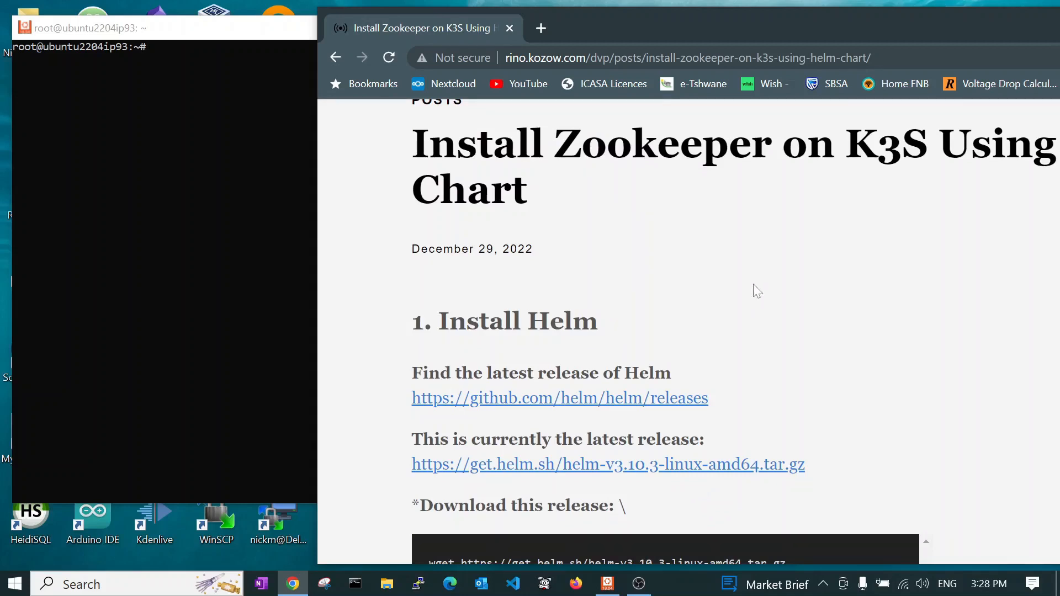
mouse_move(48, 486)
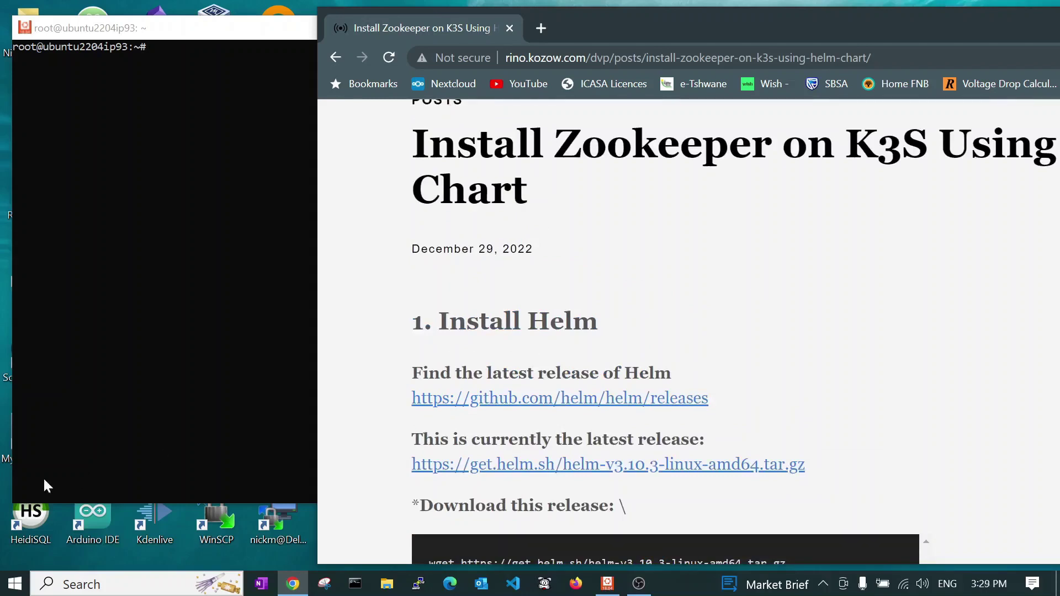
mouse_move(355, 338)
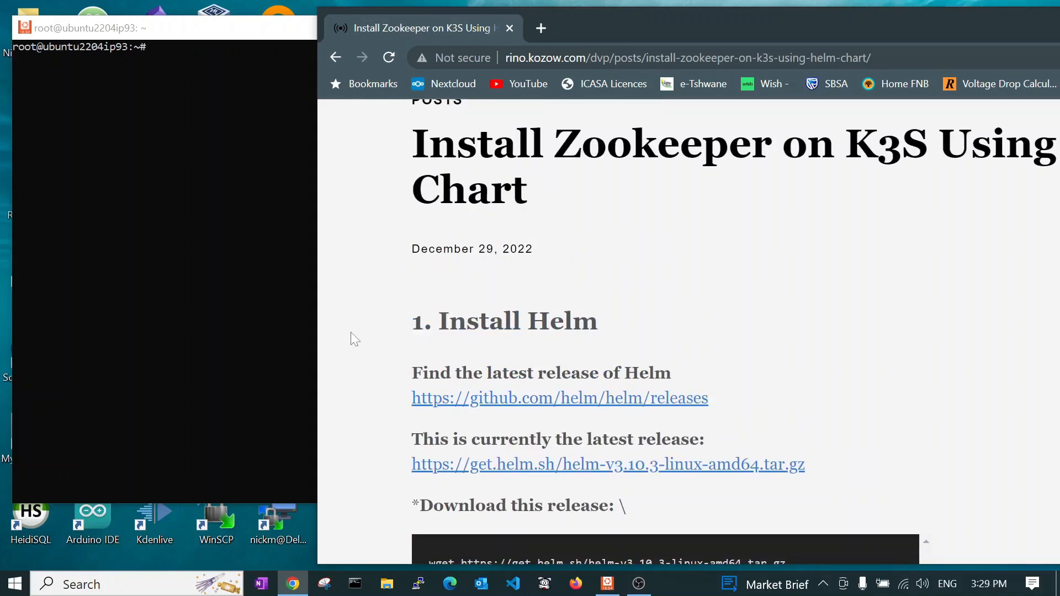
mouse_move(754, 319)
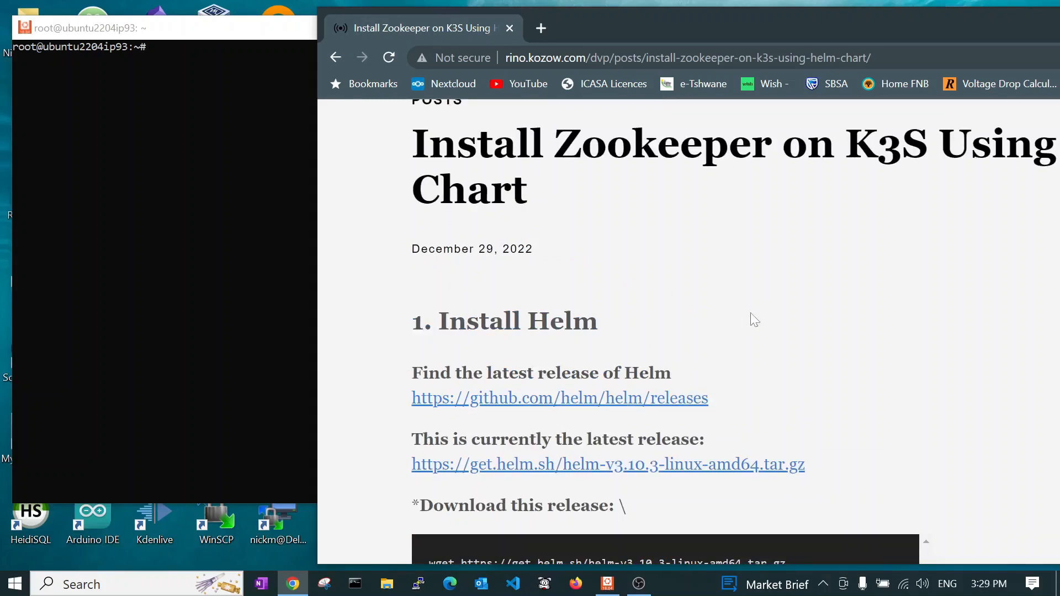
scroll(down, 3)
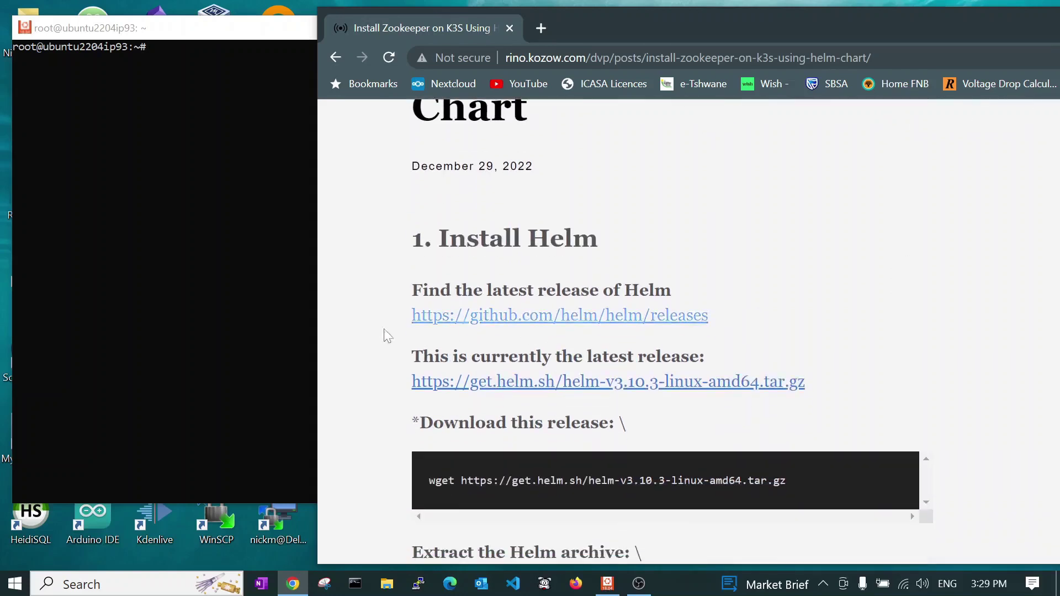
mouse_move(363, 397)
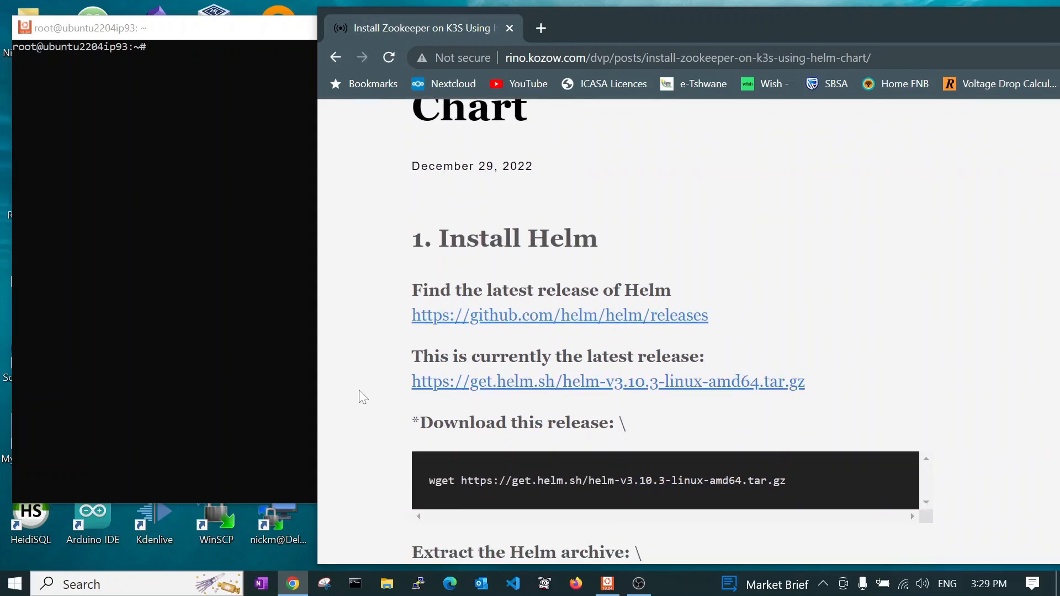
mouse_move(720, 337)
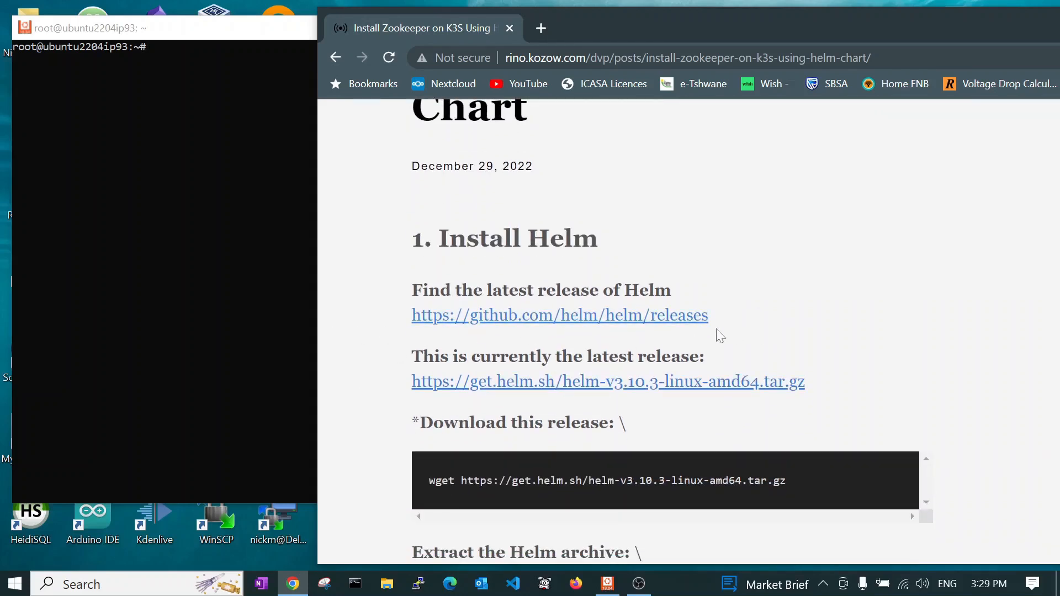
mouse_move(753, 343)
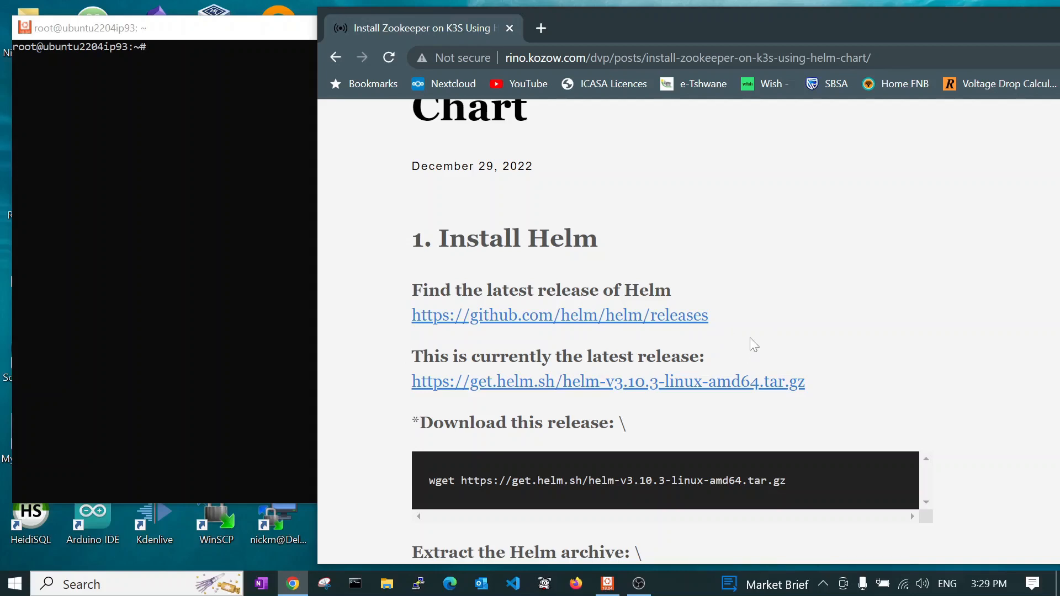
mouse_move(813, 386)
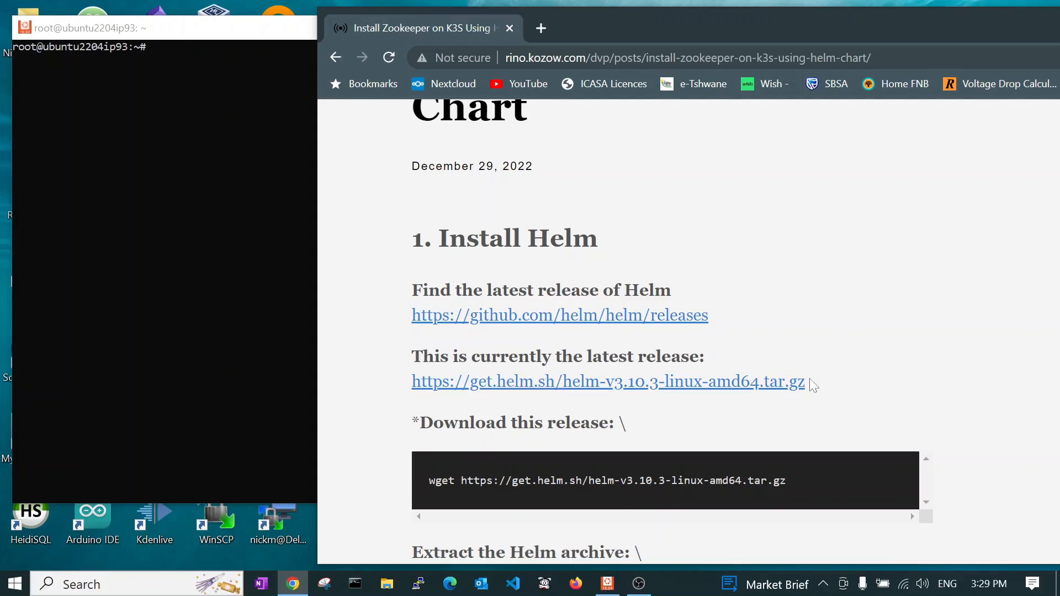
scroll(down, 3)
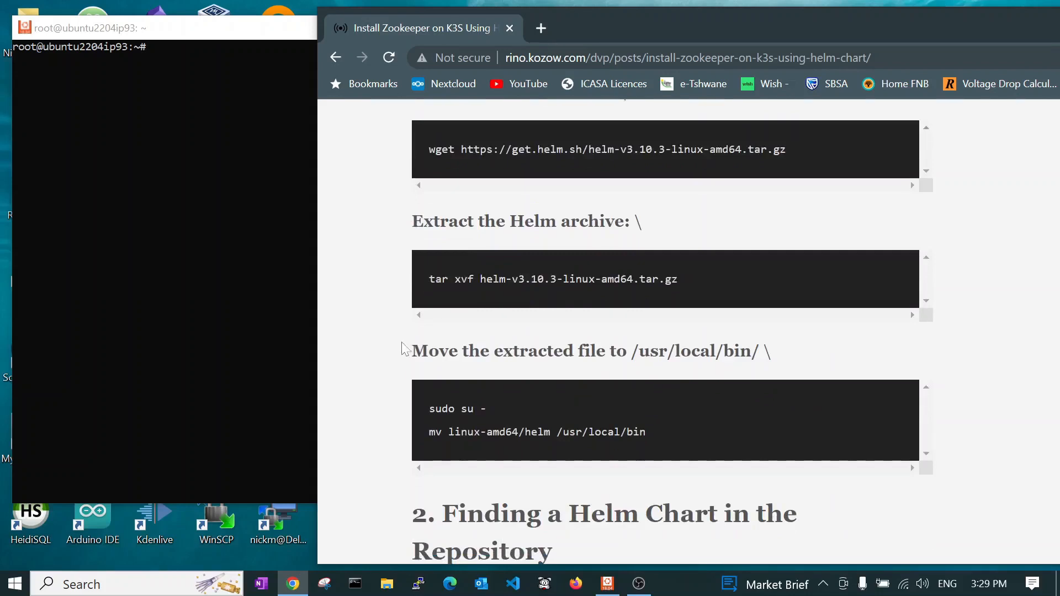
mouse_move(433, 449)
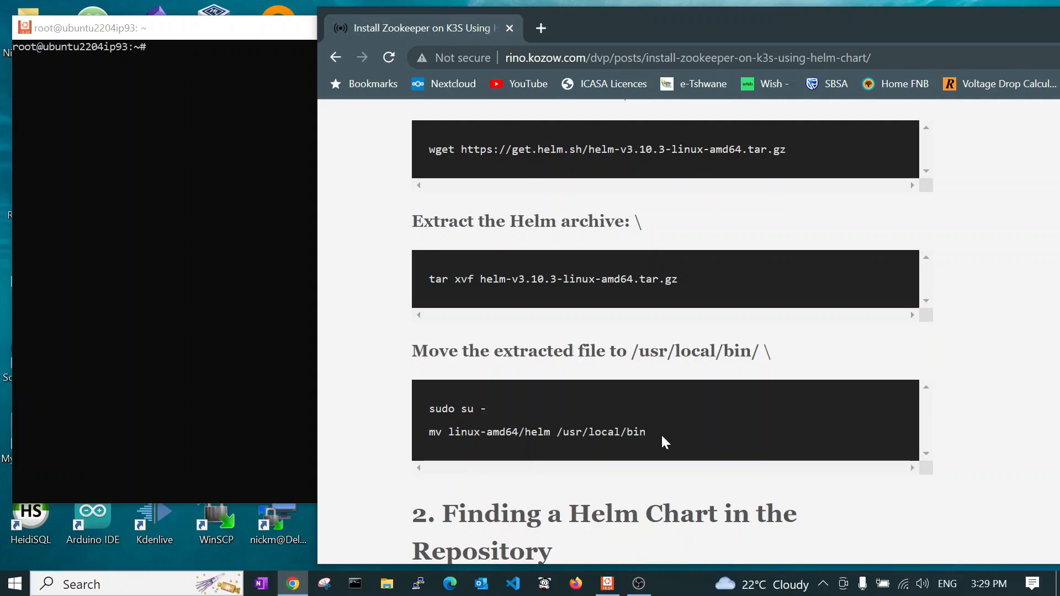
mouse_move(458, 491)
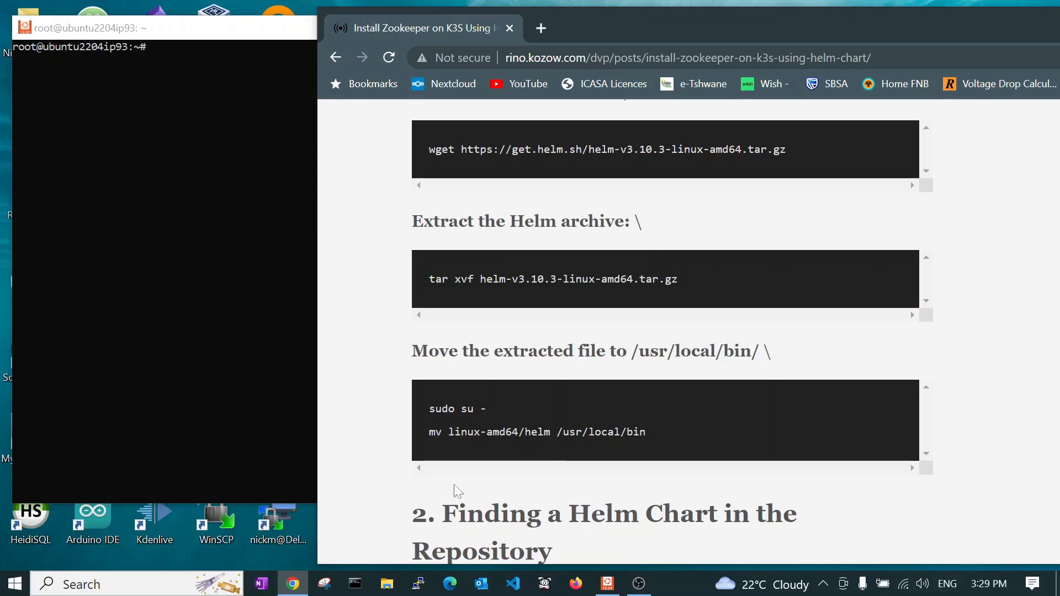
scroll(down, 3)
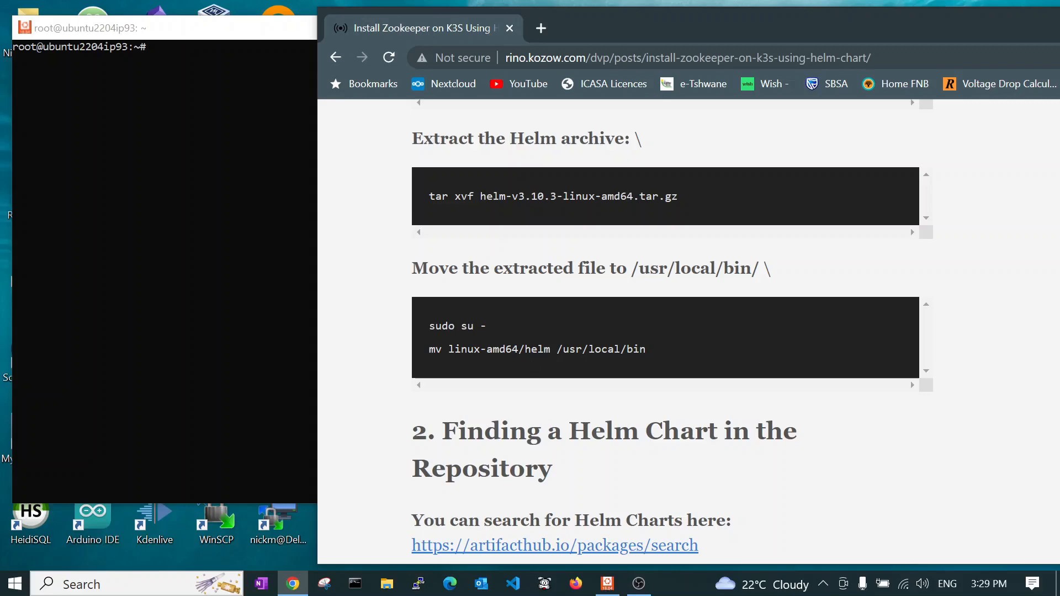
mouse_move(656, 363)
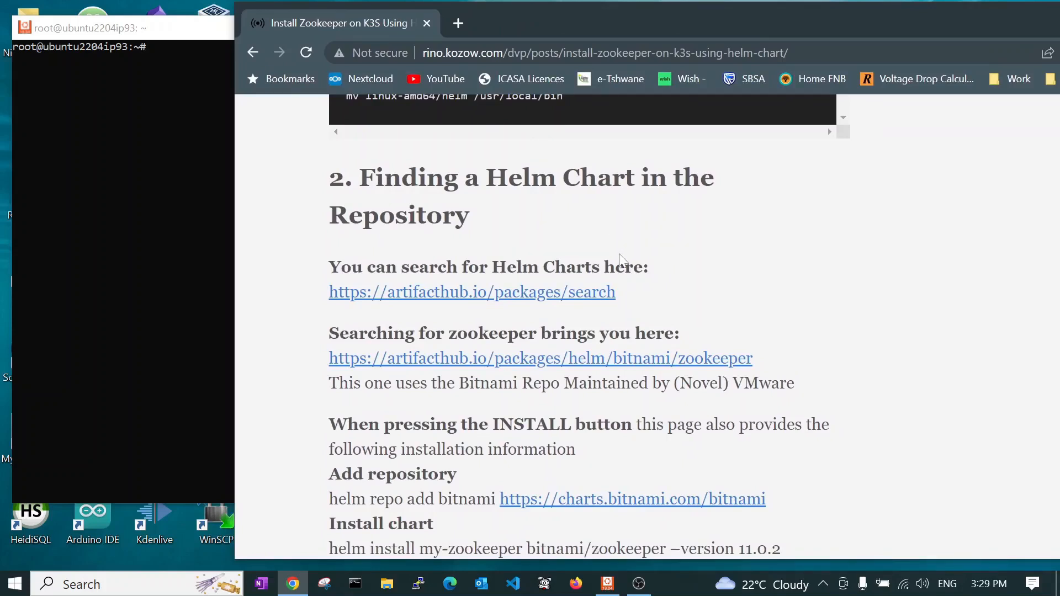
mouse_move(460, 349)
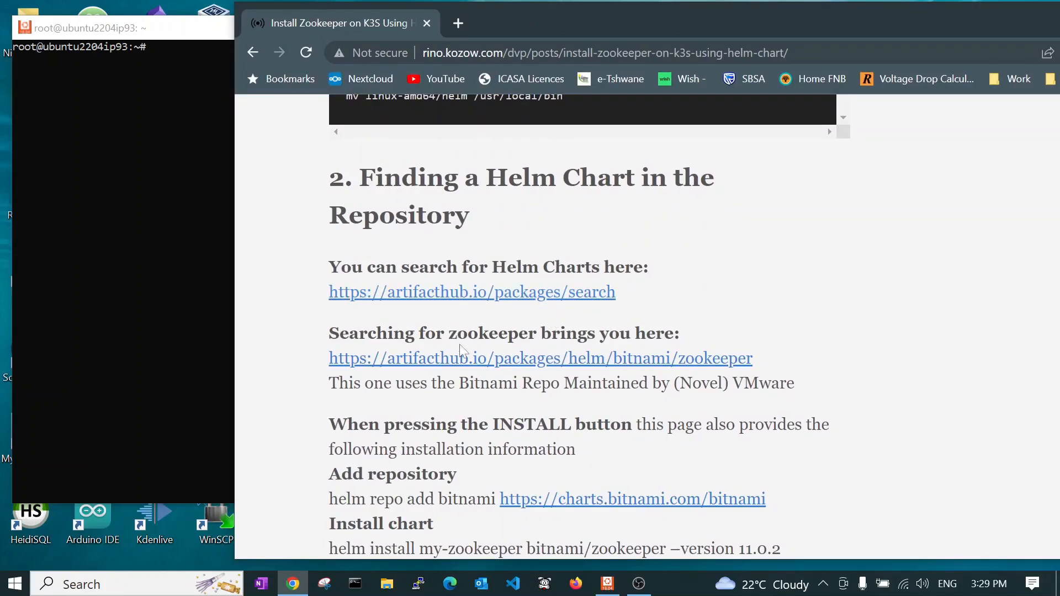
Open Artifact Hub's package search page listing 10,524 results, led by kube-prometheus-stack
click(471, 292)
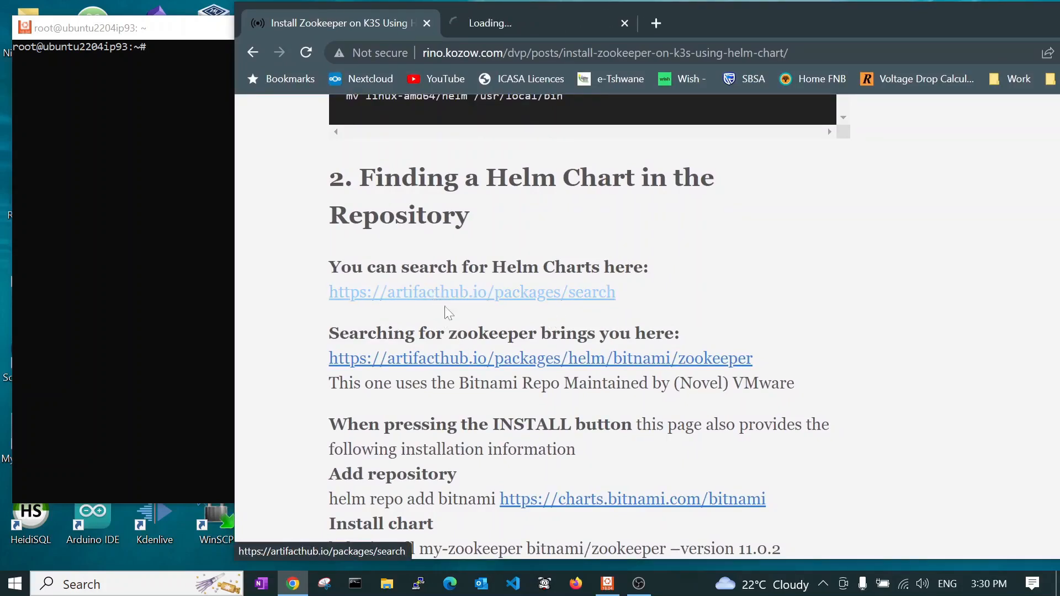
click(471, 292)
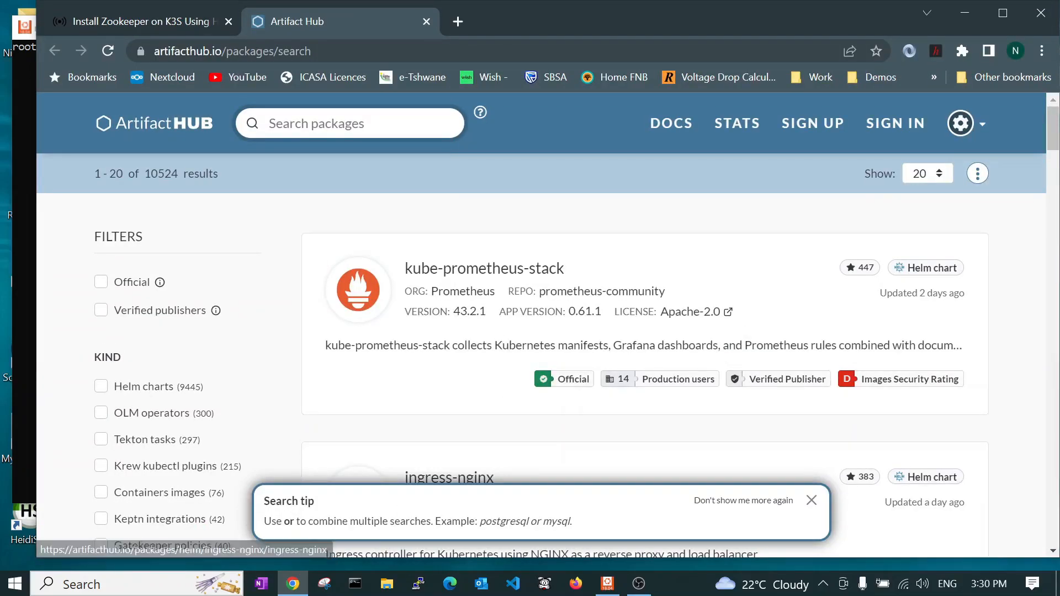
mouse_move(281, 440)
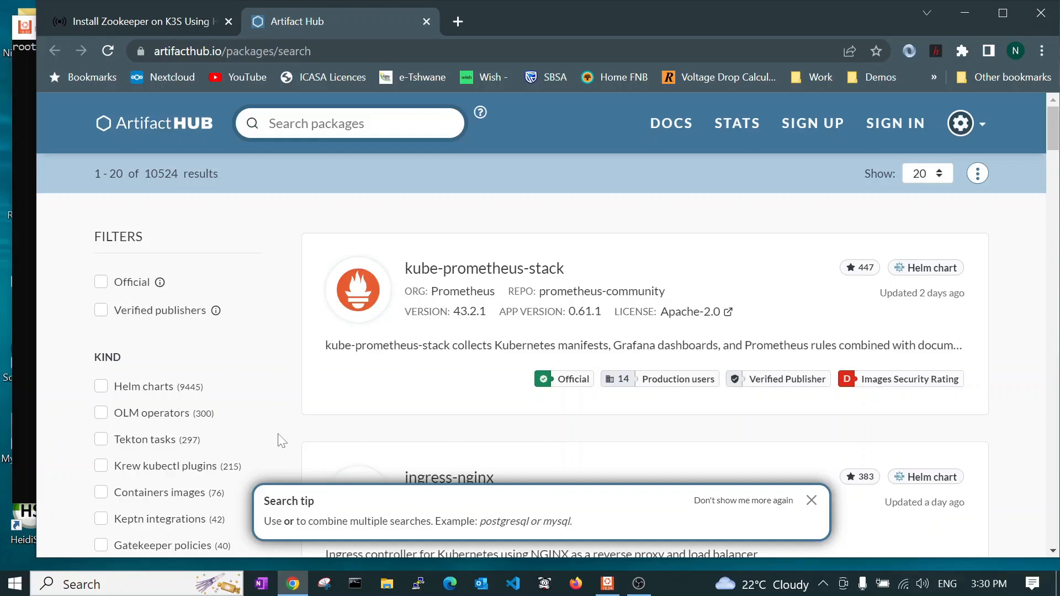
click(811, 500)
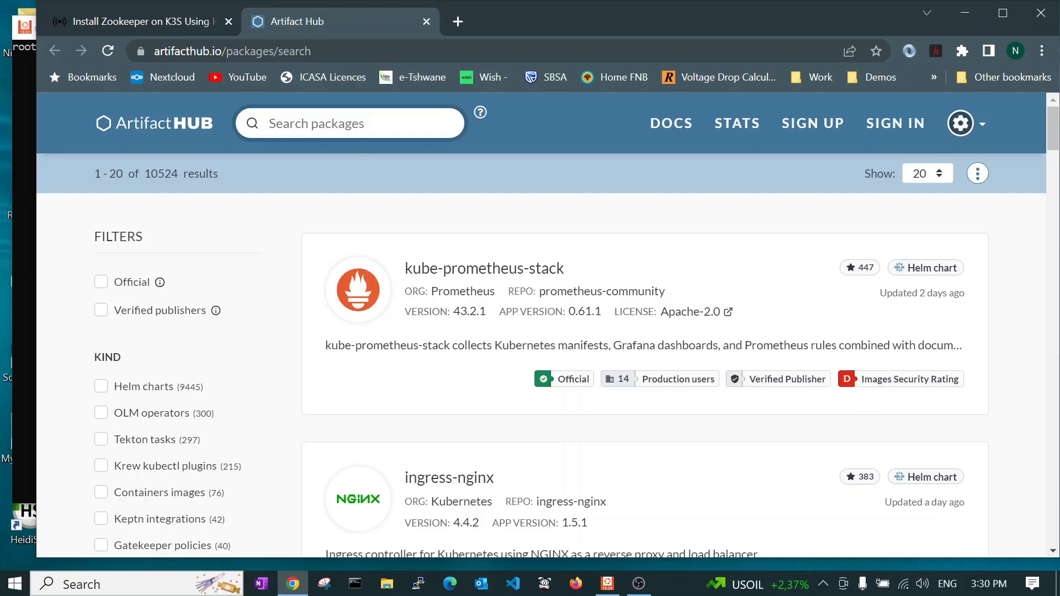
Search Artifact Hub for zookeeper and open the Bitnami zookeeper chart result
text(zookeeper)
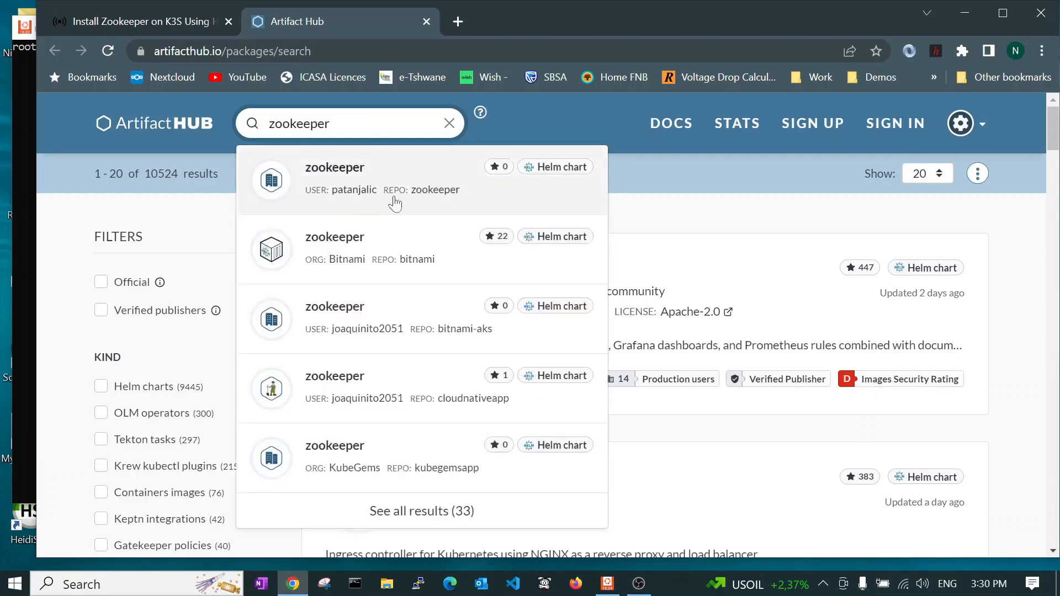
mouse_move(365, 201)
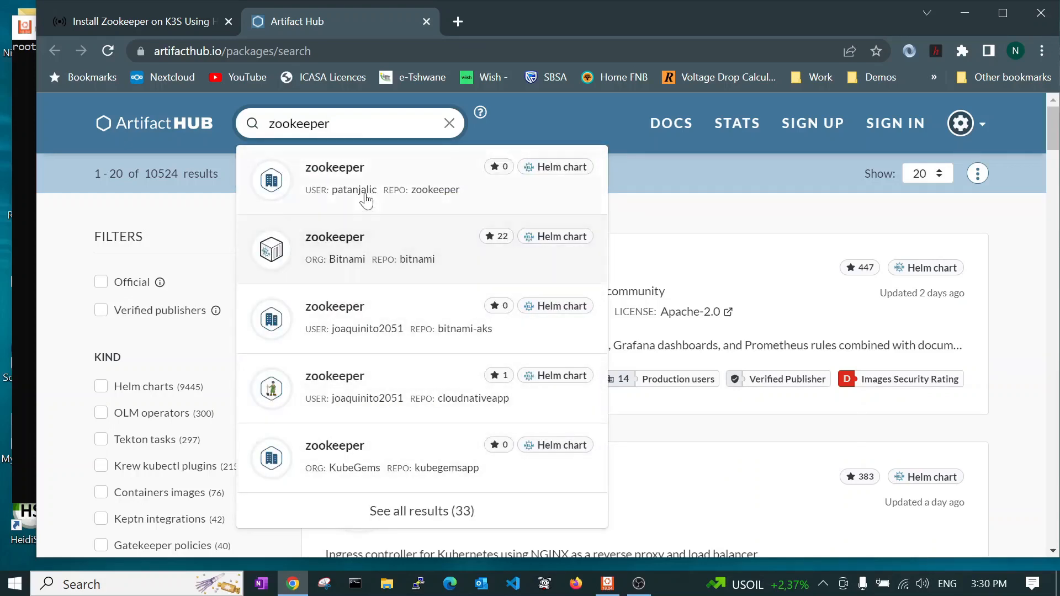
mouse_move(360, 273)
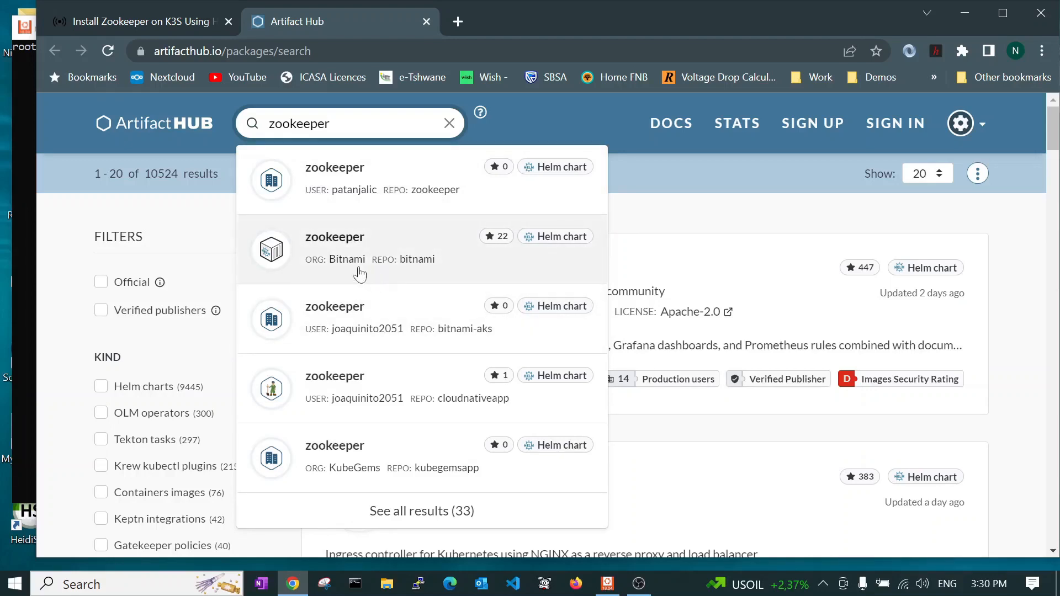
mouse_move(396, 254)
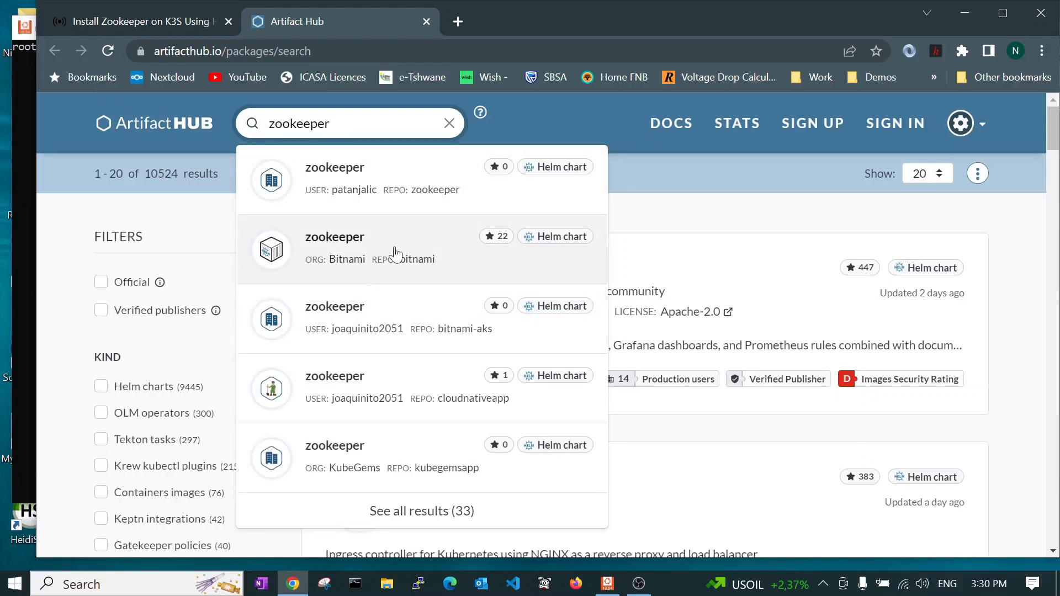
mouse_move(365, 271)
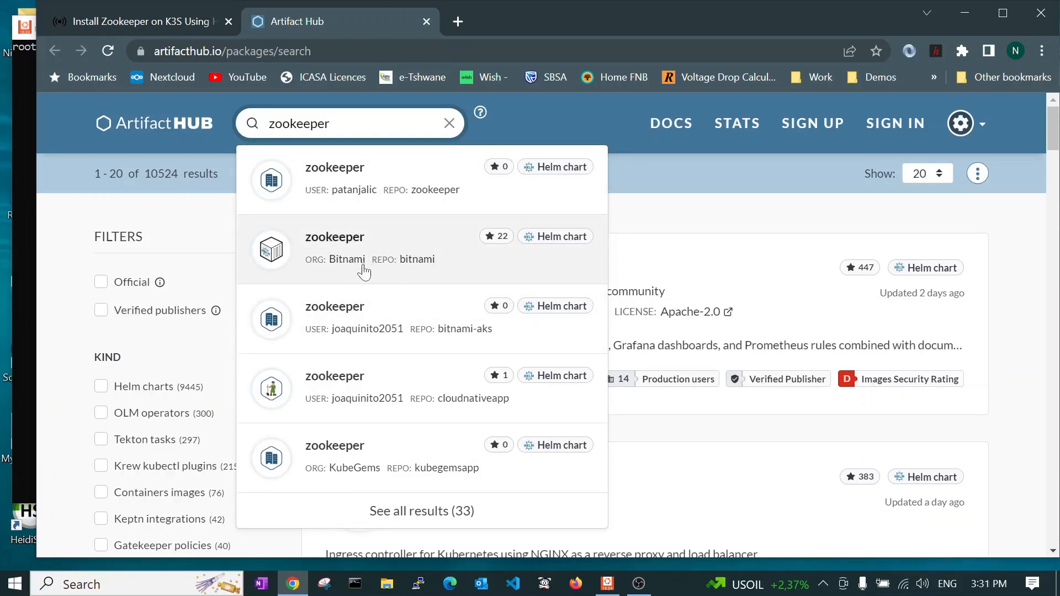
mouse_move(318, 282)
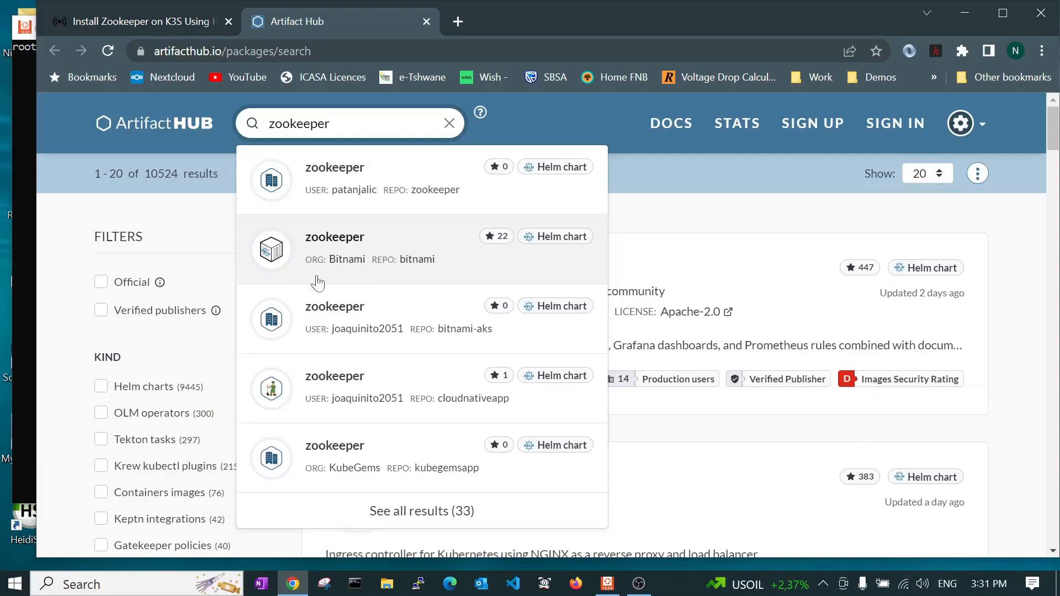
click(334, 248)
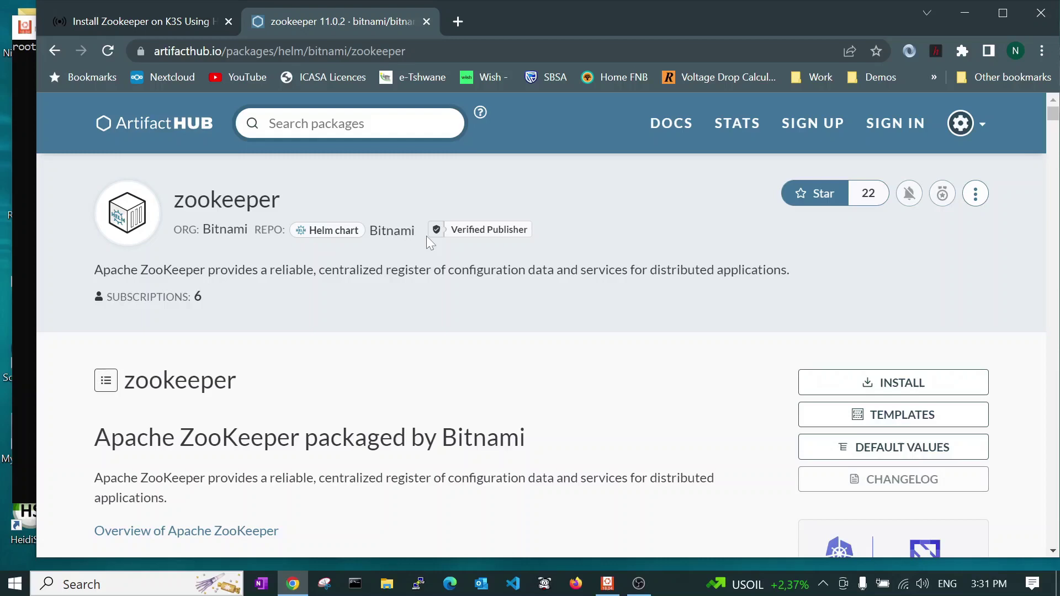
mouse_move(499, 202)
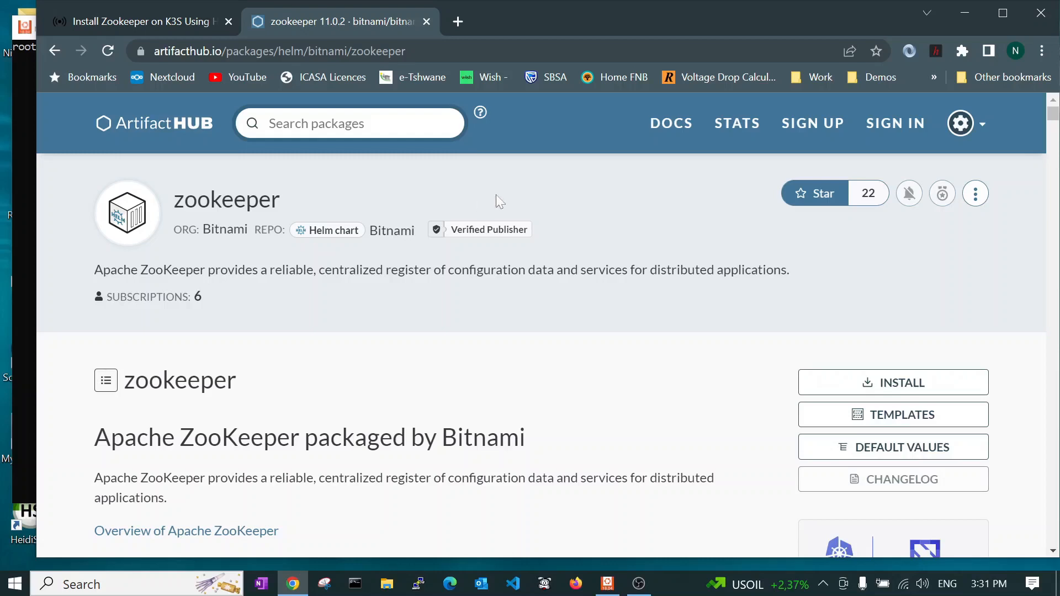
mouse_move(603, 392)
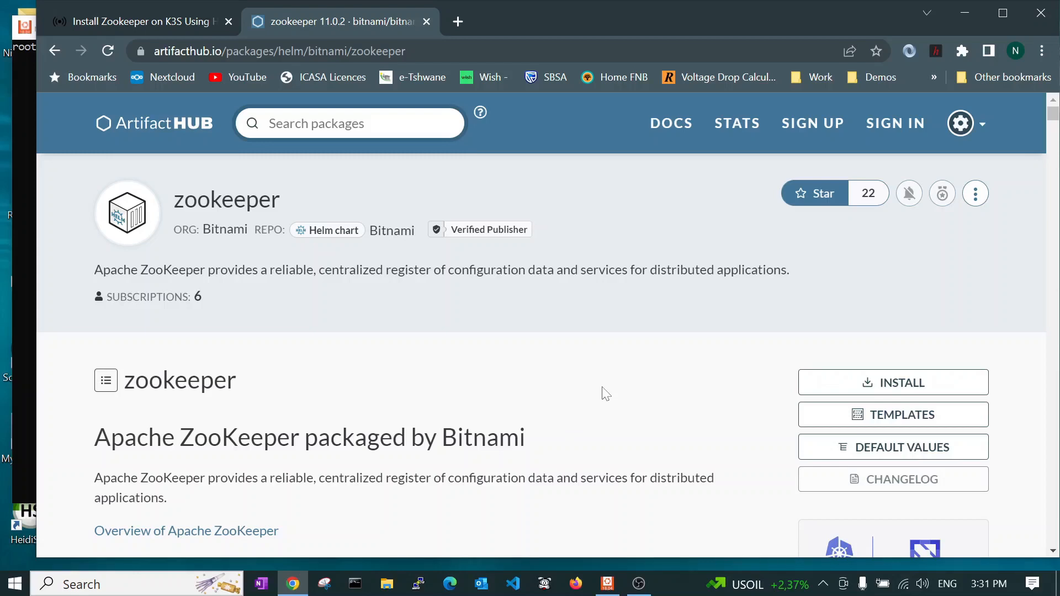
Show the Bitnami zookeeper chart's install dialog with the helm repo add and install commands
scroll(down, 3)
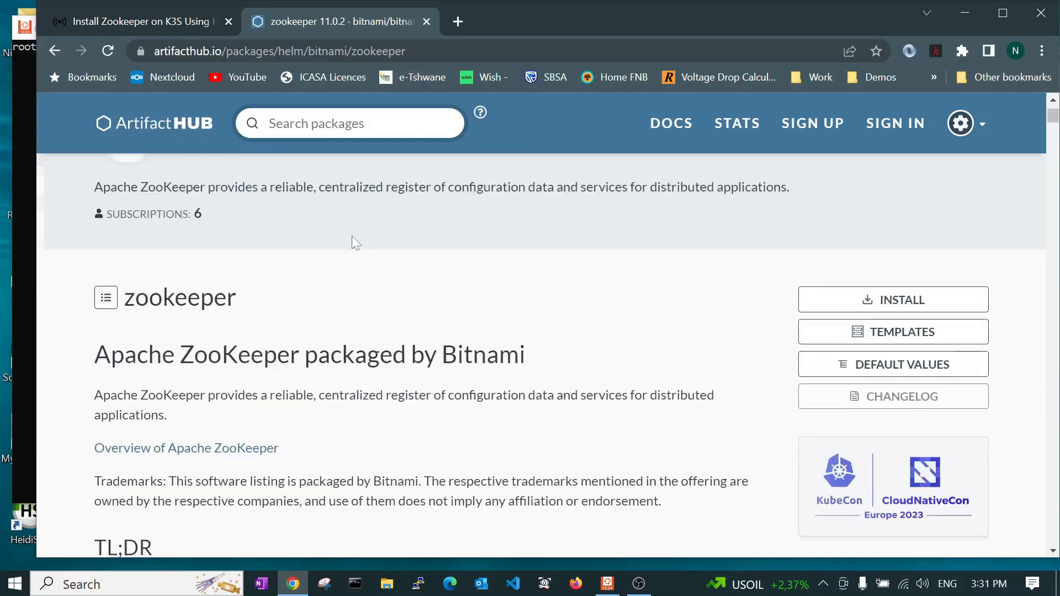
mouse_move(238, 323)
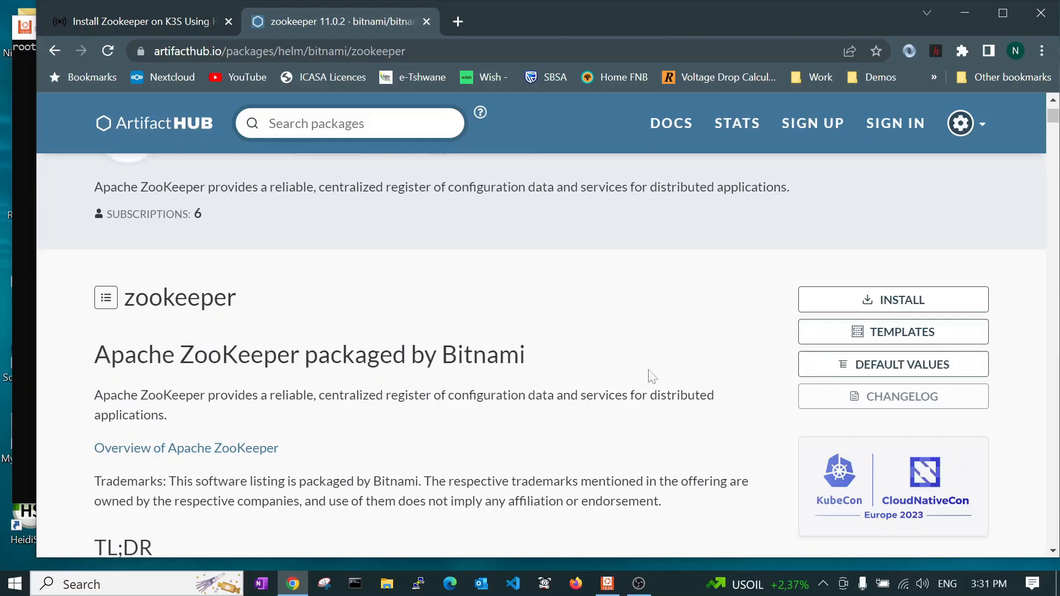
mouse_move(893, 332)
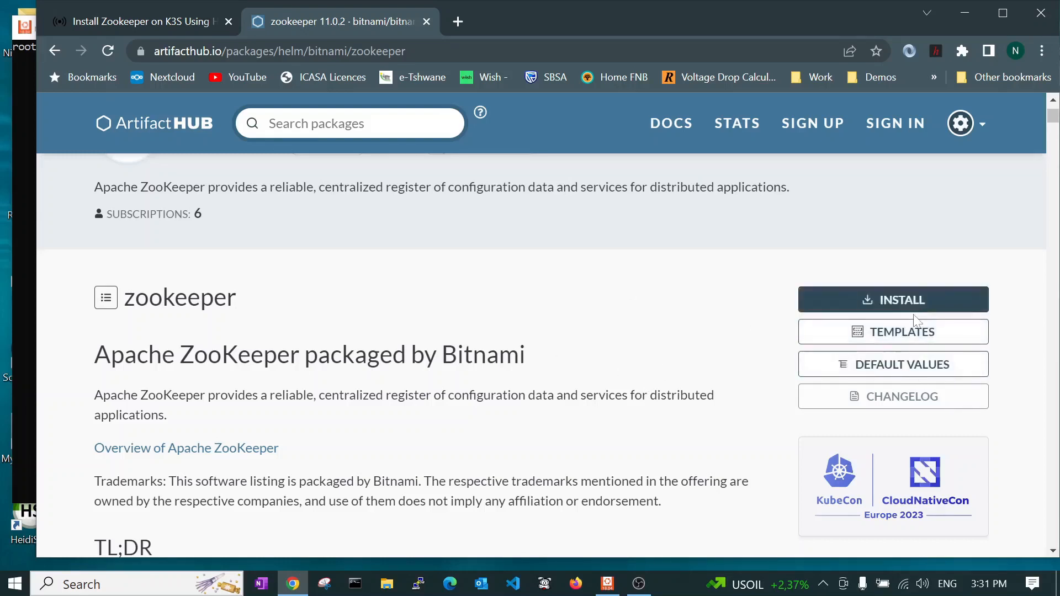
mouse_move(892, 299)
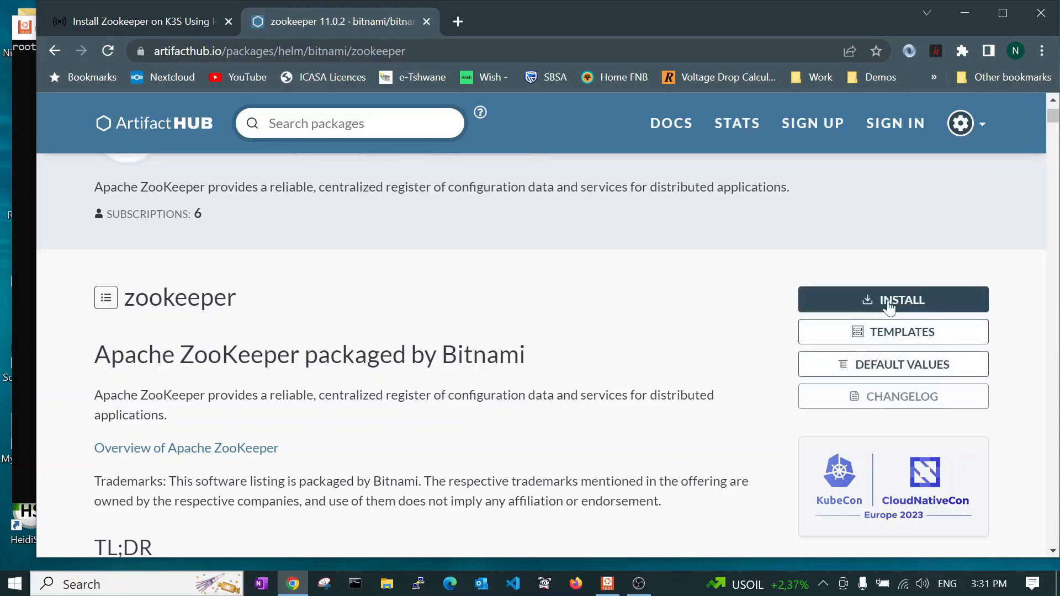
click(892, 299)
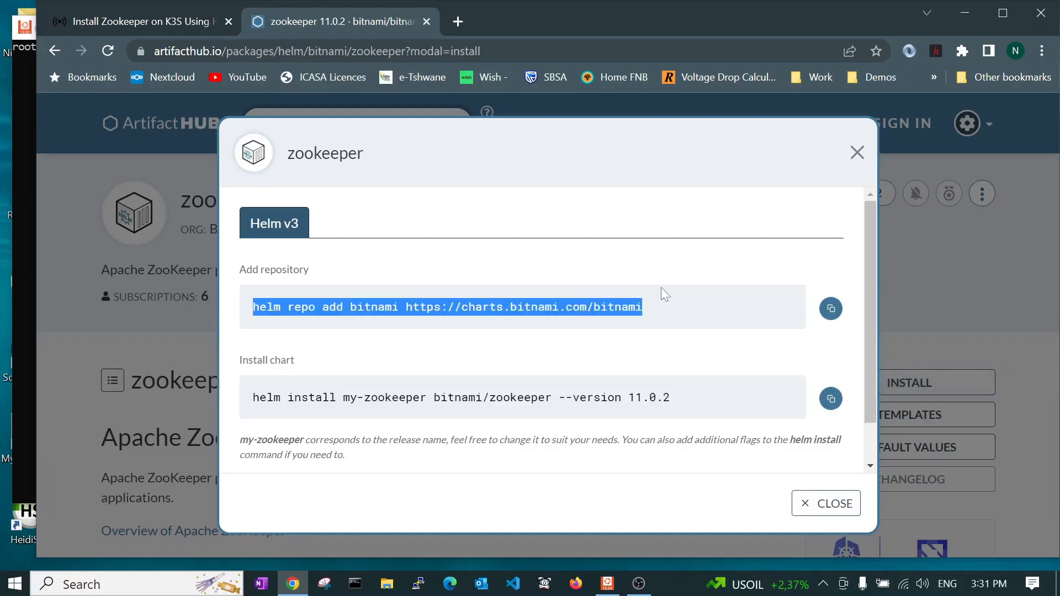
mouse_move(265, 345)
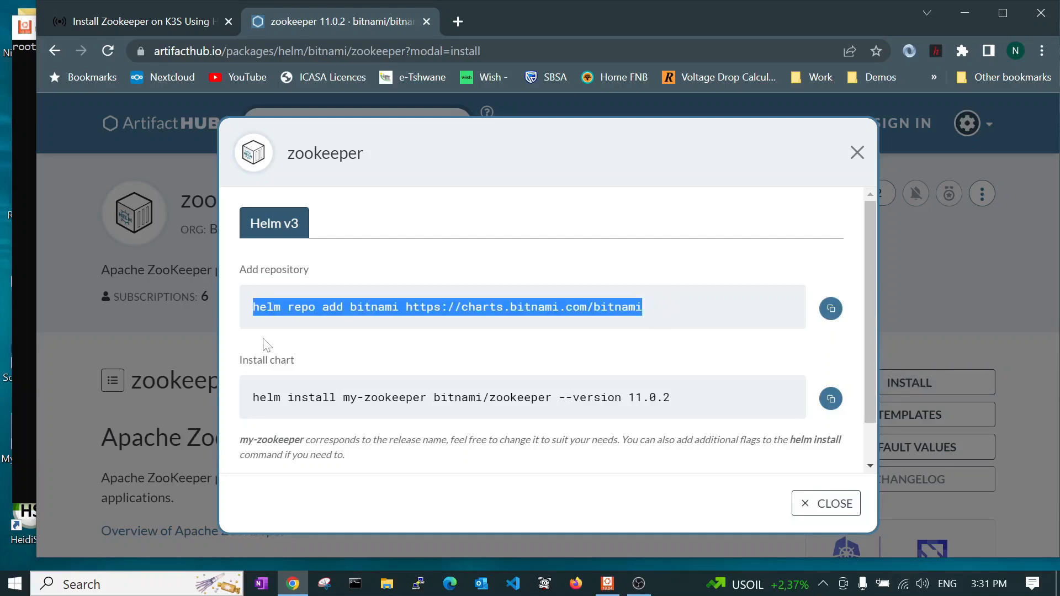
mouse_move(337, 356)
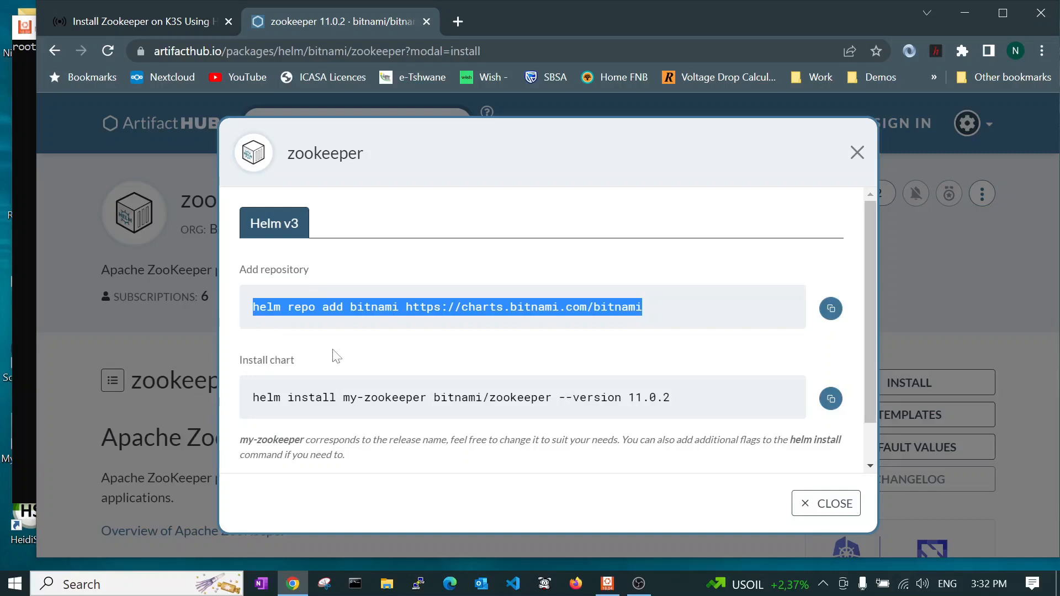
mouse_move(391, 377)
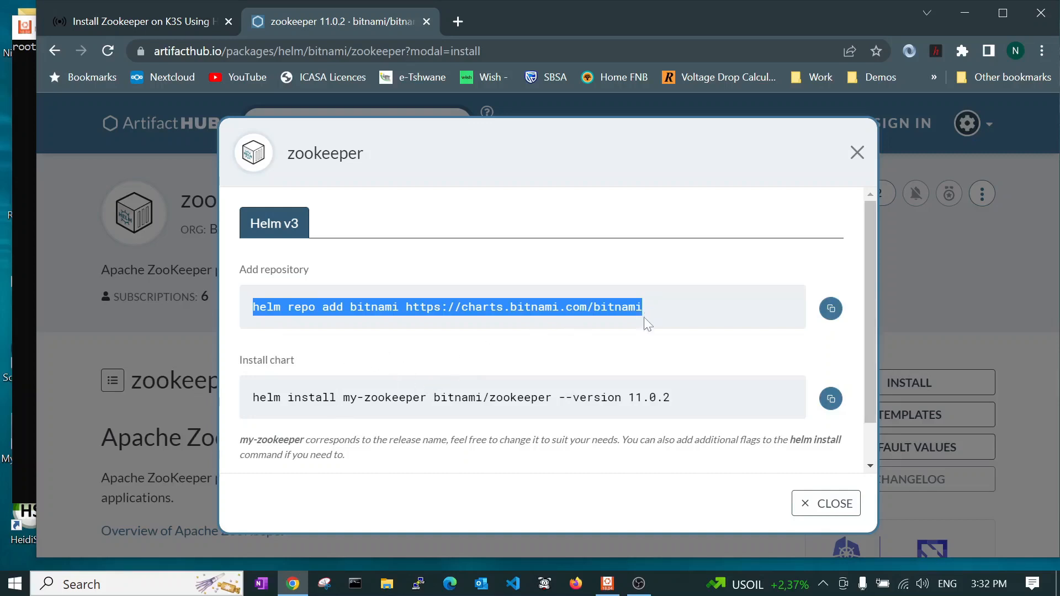
mouse_move(383, 368)
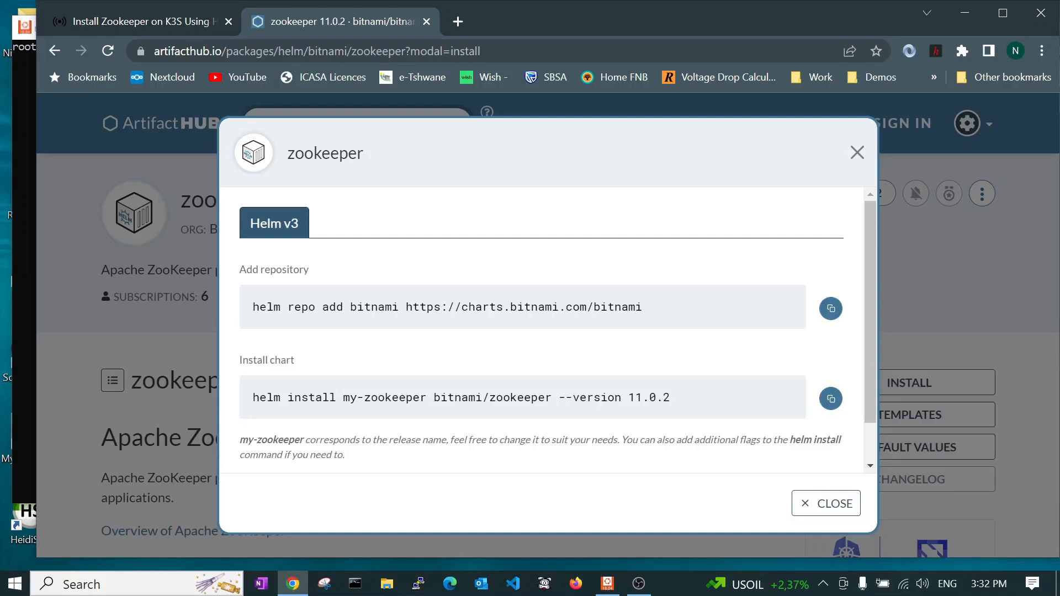
mouse_move(397, 322)
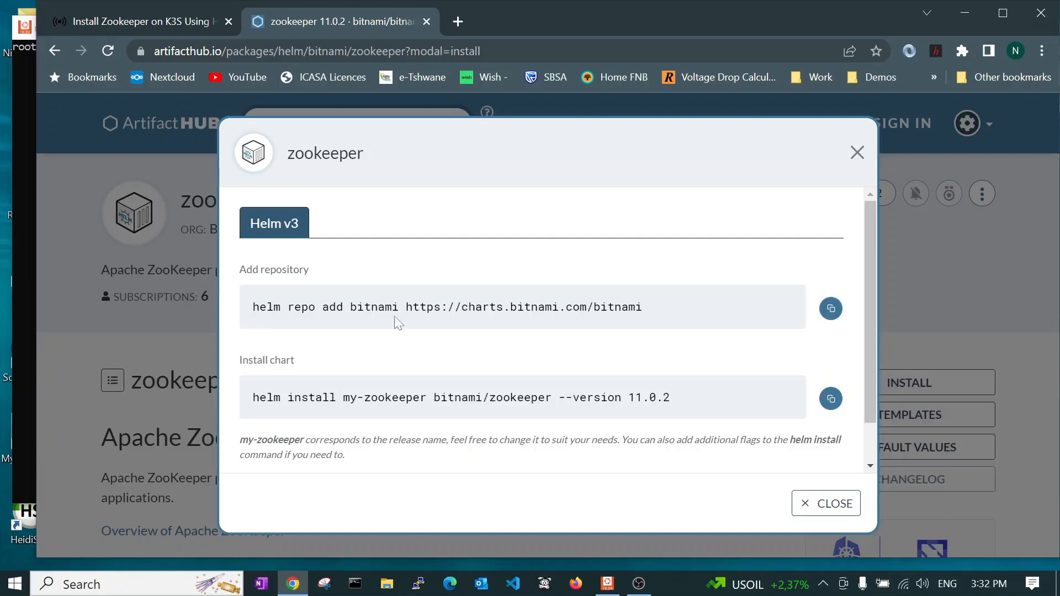
mouse_move(255, 404)
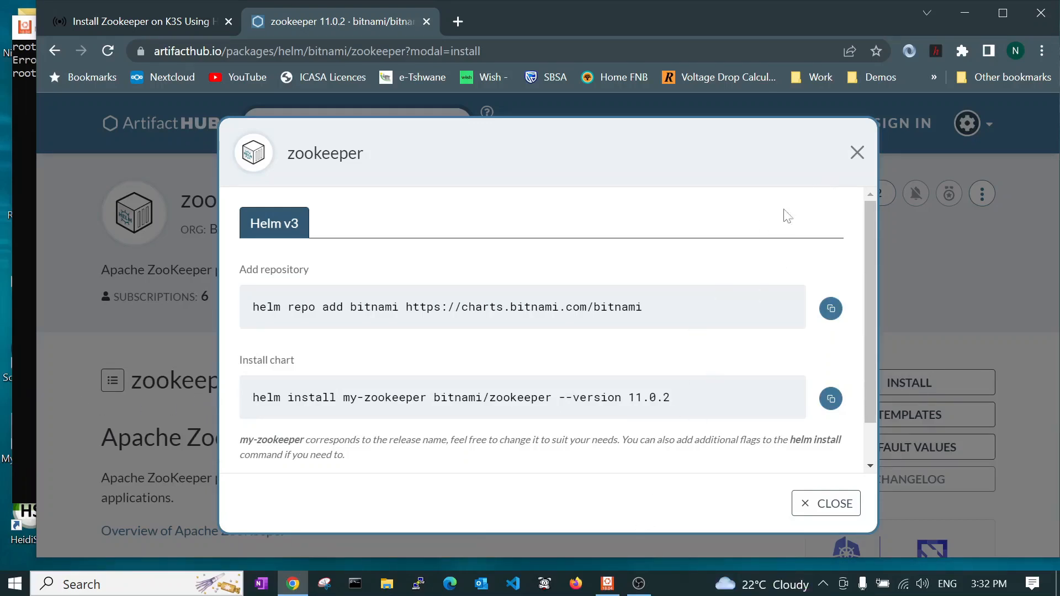
mouse_move(546, 433)
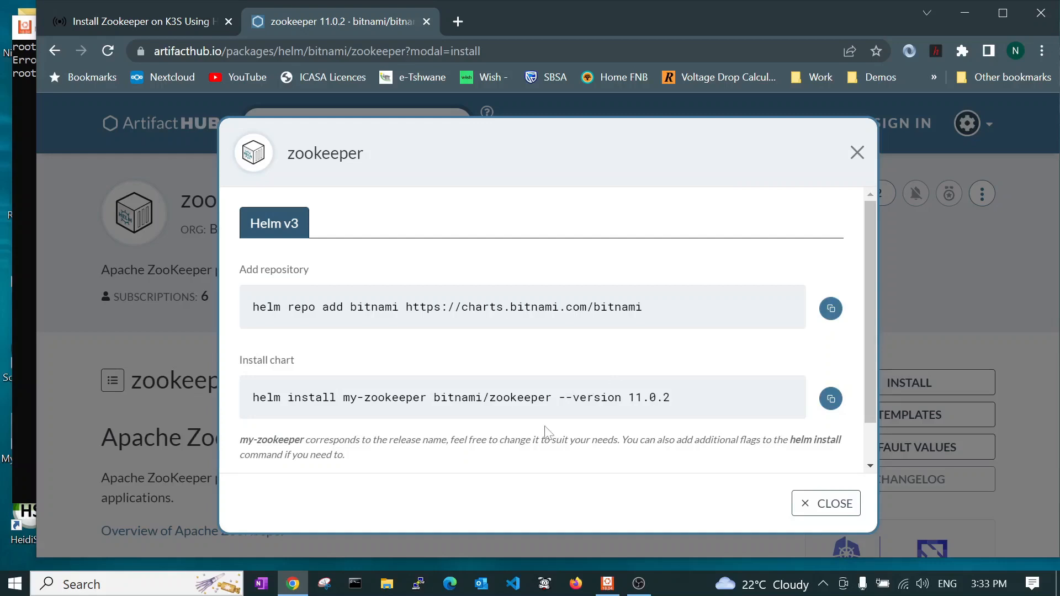
mouse_move(546, 488)
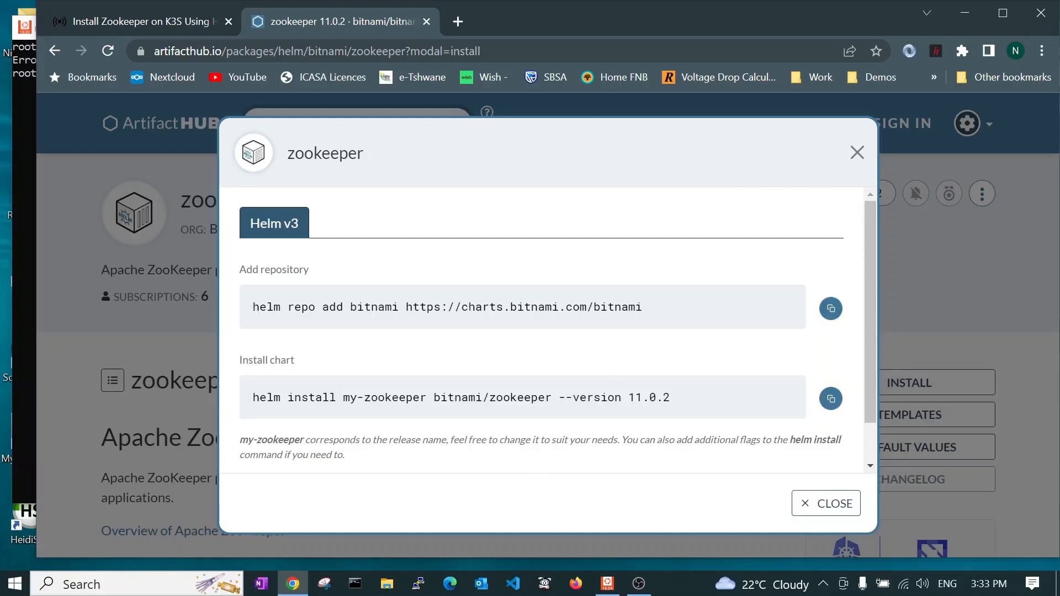
mouse_move(643, 318)
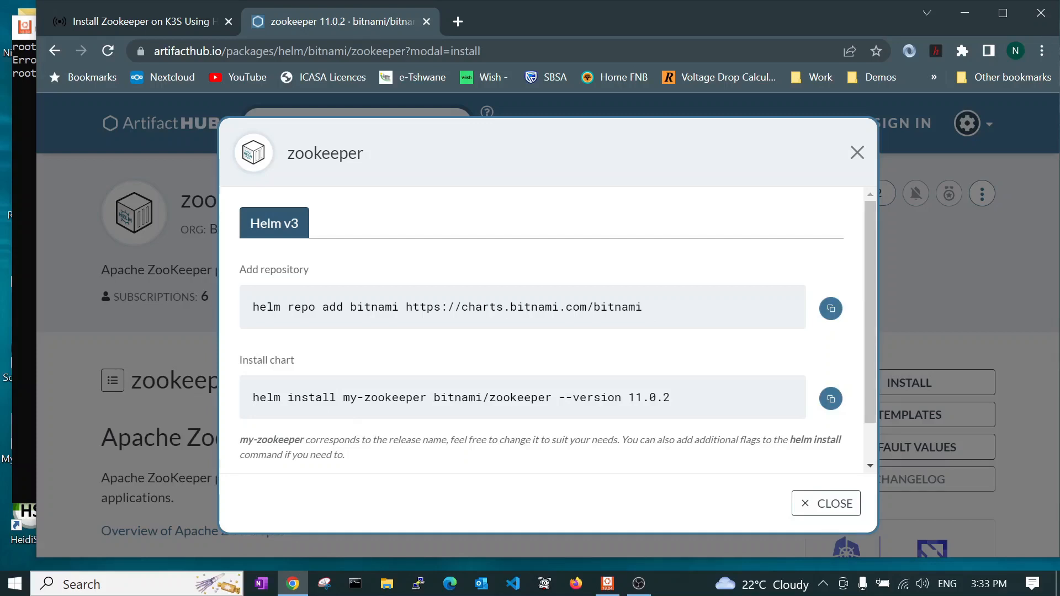
mouse_move(858, 163)
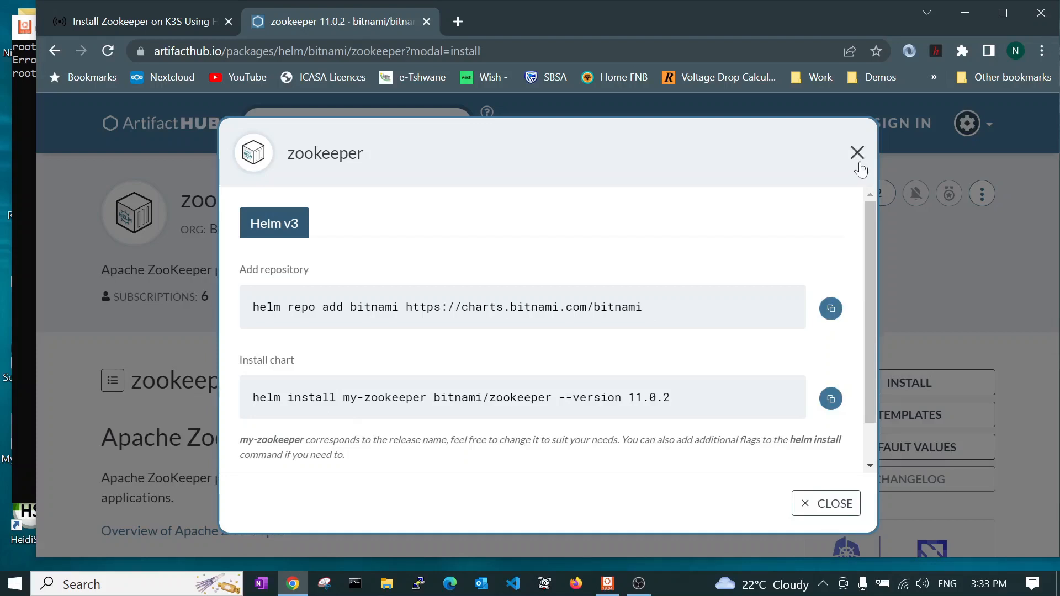
Close the install instructions and browse the zookeeper chart's Templates view
click(858, 151)
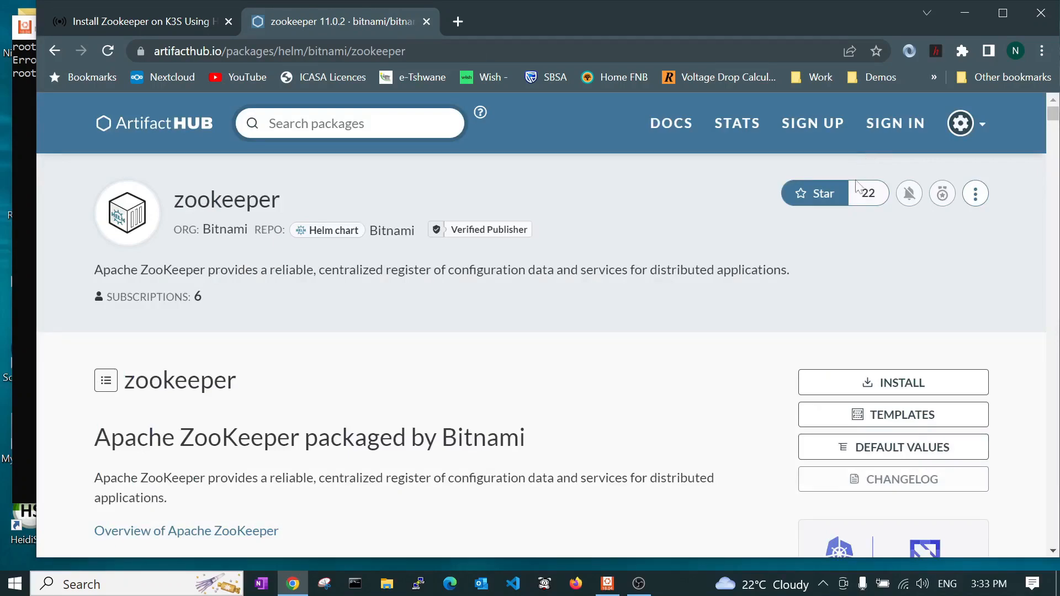
click(892, 414)
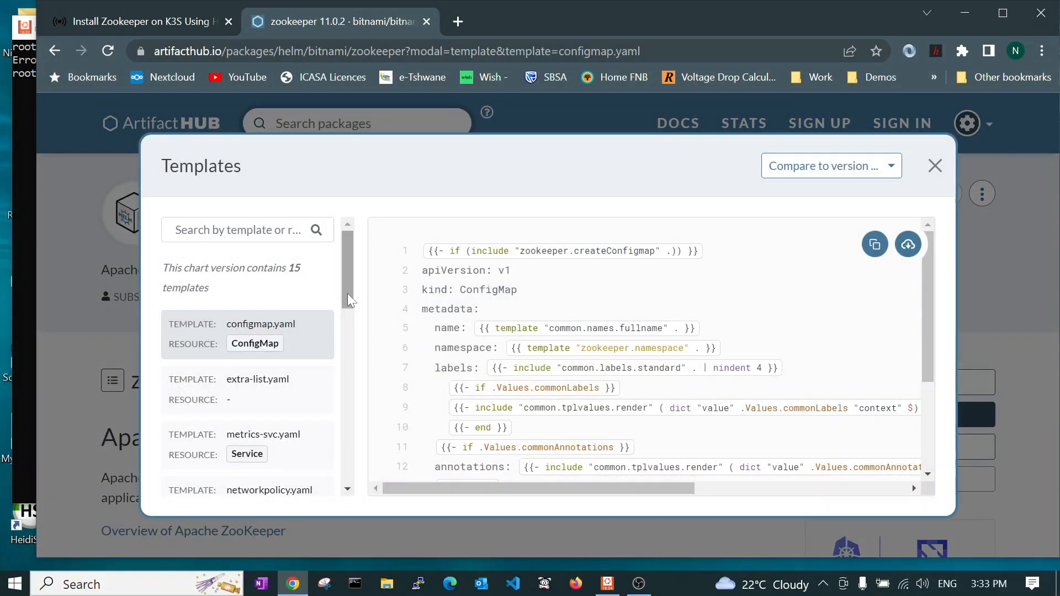
scroll(down, 3)
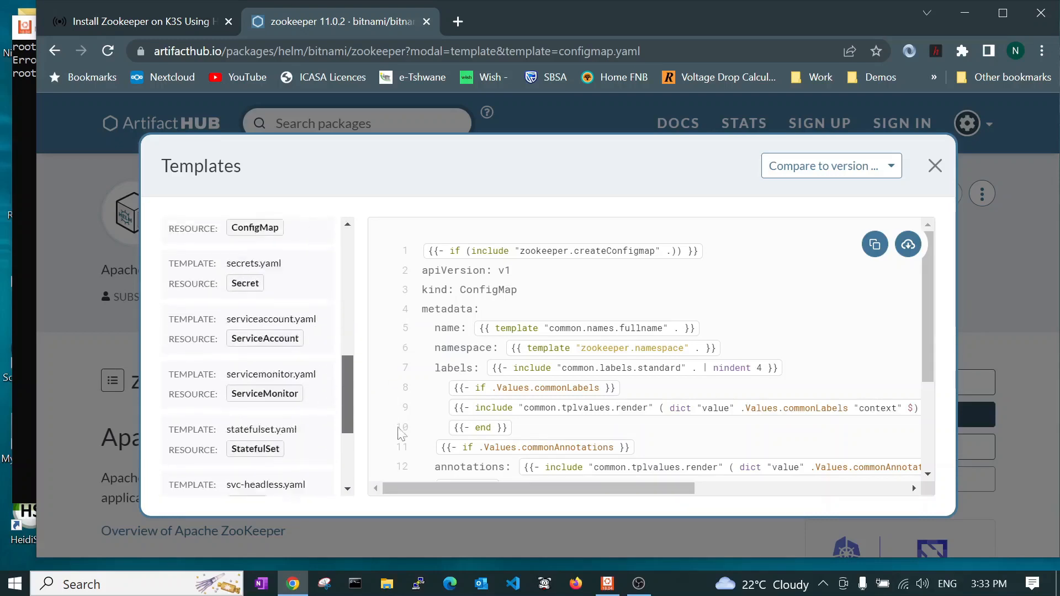
scroll(up, 3)
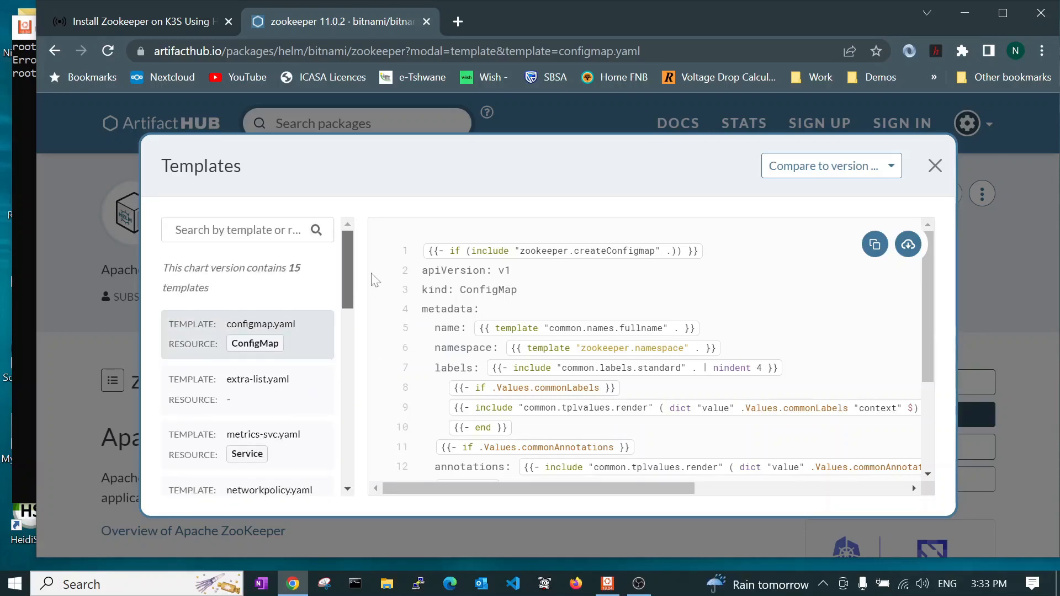
mouse_move(196, 338)
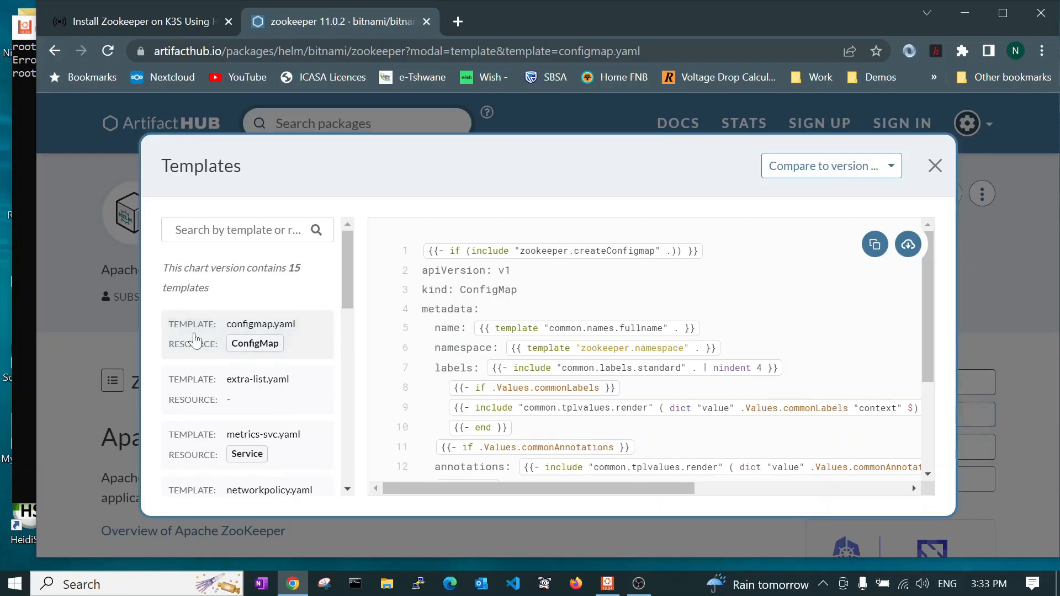
mouse_move(203, 340)
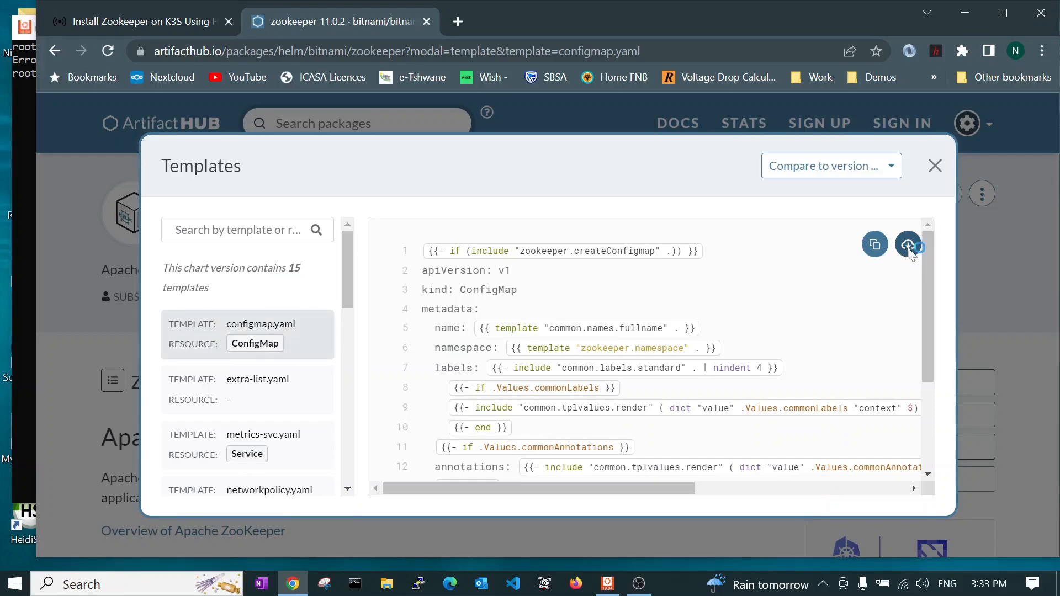
Start downloading configmap.yaml, cancel the save, and view the extra-list.yaml template
click(908, 244)
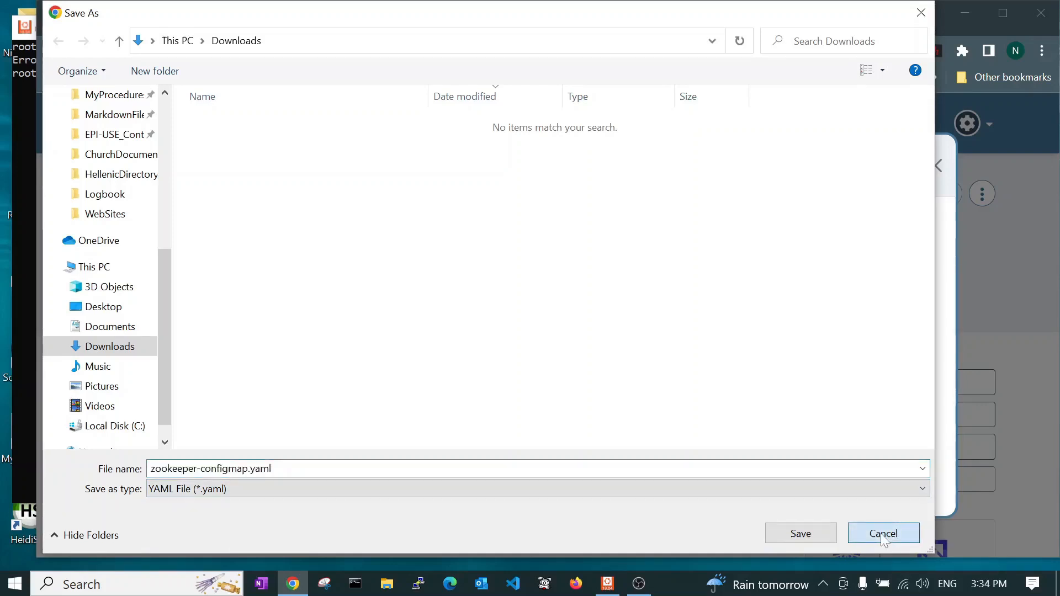
click(883, 534)
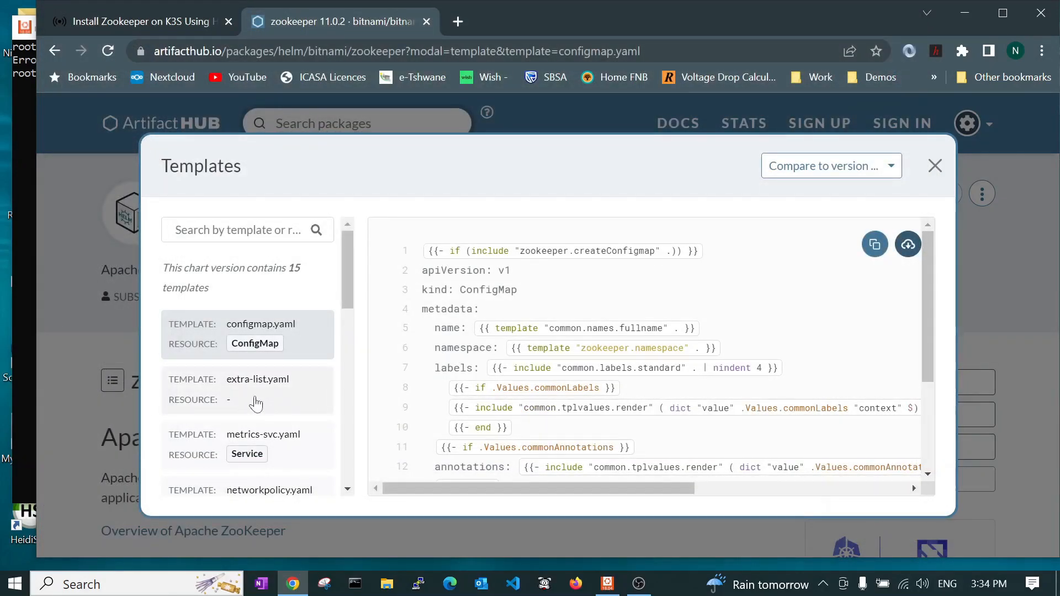
click(256, 379)
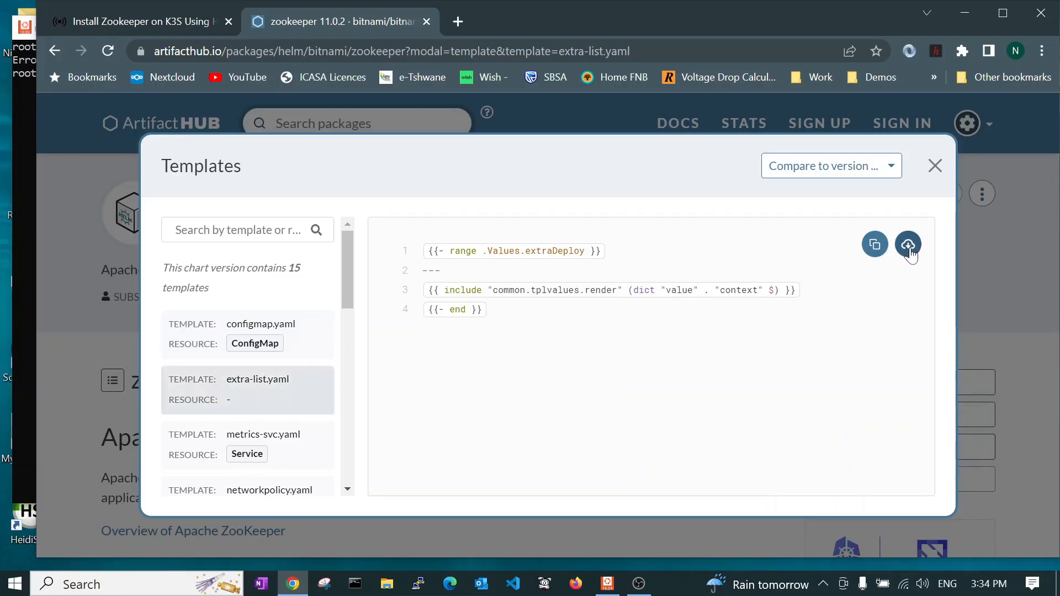
click(907, 244)
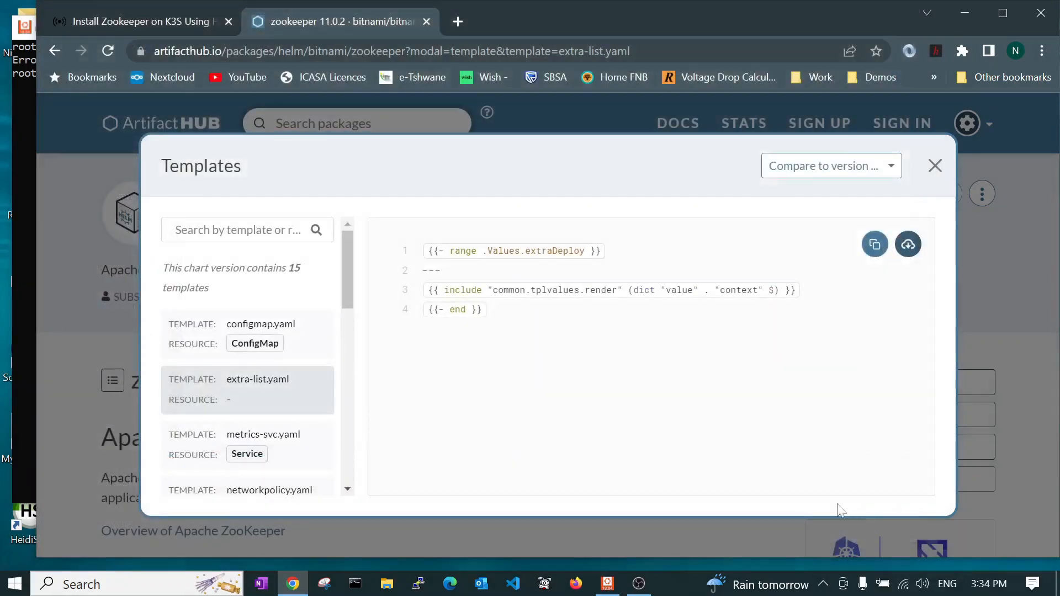
scroll(down, 3)
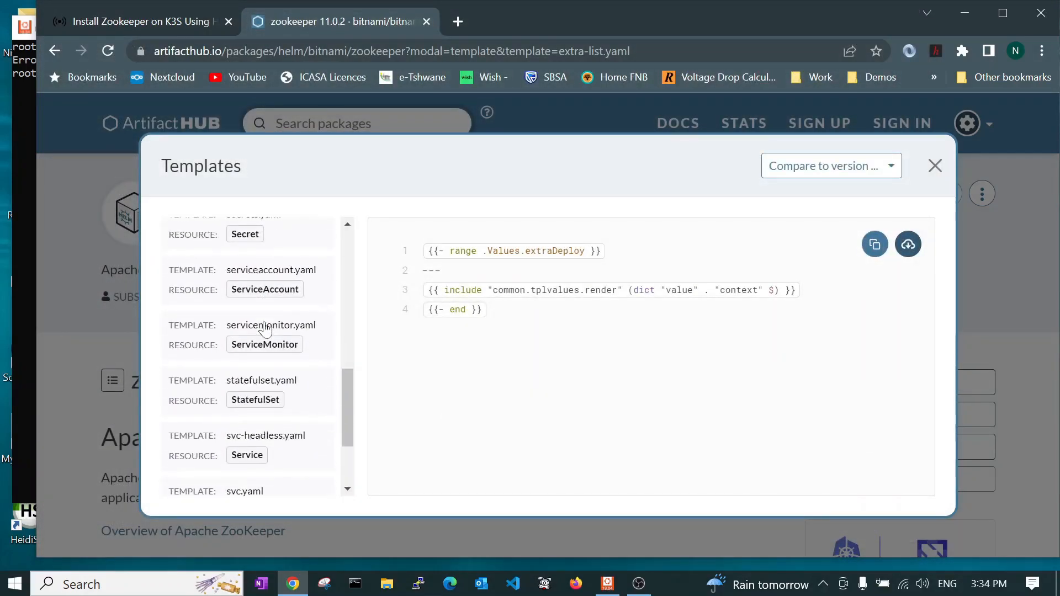
scroll(down, 3)
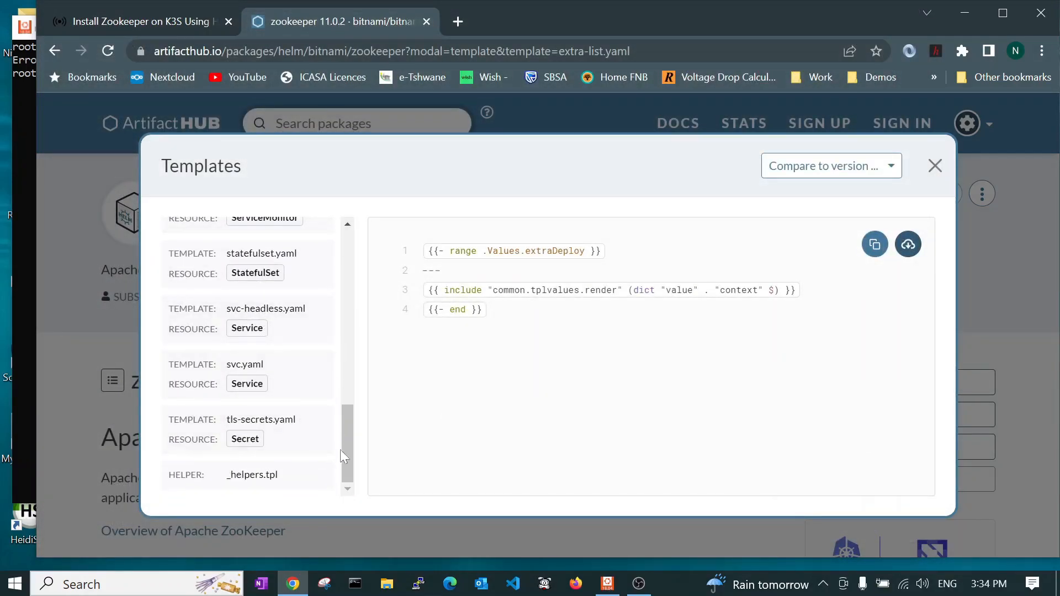
scroll(up, 3)
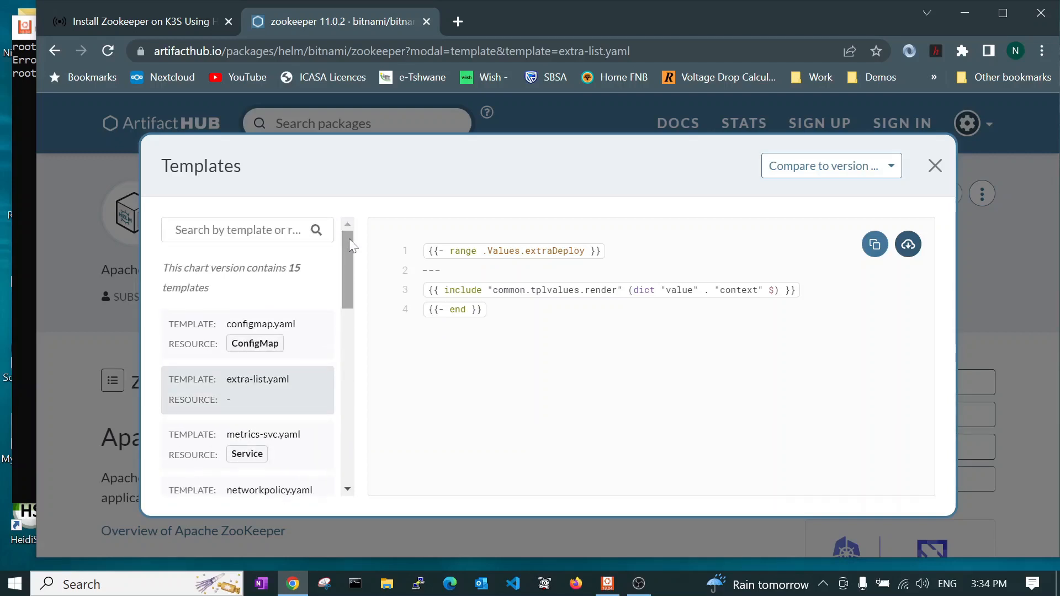
mouse_move(504, 411)
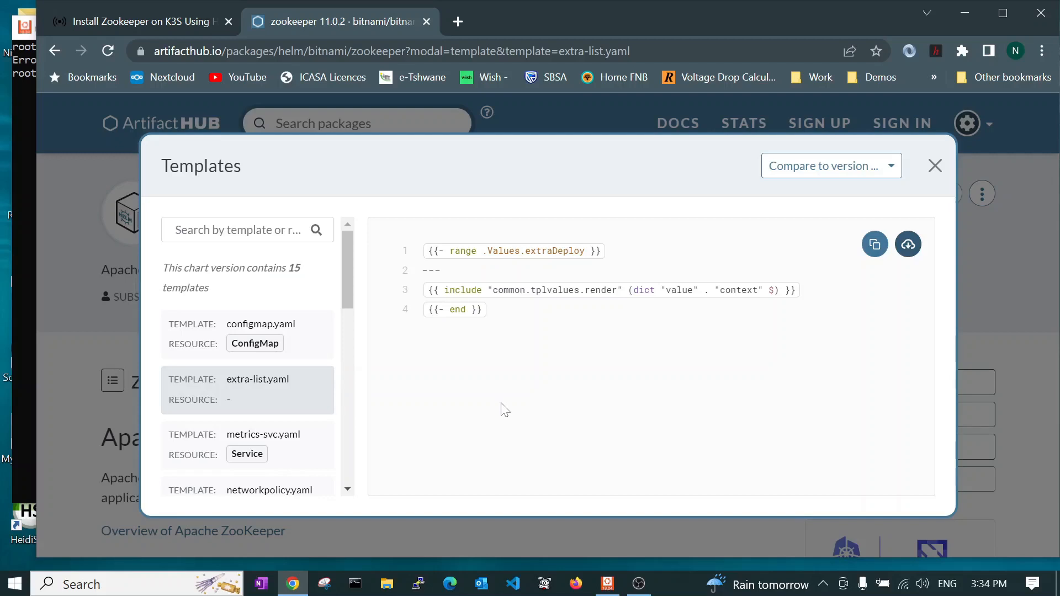
Close Templates, reopen the install commands to select the helm install line, then dismiss them
click(935, 165)
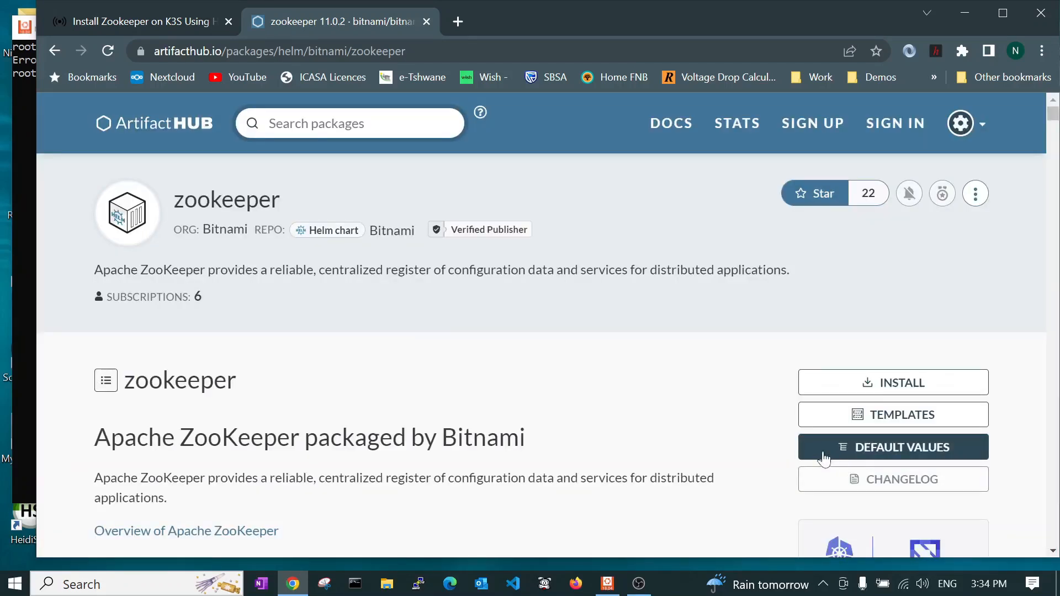
mouse_move(892, 415)
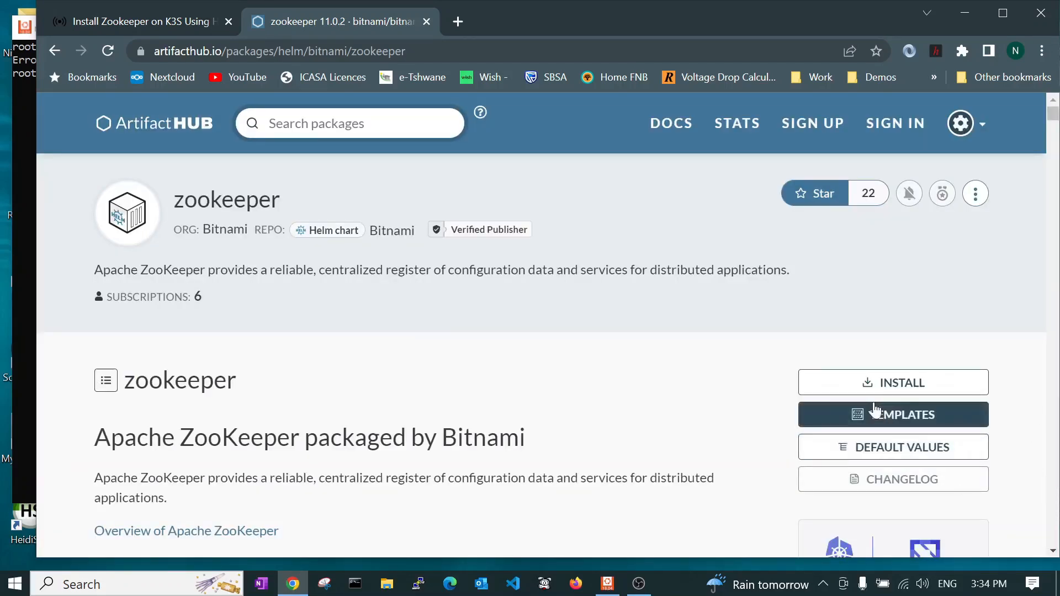
click(892, 383)
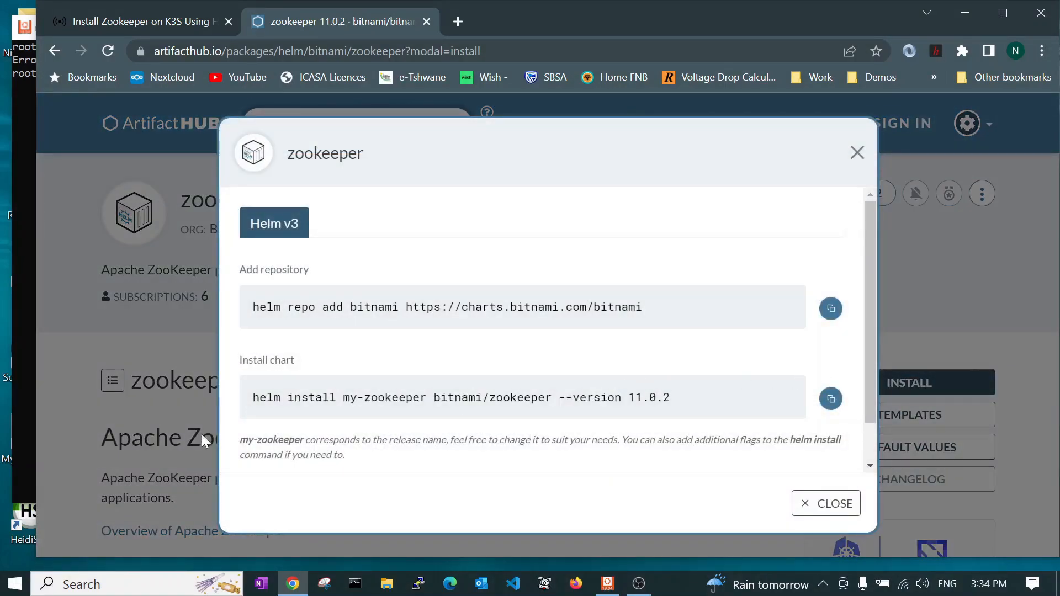
double_click(259, 398)
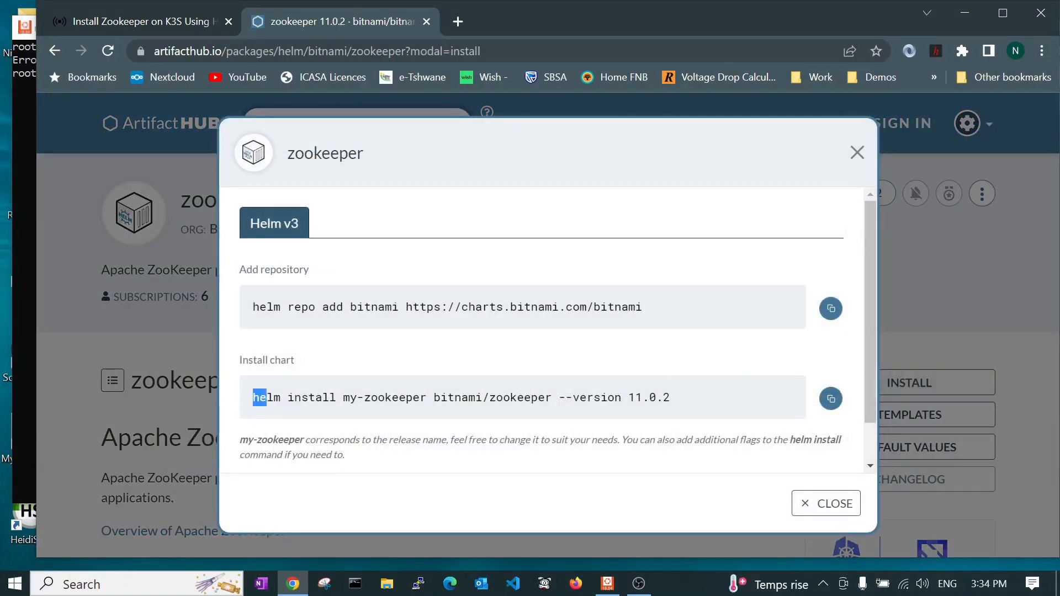
triple_click(460, 398)
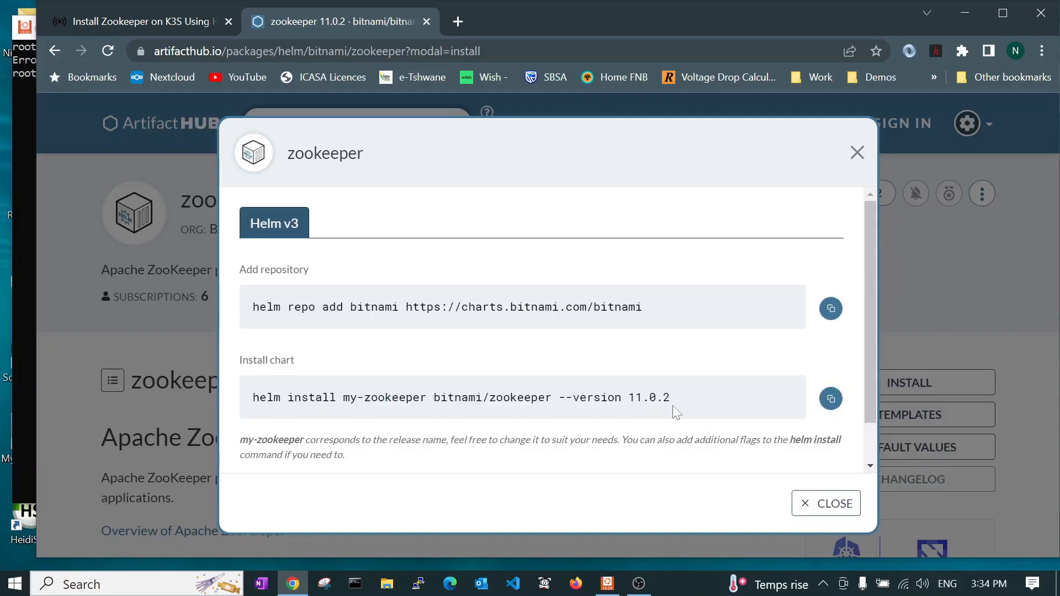
mouse_move(274, 417)
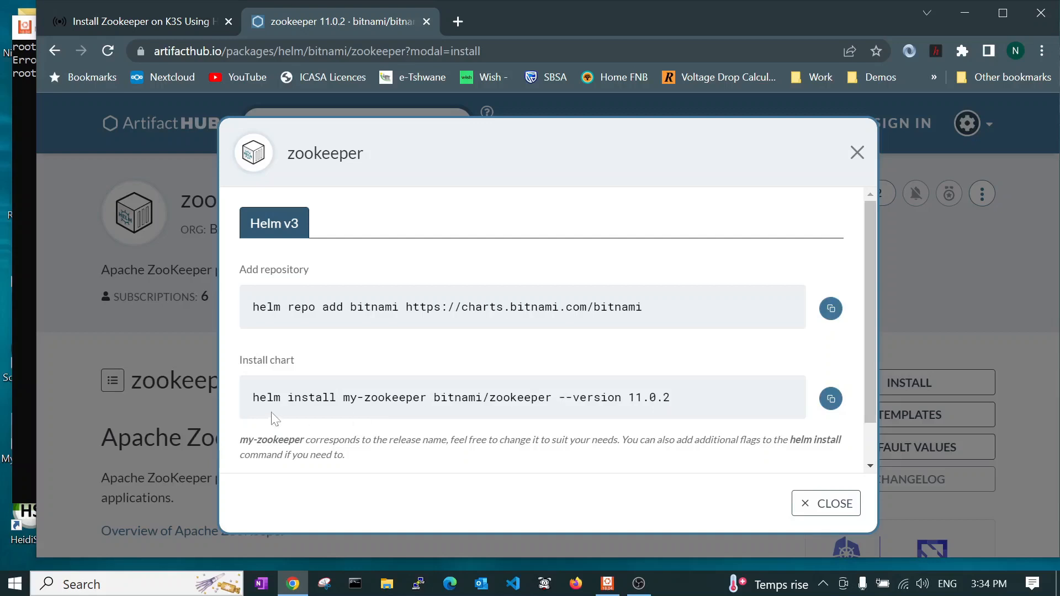
click(834, 503)
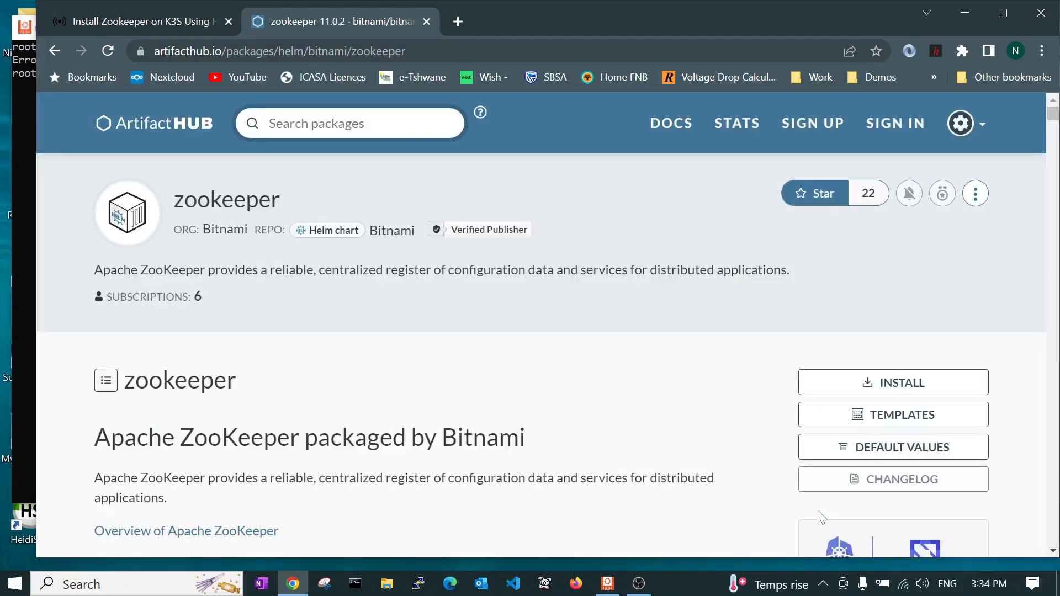
mouse_move(892, 446)
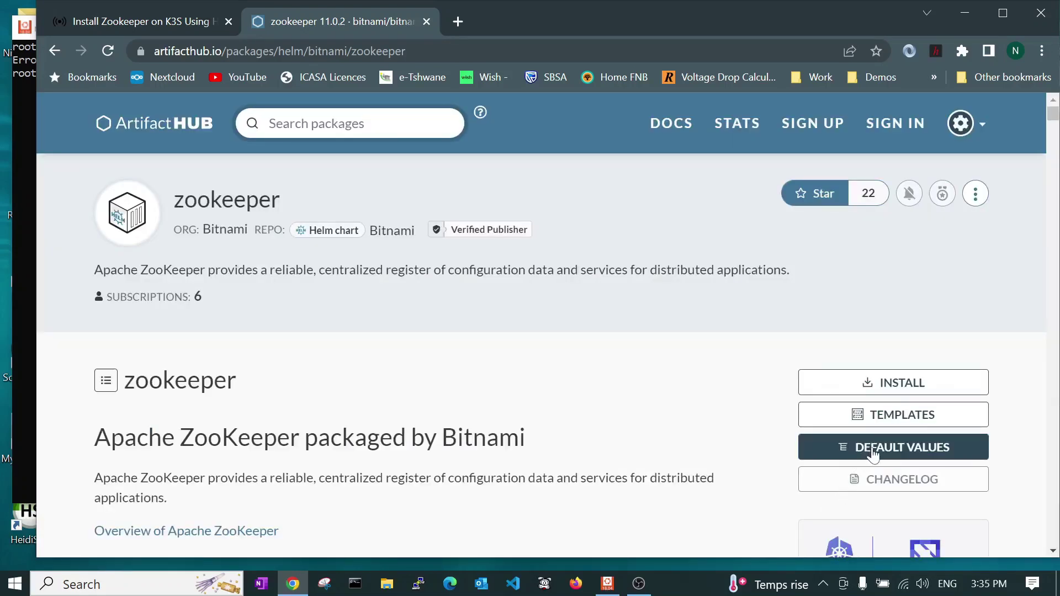
Open the chart's default values and save values-zookeeper.yaml to Downloads
click(892, 446)
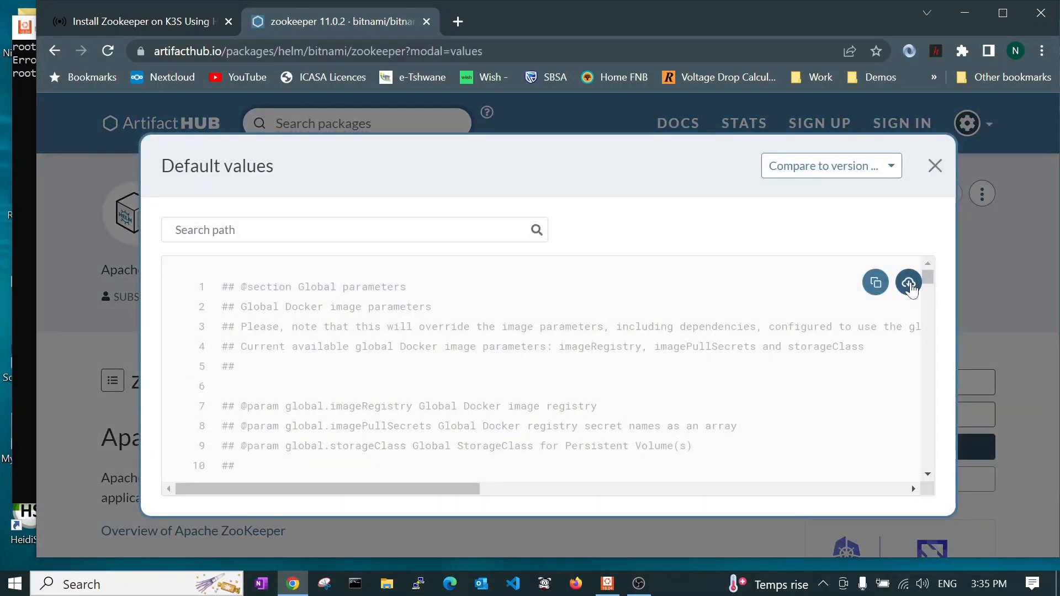
click(907, 283)
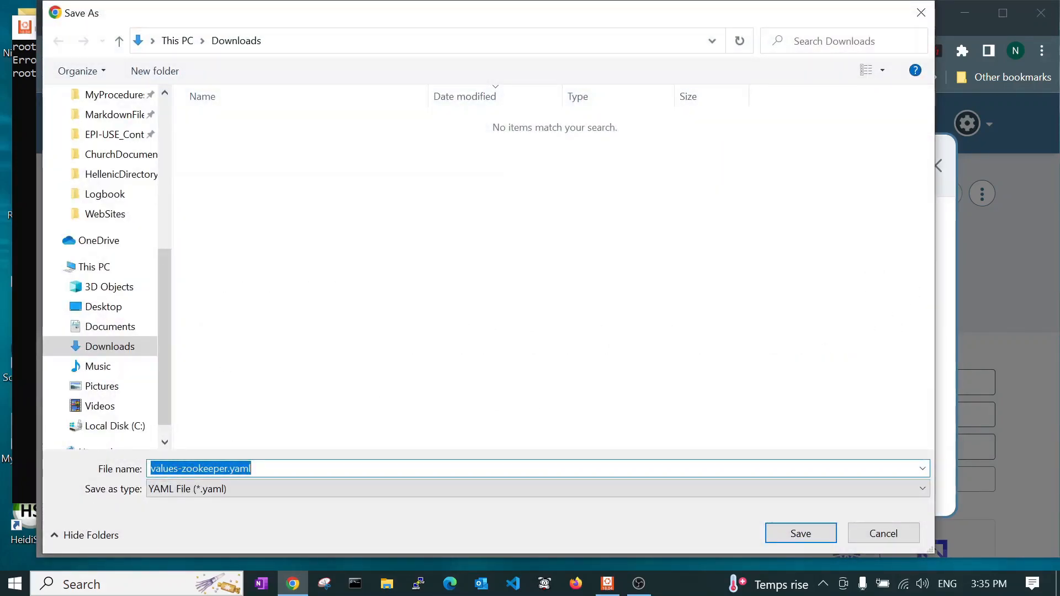
click(801, 534)
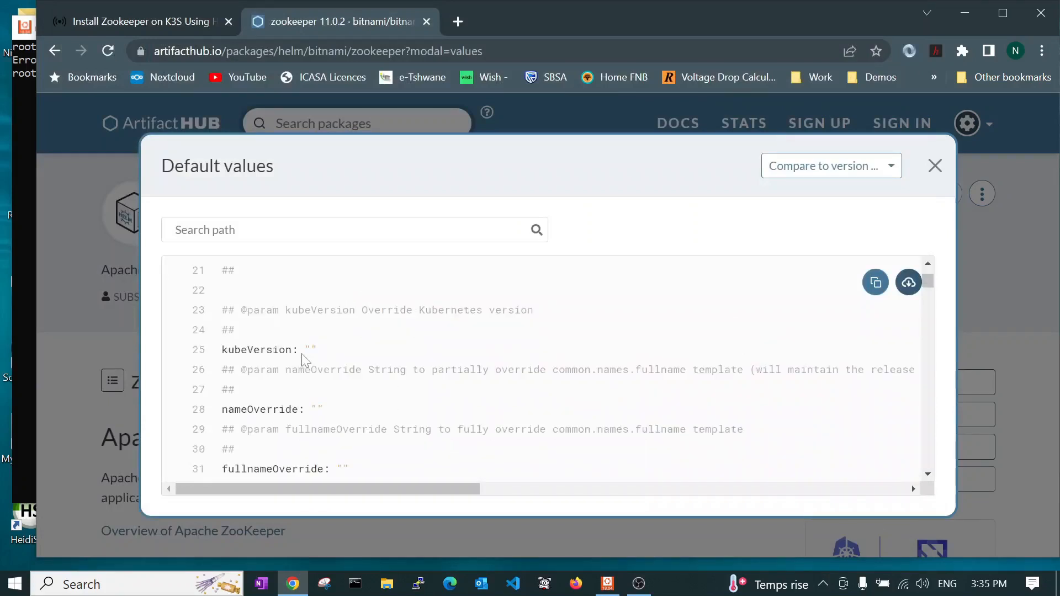
Scroll the default values down to logLevel, jvmFlags, dataLogDir and the configuration settings
scroll(down, 3)
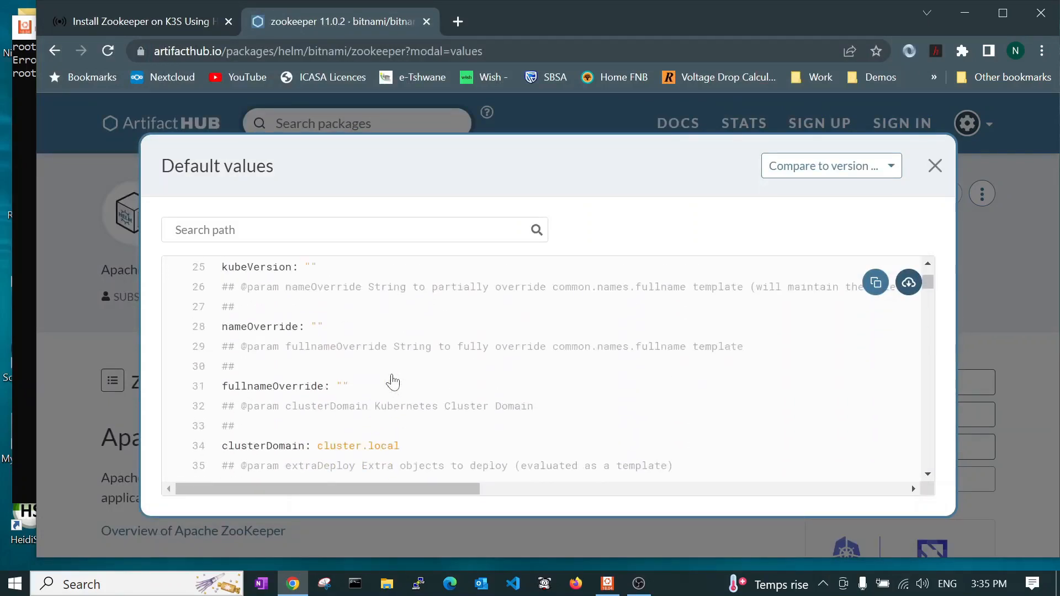
scroll(down, 3)
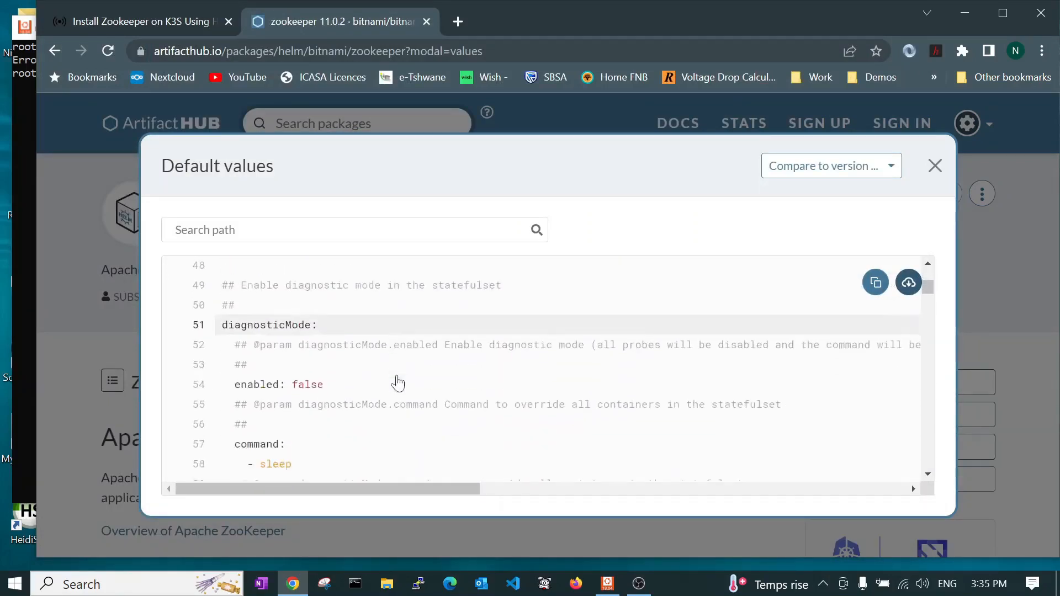
scroll(down, 3)
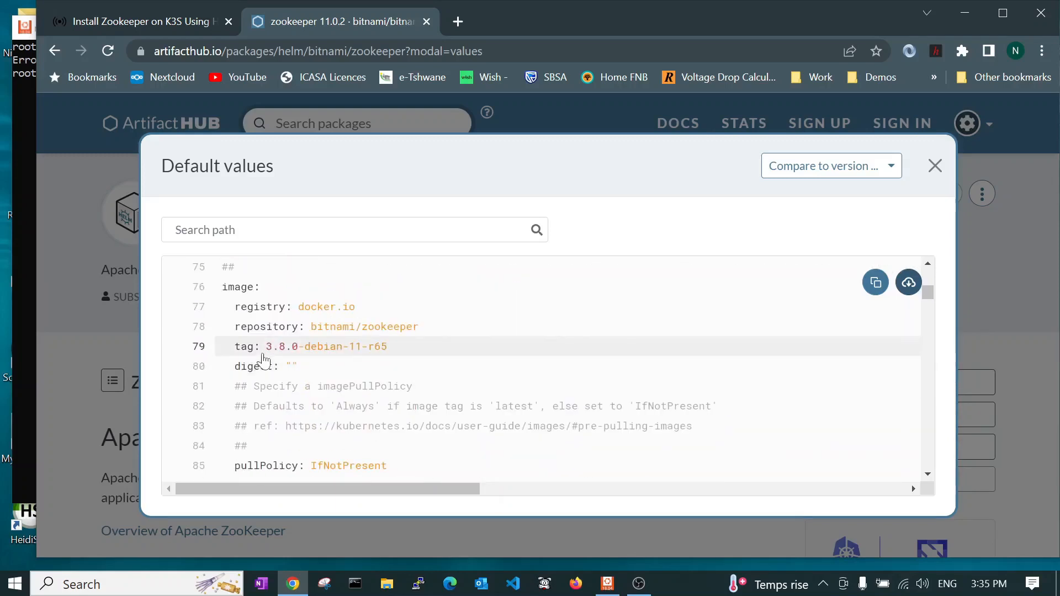
mouse_move(270, 356)
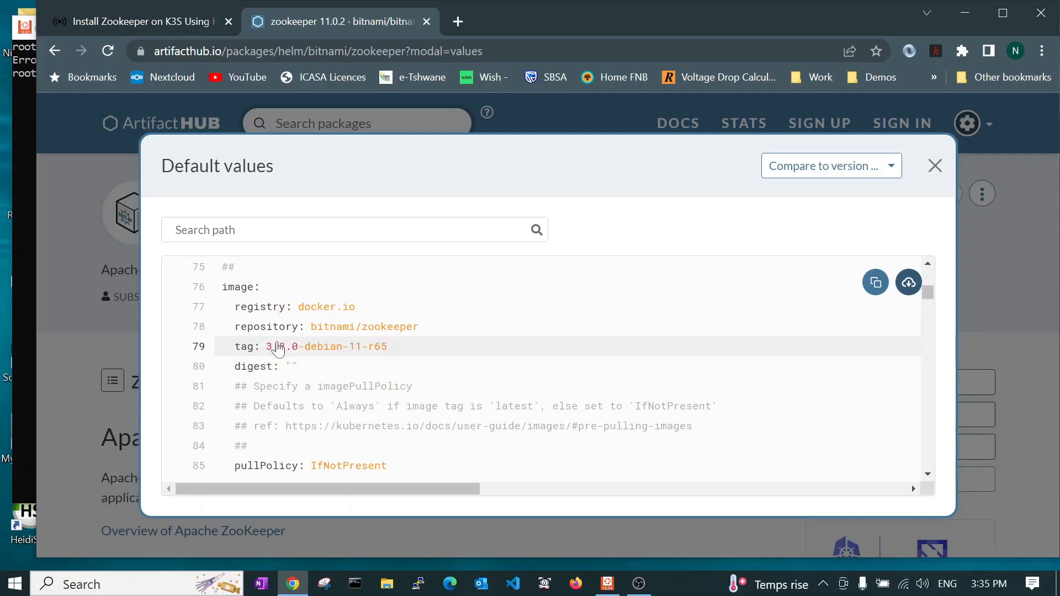
mouse_move(343, 359)
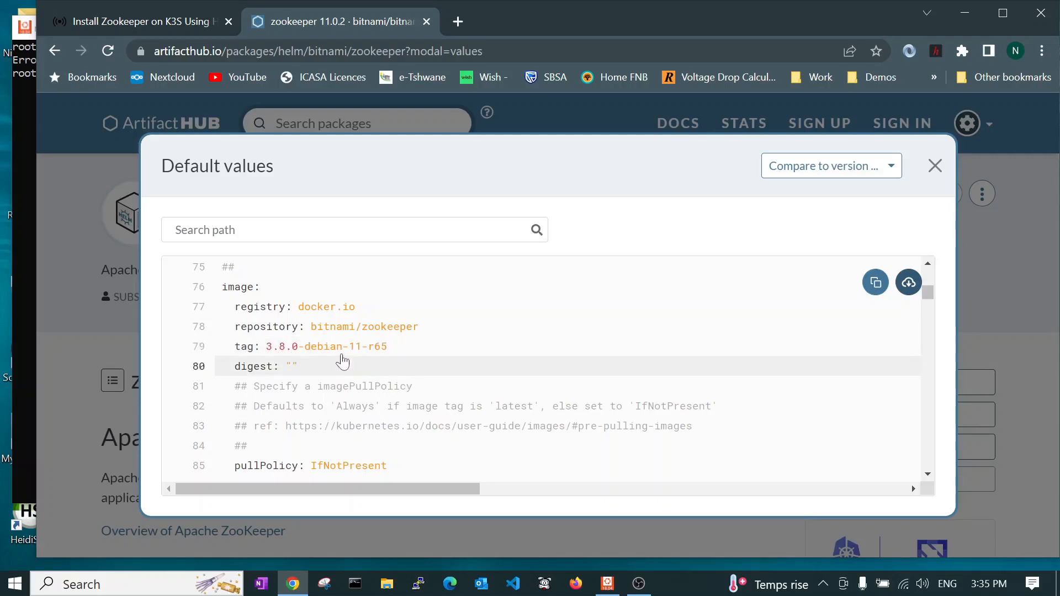
mouse_move(326, 350)
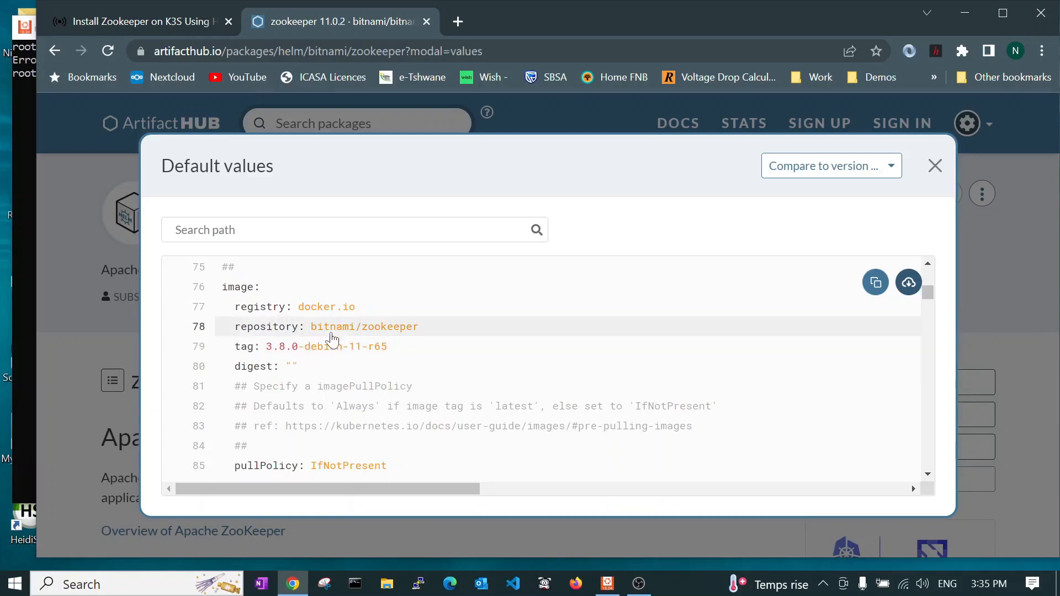
mouse_move(306, 363)
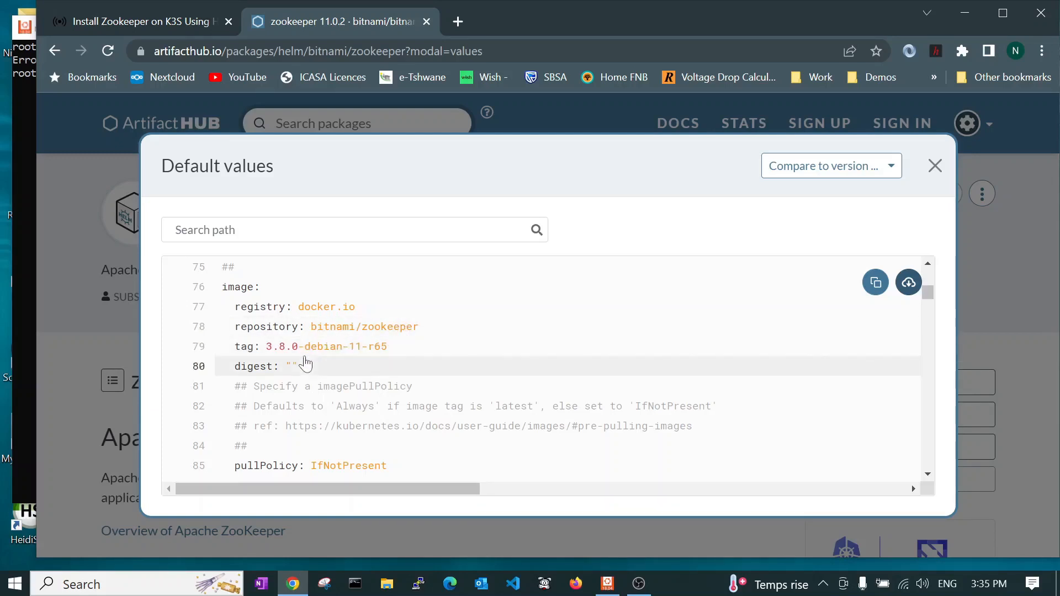
scroll(down, 3)
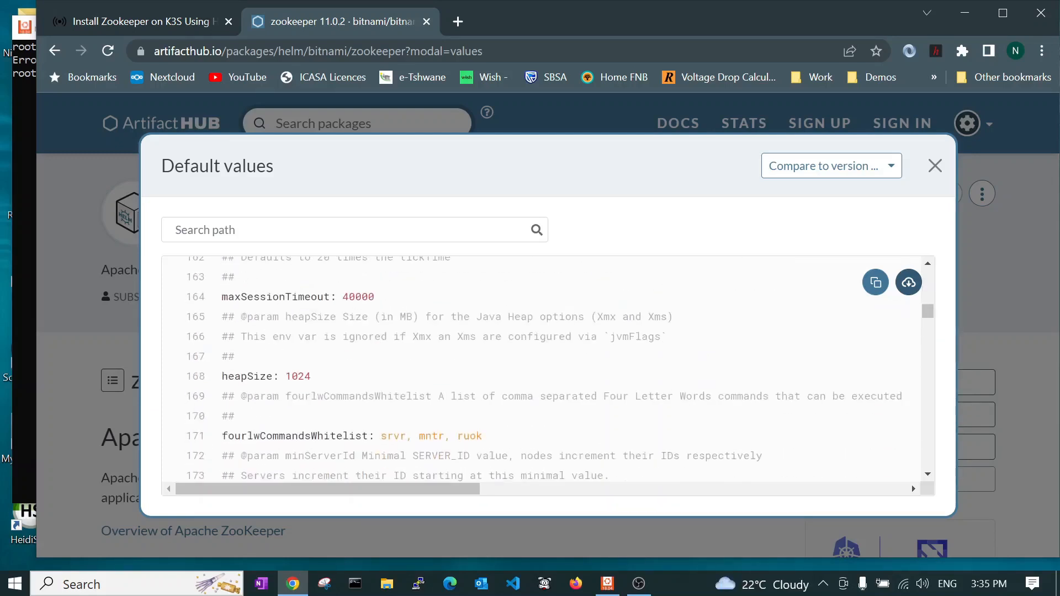
scroll(down, 3)
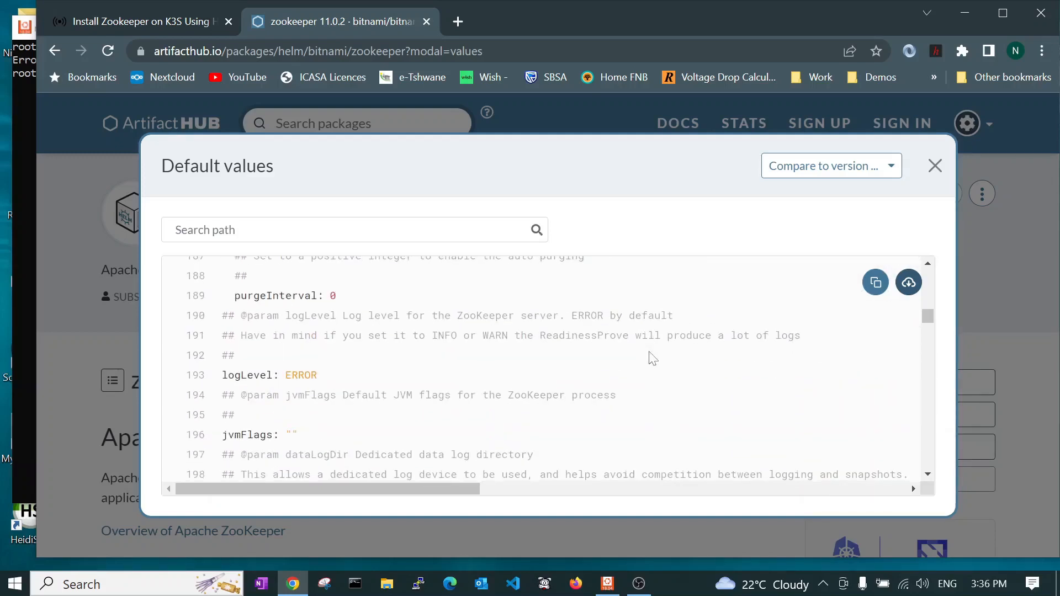
scroll(down, 3)
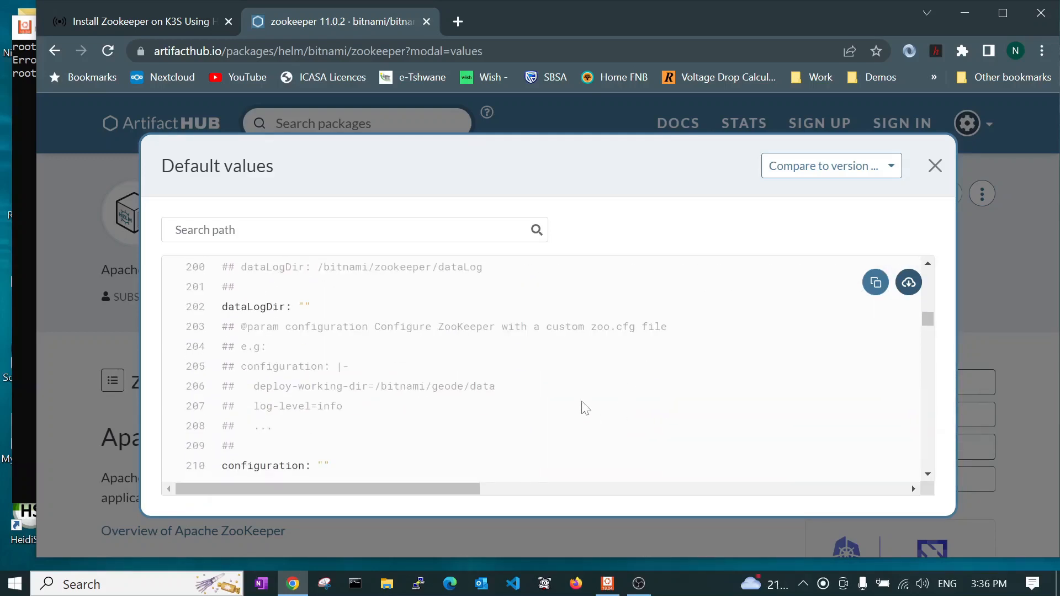
Return to the blog tab and scroll to step 4's nano command and zookeeper-values.yaml contents
click(136, 21)
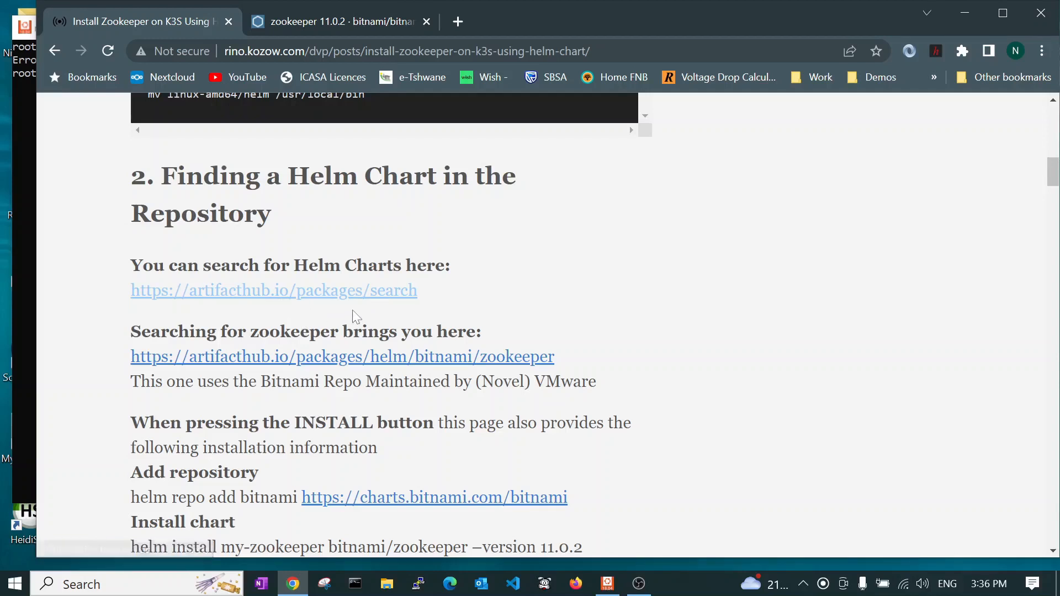
mouse_move(326, 313)
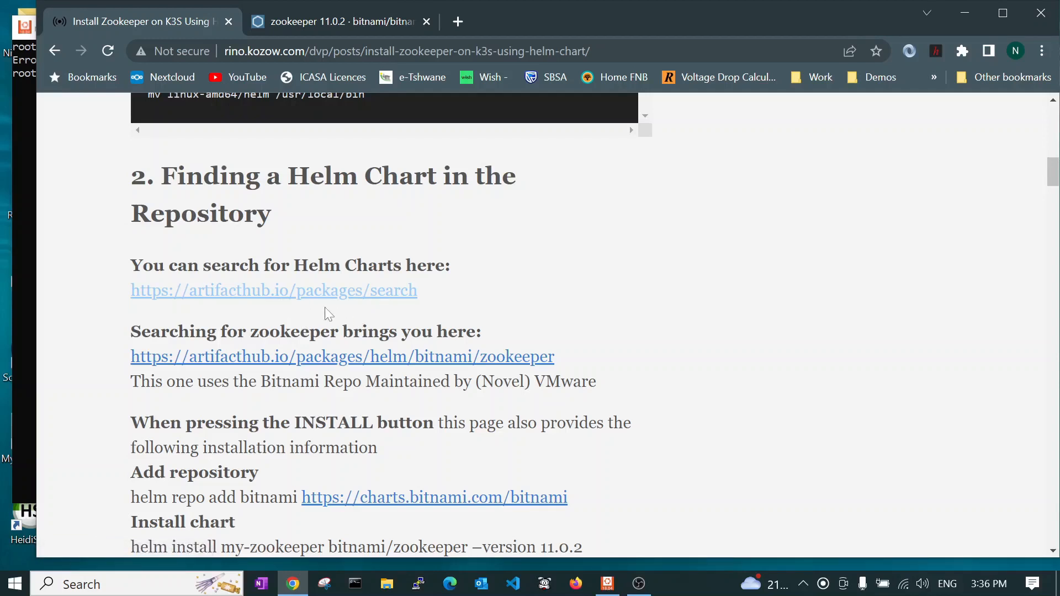
mouse_move(425, 372)
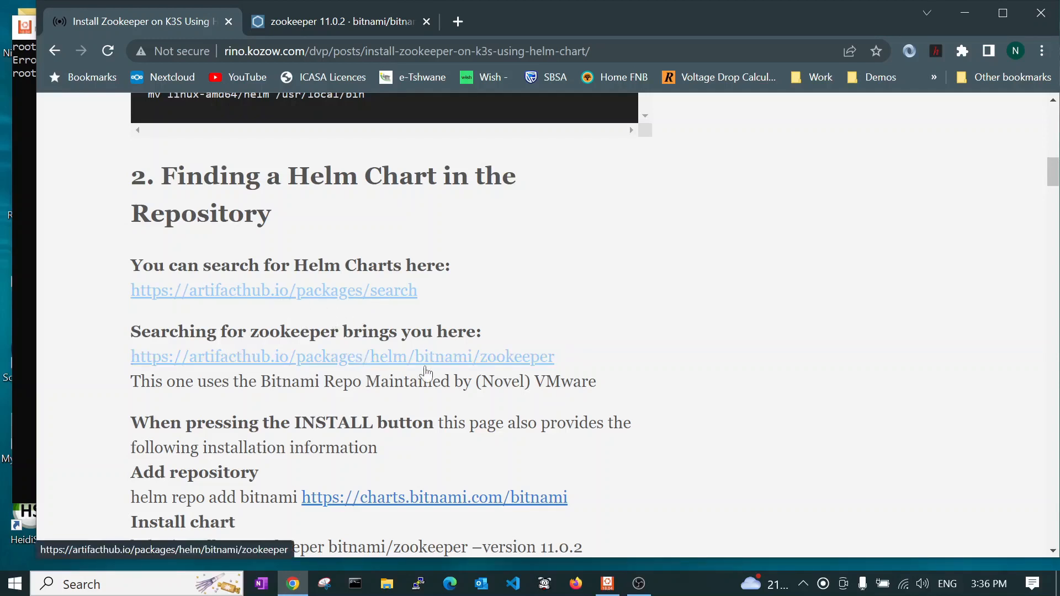
mouse_move(744, 344)
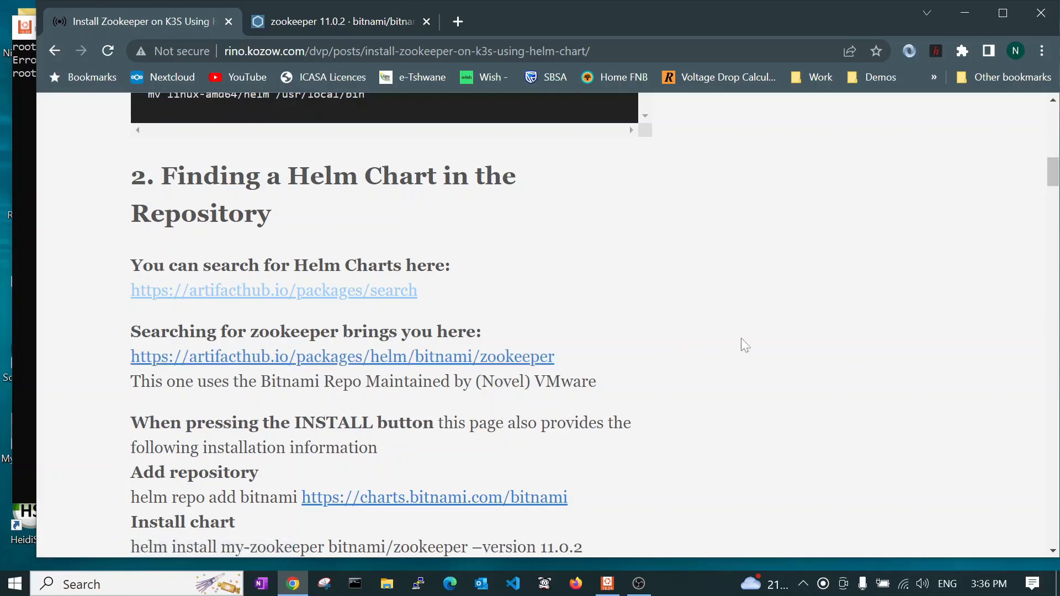
scroll(down, 3)
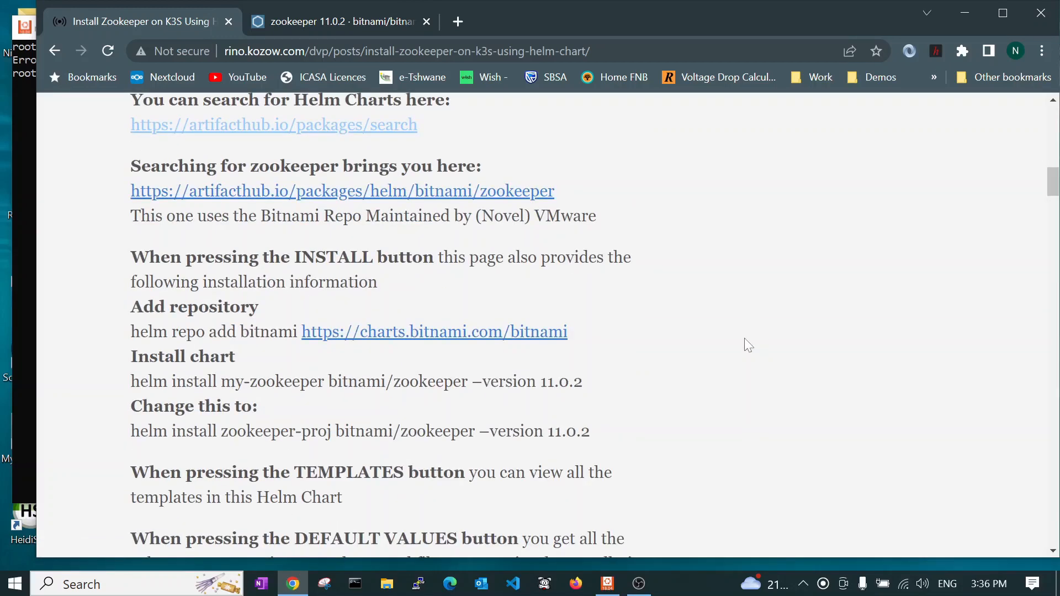
scroll(down, 3)
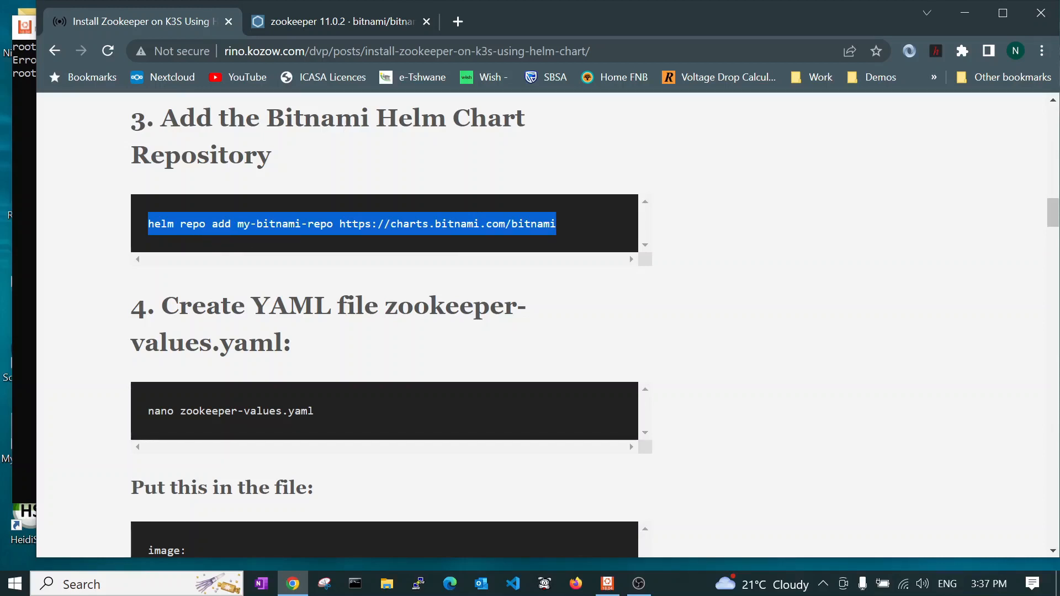
mouse_move(5, 242)
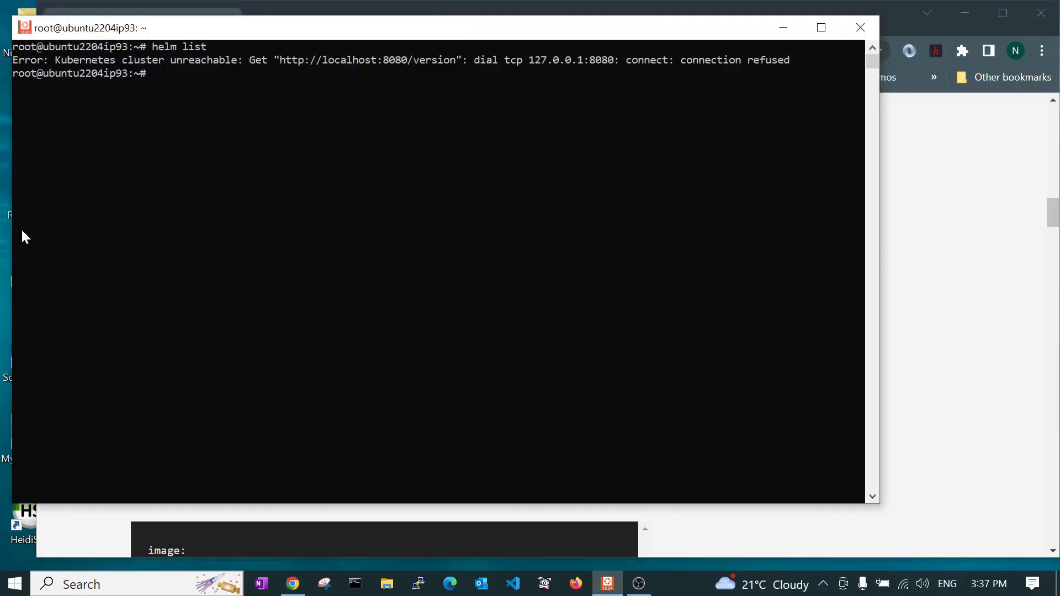
mouse_move(1052, 213)
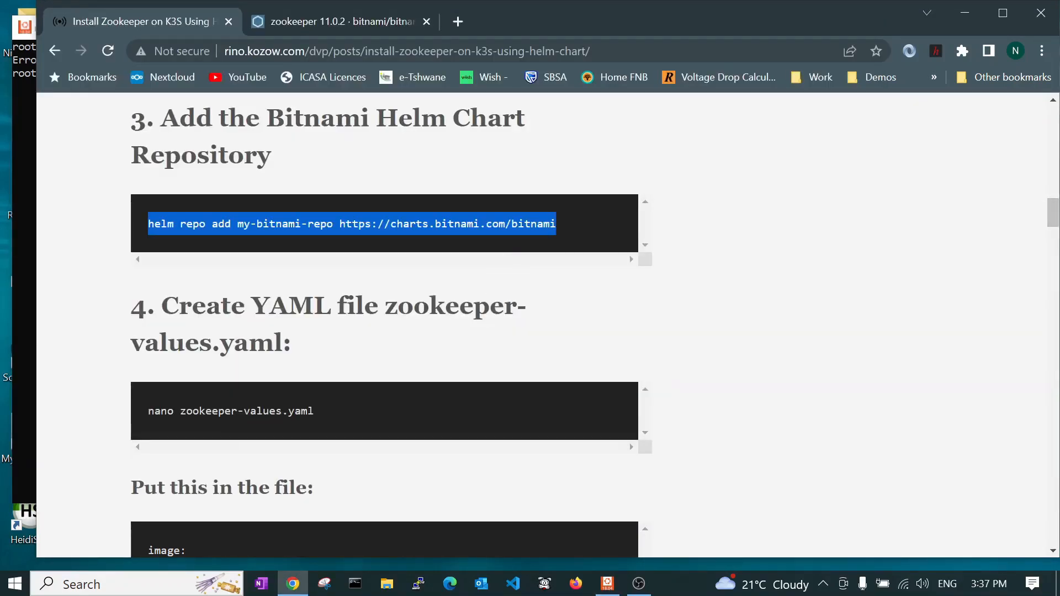
scroll(down, 3)
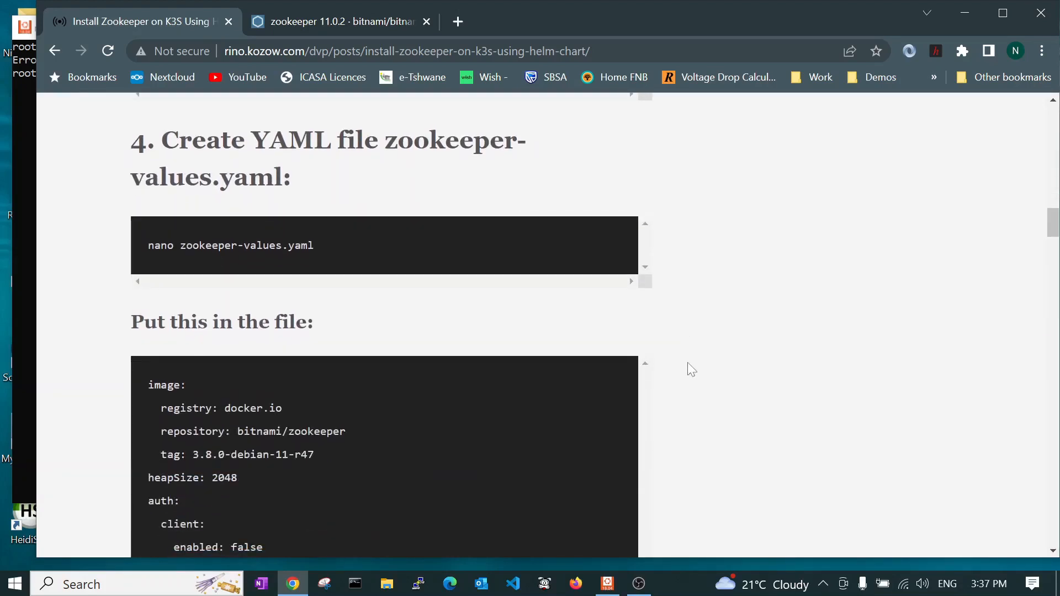
mouse_move(145, 247)
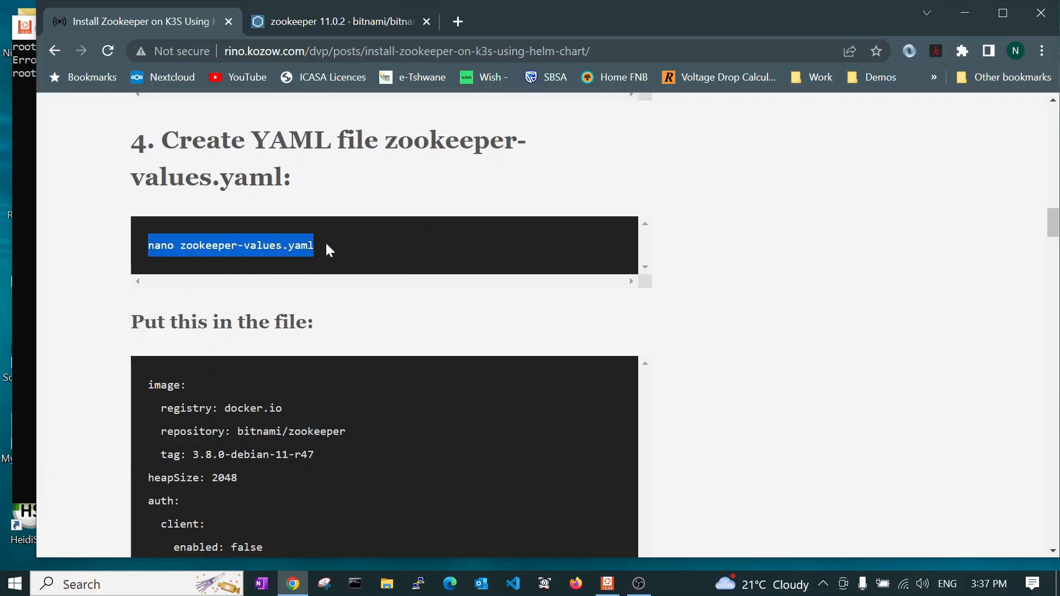
mouse_move(60, 308)
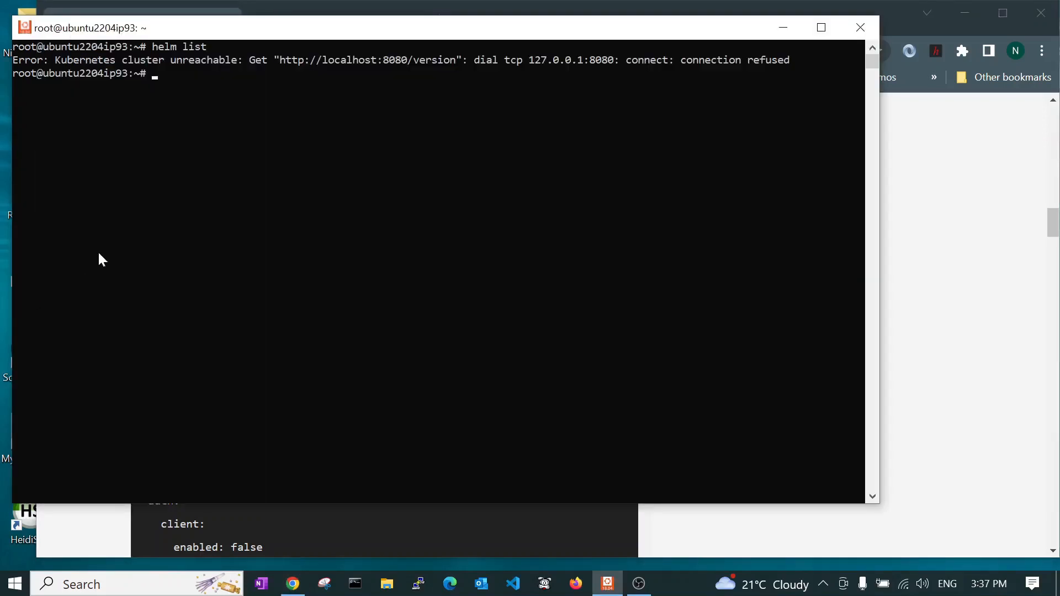
Run nano zookeeper-values.yaml in the SSH terminal, then return to the guide's values block
text(nano zookeeper-values.yaml)
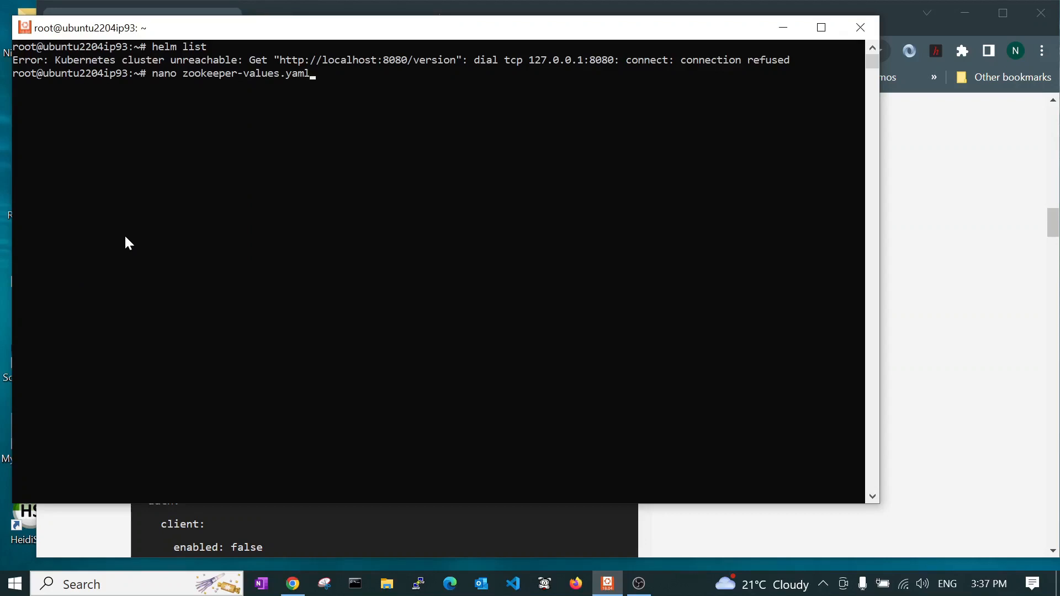
key(Return)
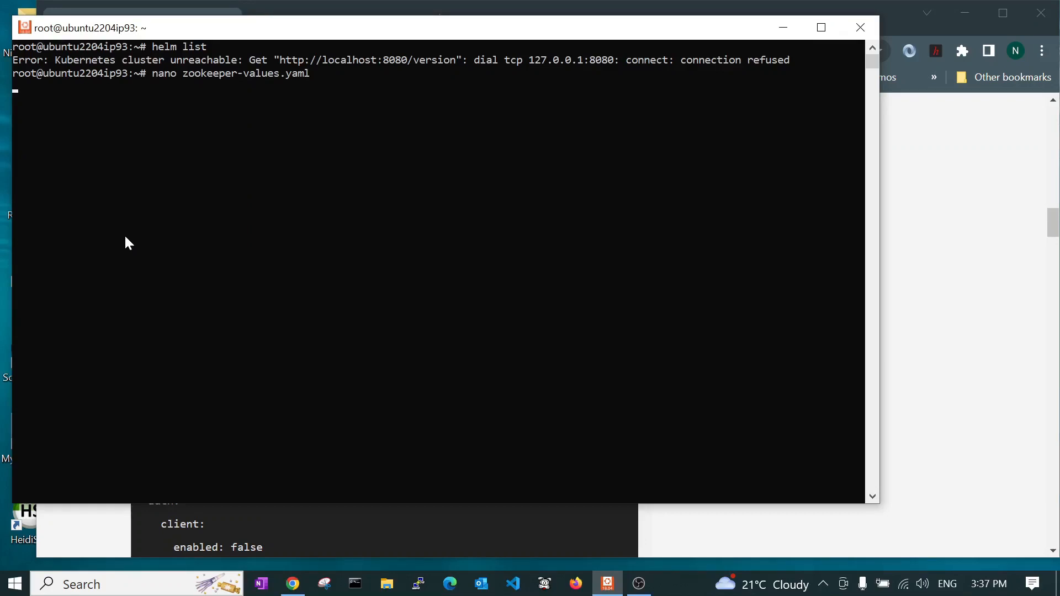
key(Return)
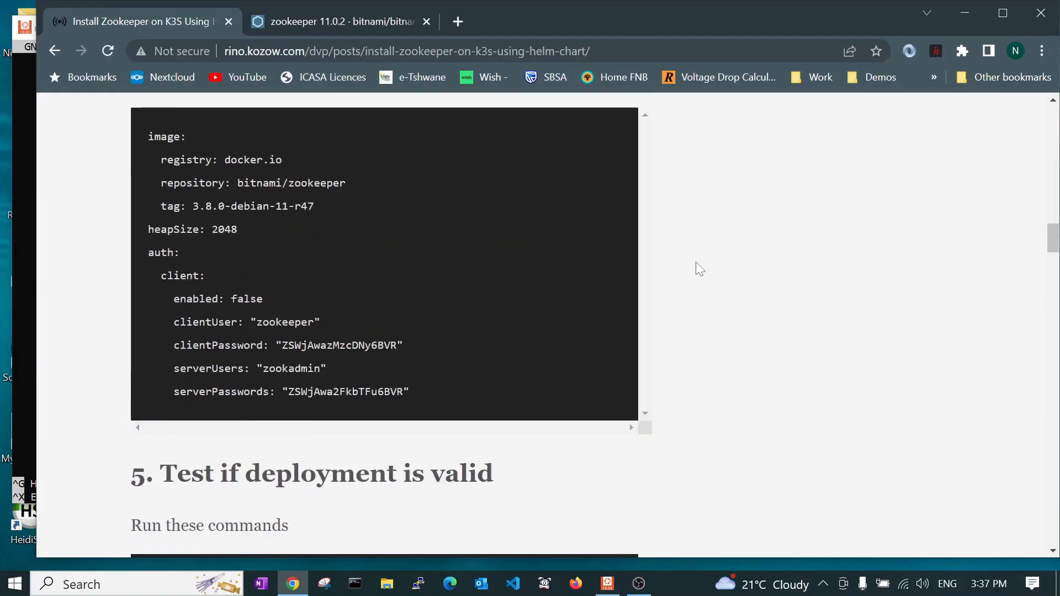
mouse_move(146, 141)
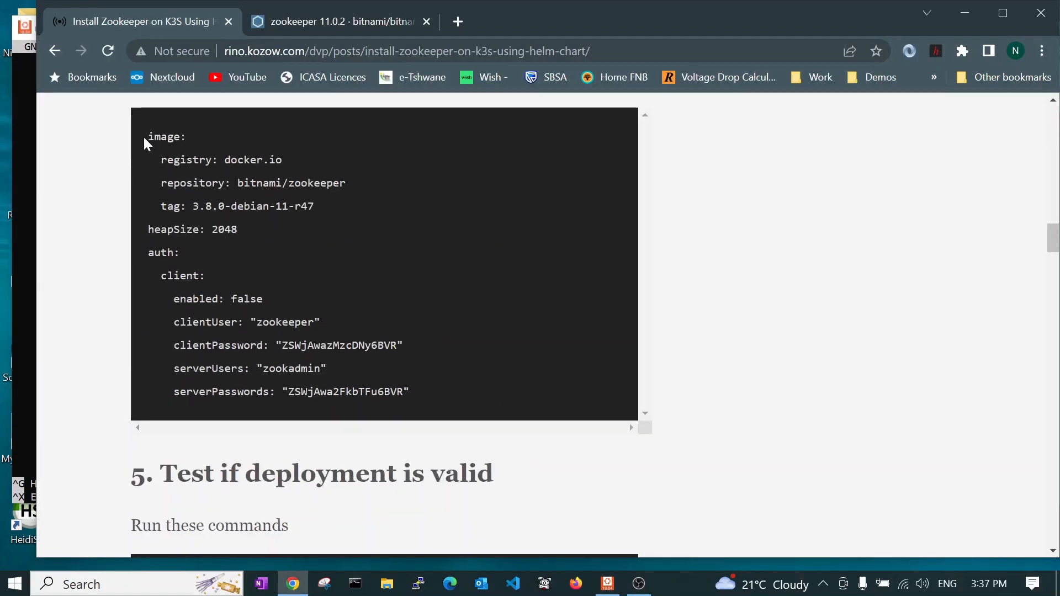
Select the zookeeper values block from image through the serverPasswords line
drag(149, 136, 409, 392)
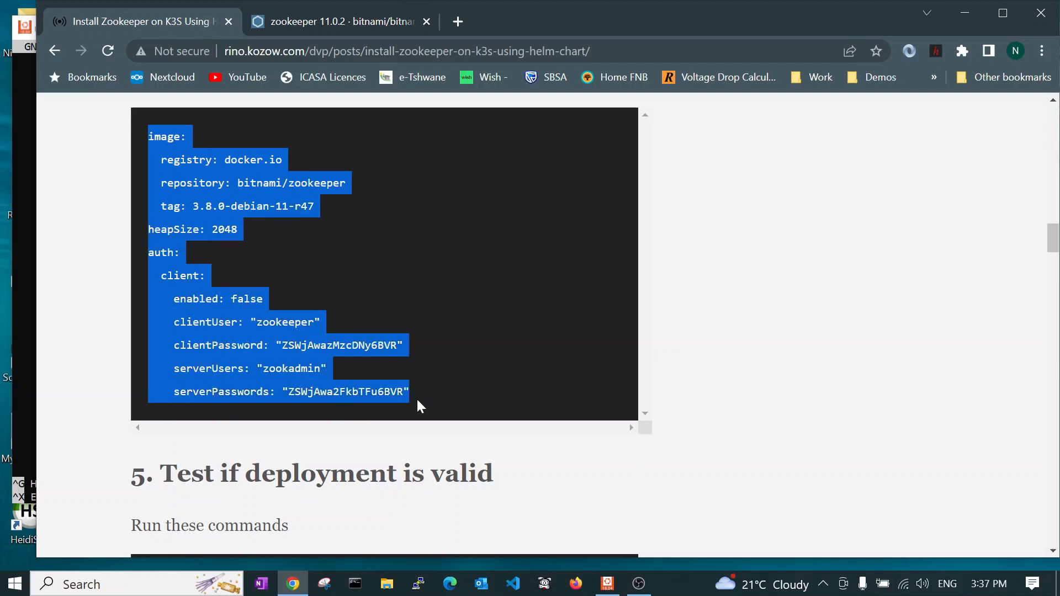
mouse_move(451, 334)
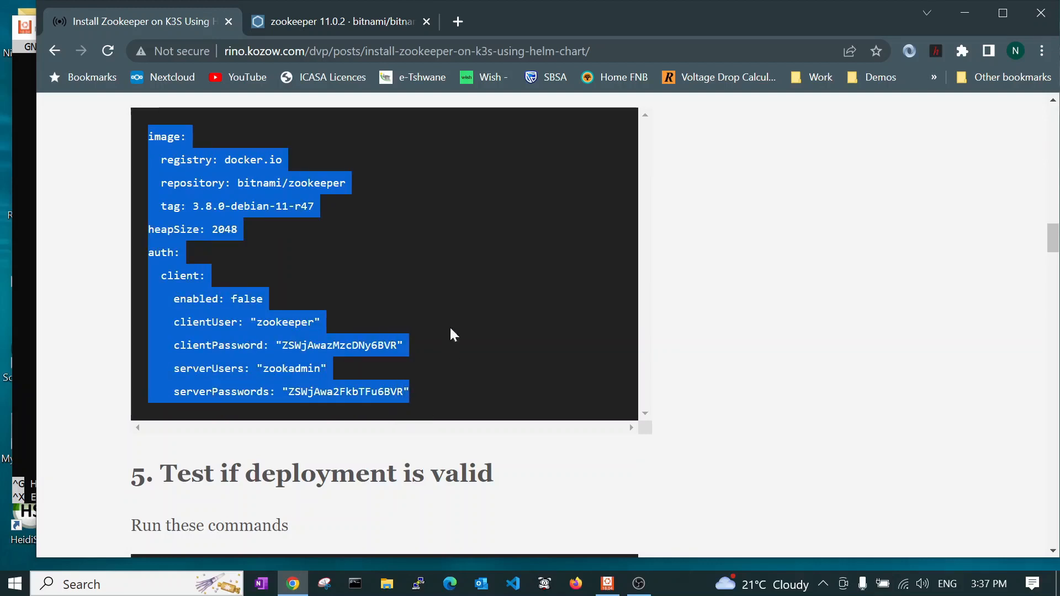
mouse_move(483, 310)
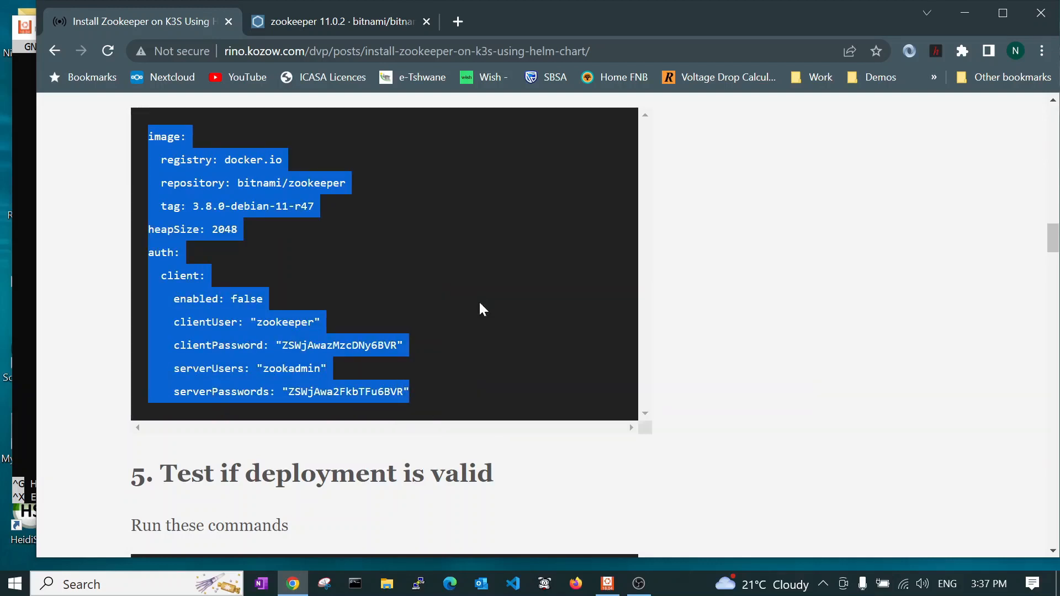
mouse_move(20, 345)
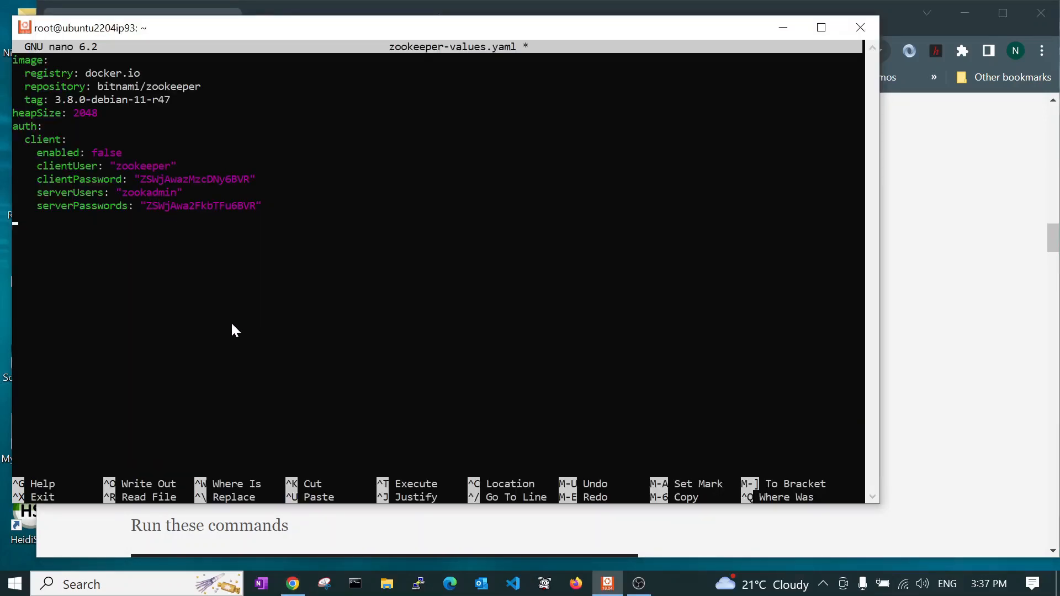
mouse_move(861, 393)
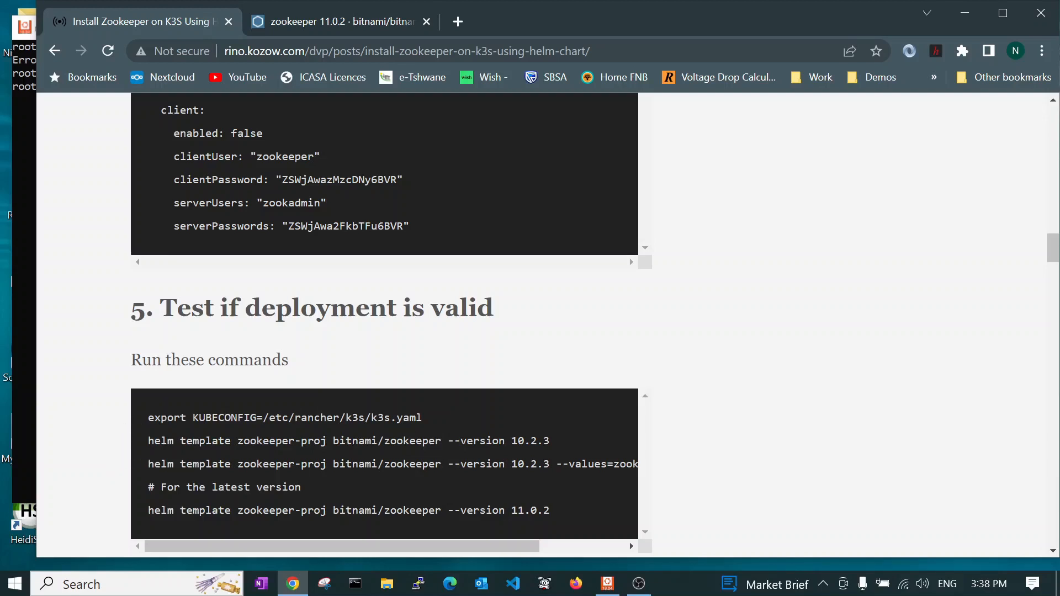
Copy the guide's 'export KUBECONFIG=/etc/rancher/k3s/k3s.yaml' command line
double_click(165, 418)
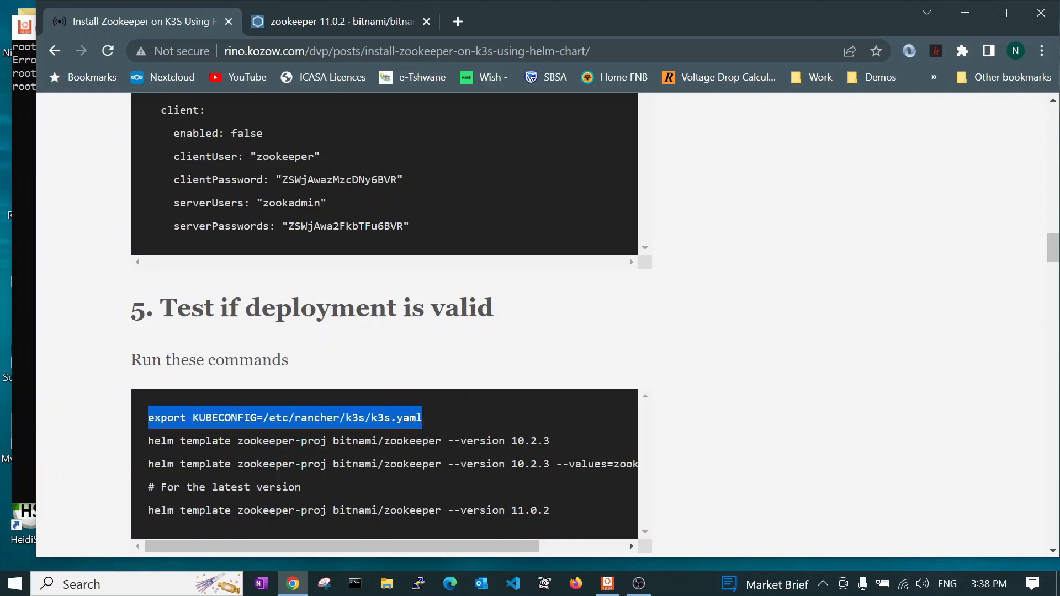
right_click(284, 418)
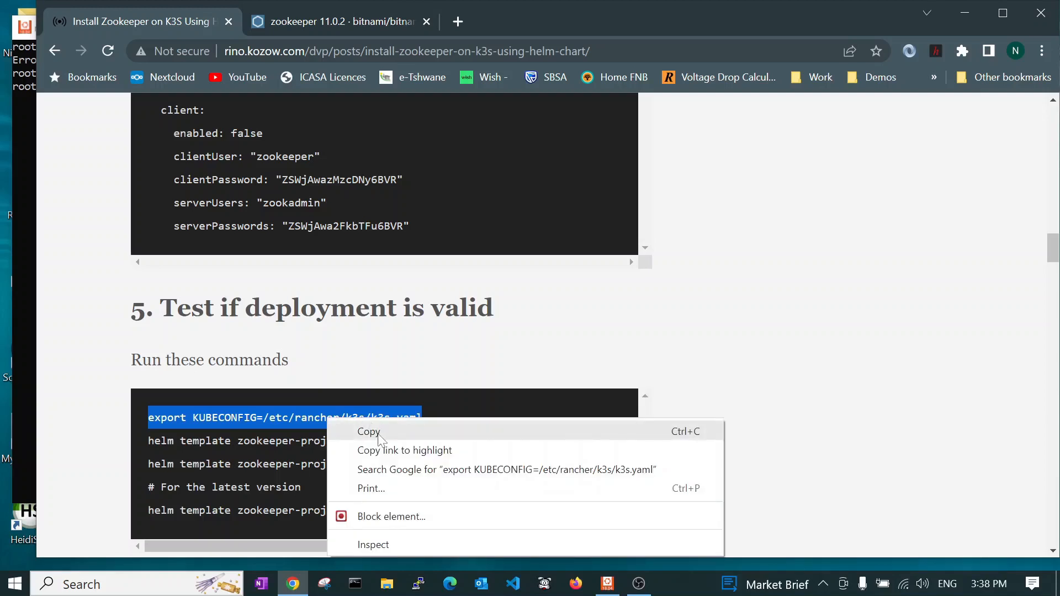
click(368, 431)
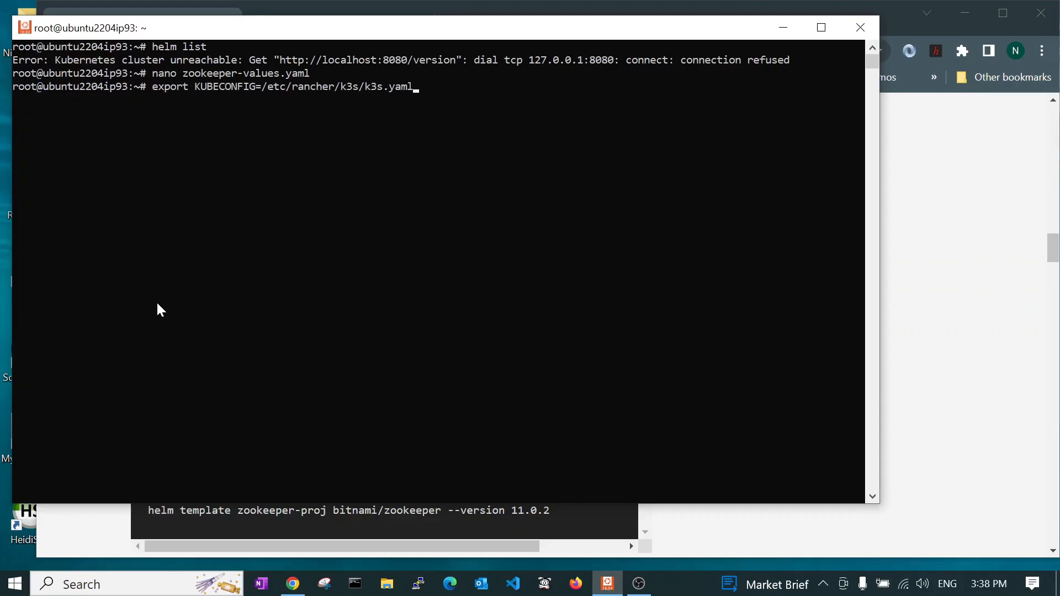
mouse_move(224, 100)
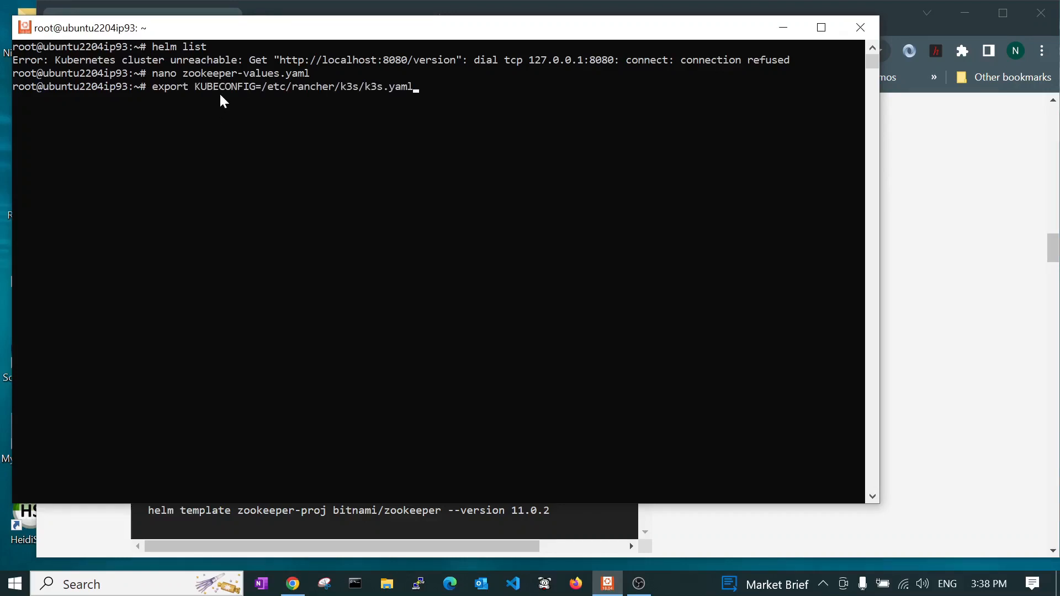
mouse_move(202, 100)
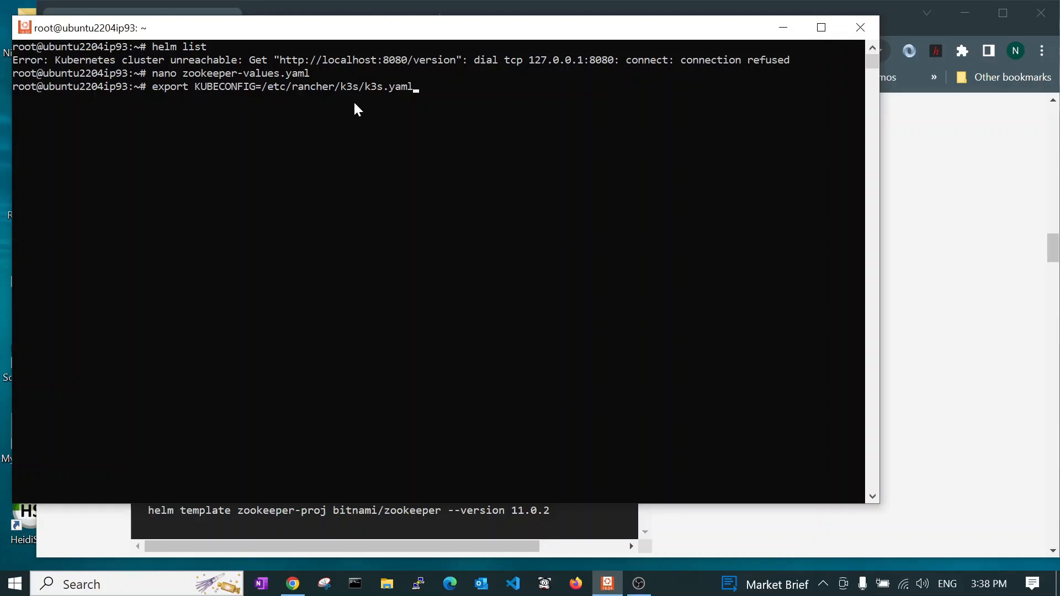
mouse_move(438, 100)
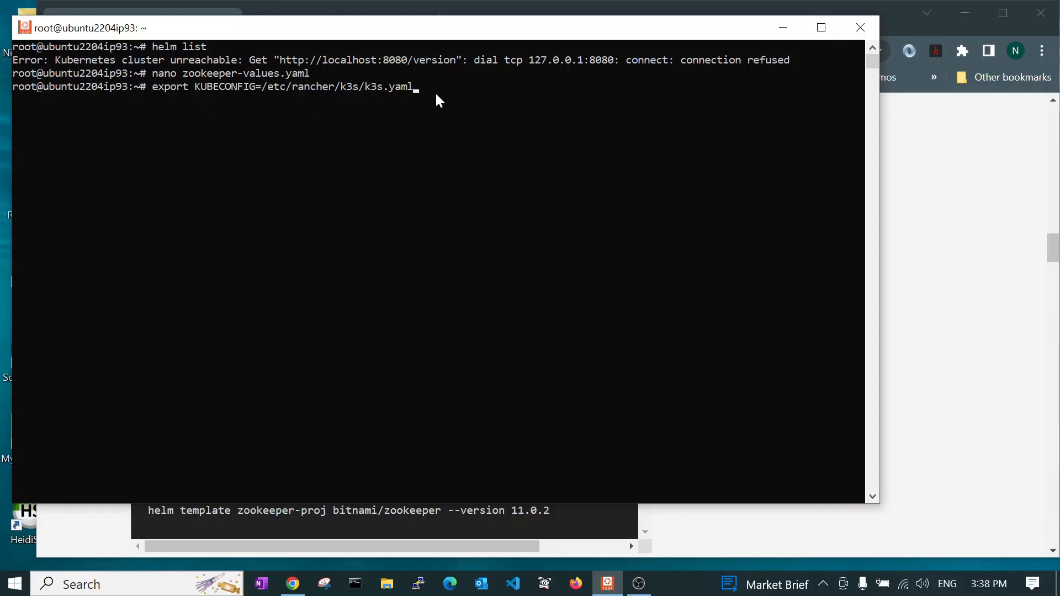
Run the KUBECONFIG export, then run helm list to confirm an empty release table
key(Return)
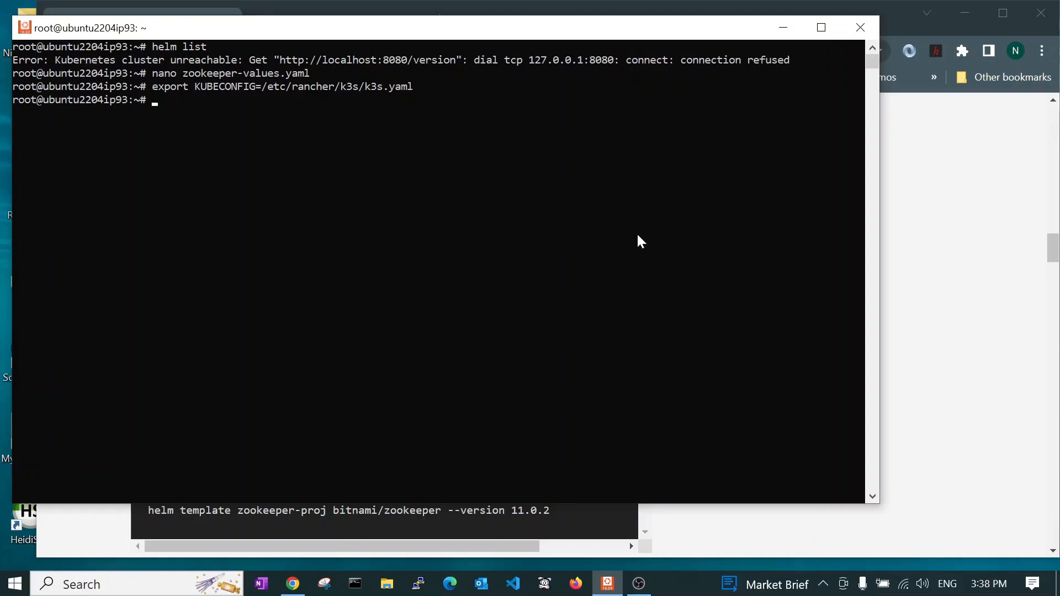
text(h)
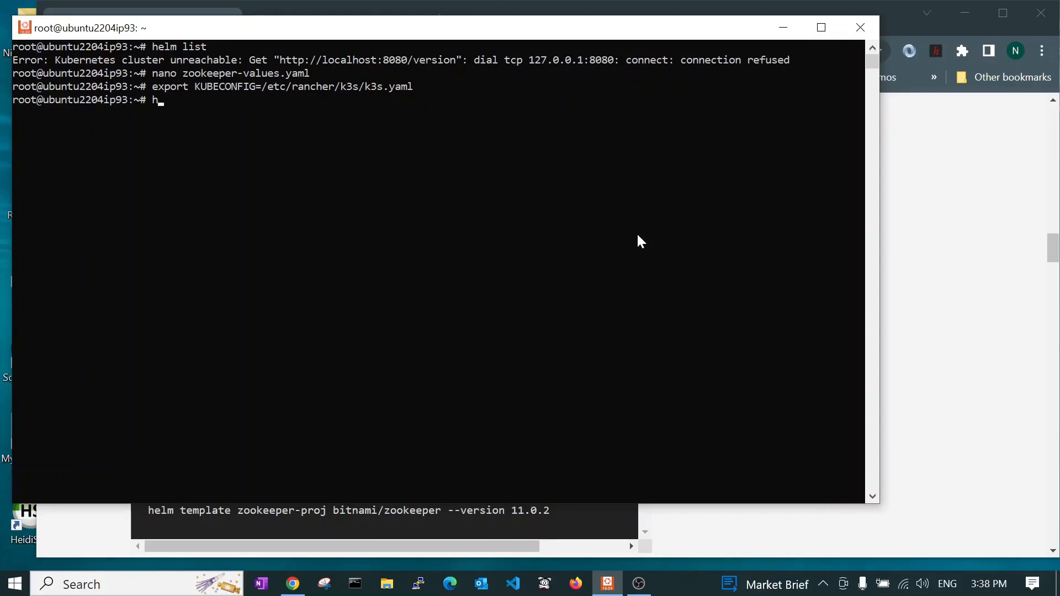
text(elm li)
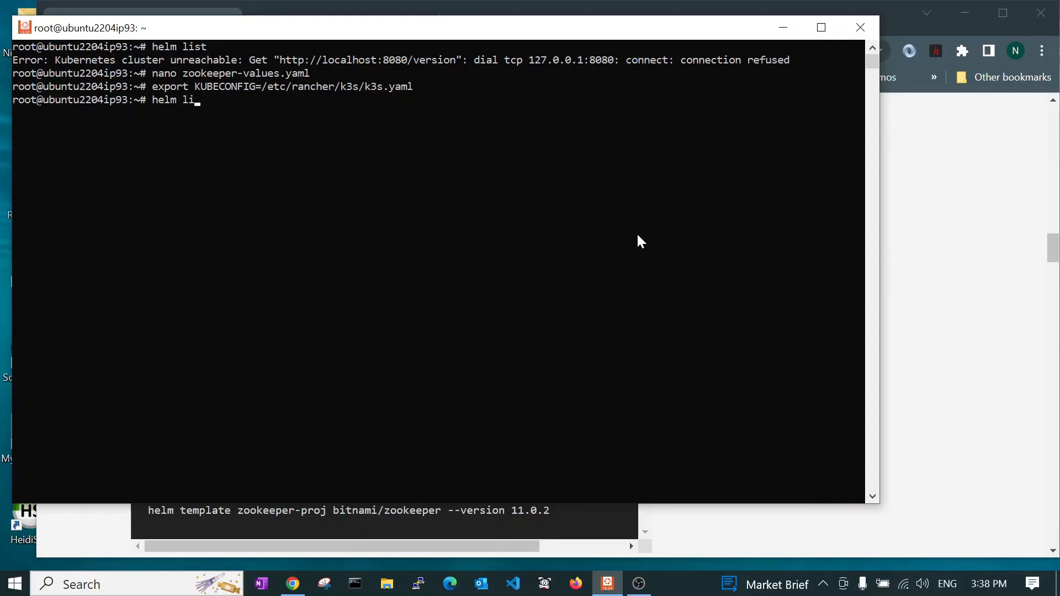
key(Return)
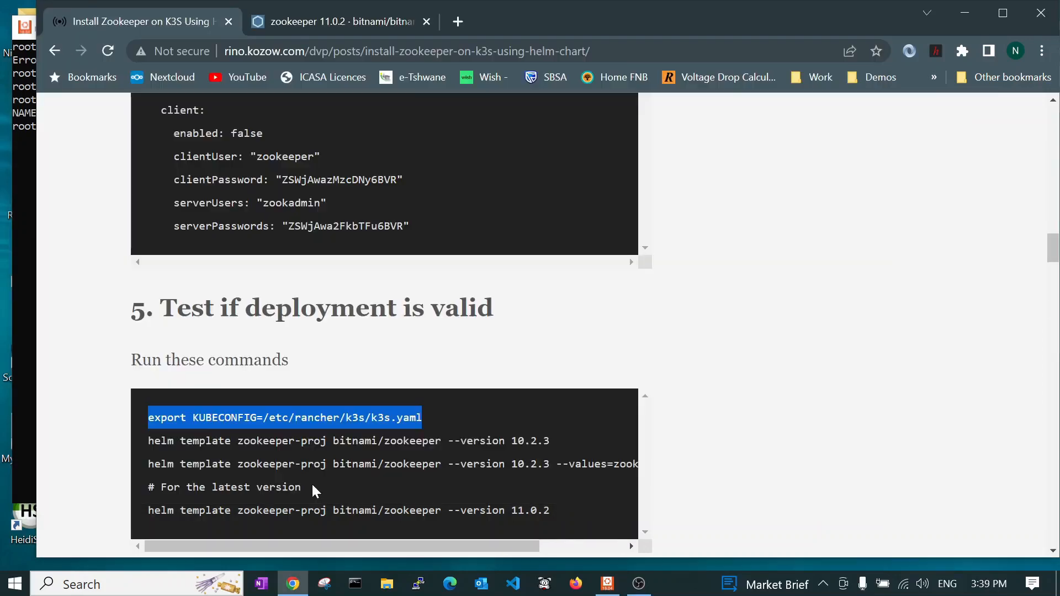
Scroll to section 5 and select the 'helm template ... --version 10.2.3' command
scroll(down, 3)
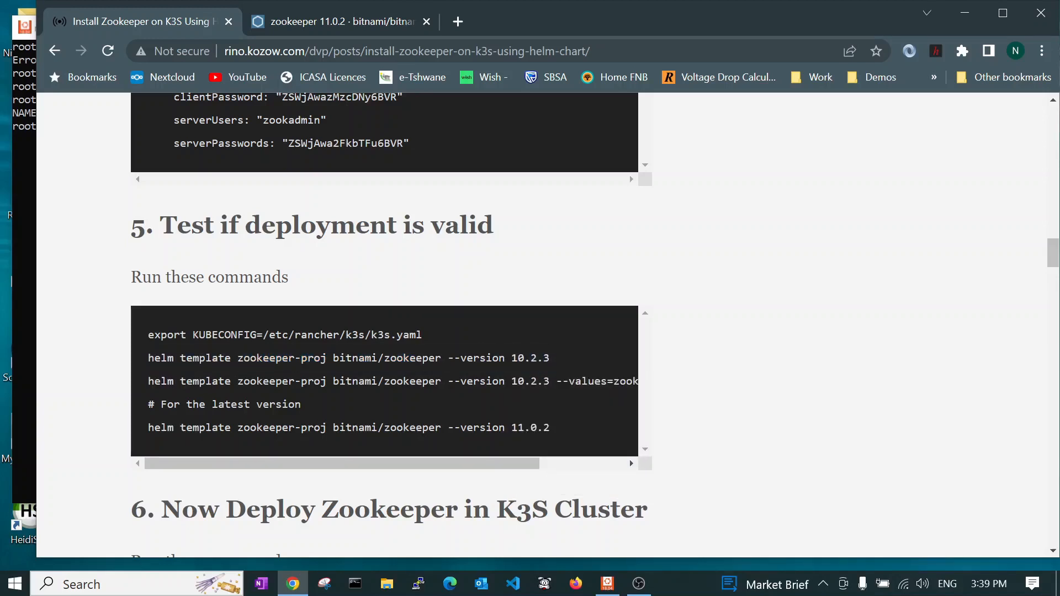
double_click(204, 358)
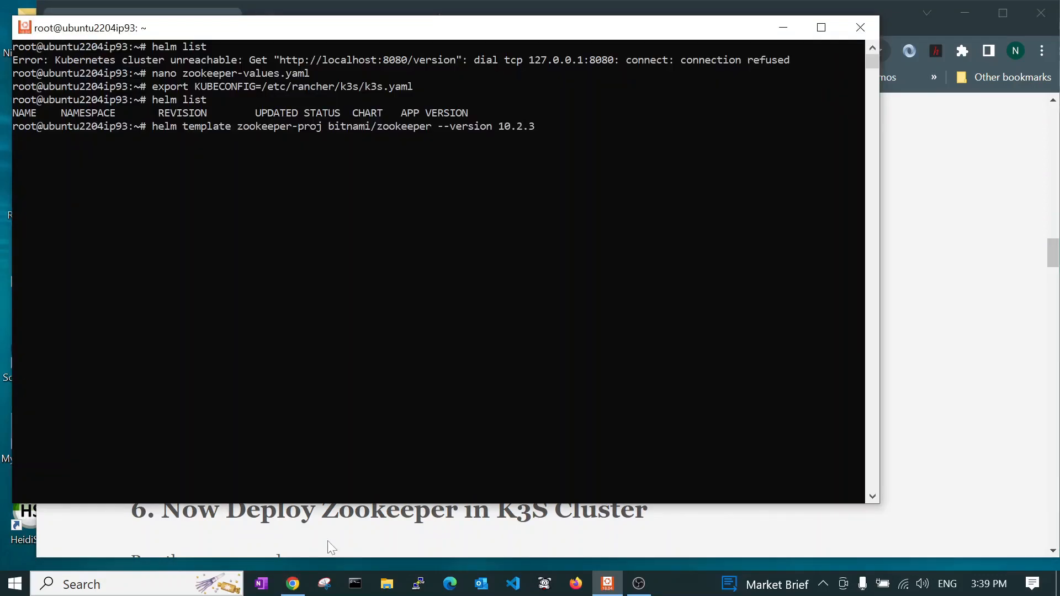
Run the pasted helm template zookeeper-proj command for version 10.2.3
key(Return)
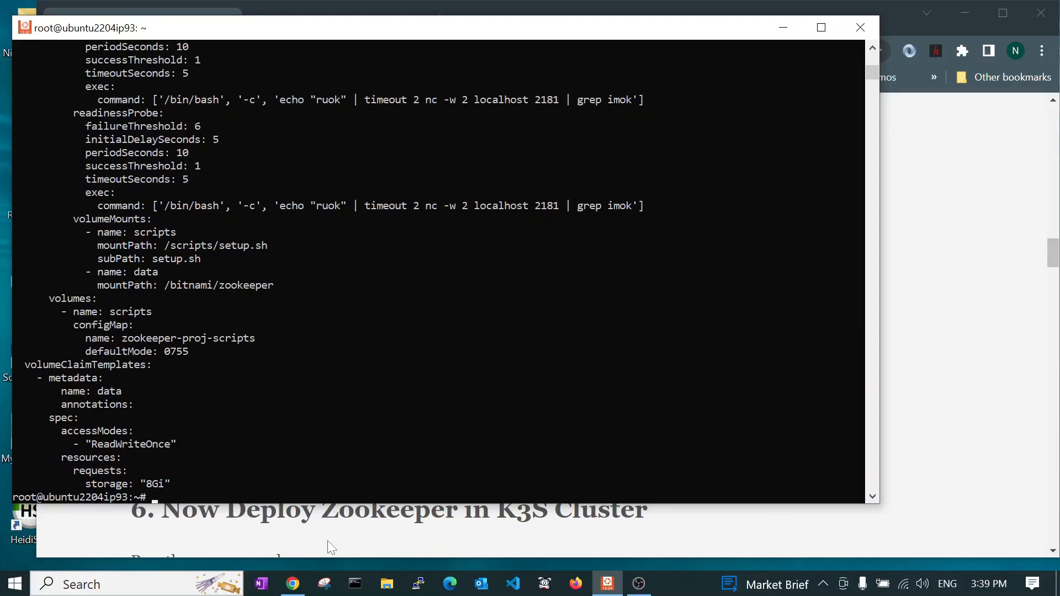
mouse_move(965, 422)
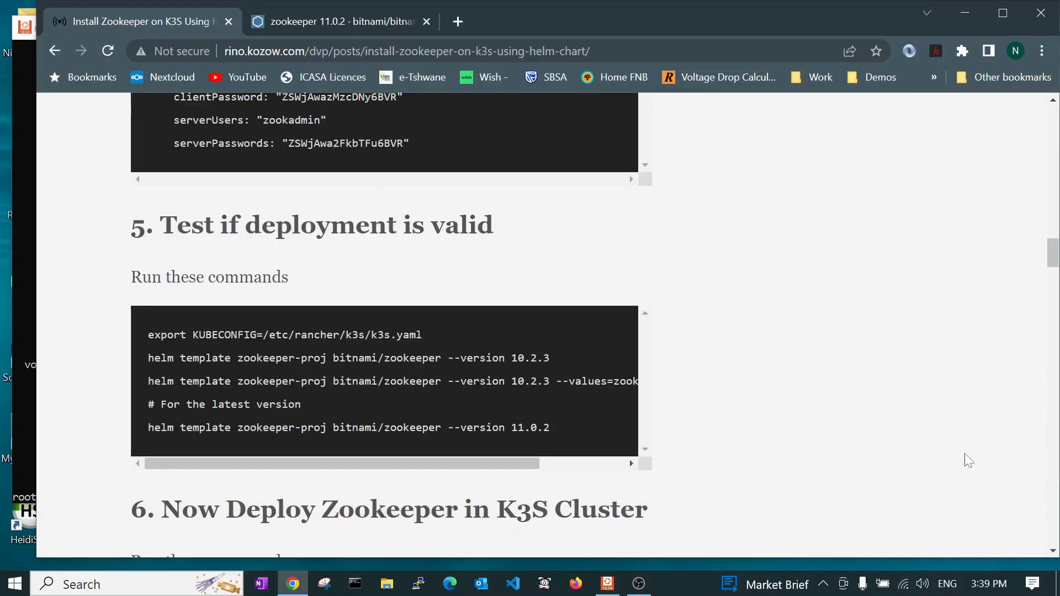
Scroll the guide to section 6, Deploy Zookeeper in K3S Cluster
scroll(down, 3)
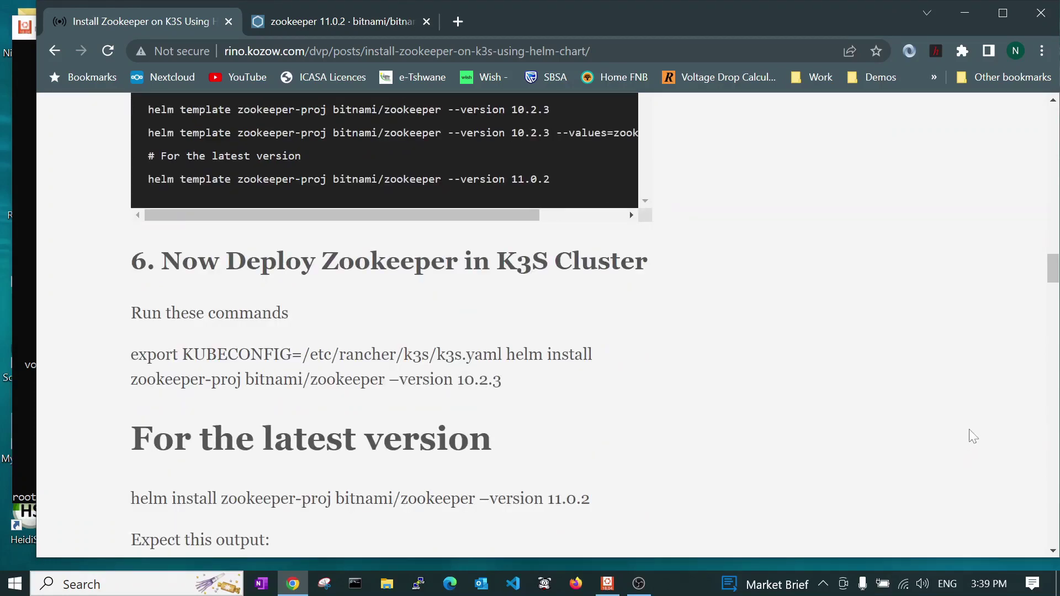
mouse_move(847, 356)
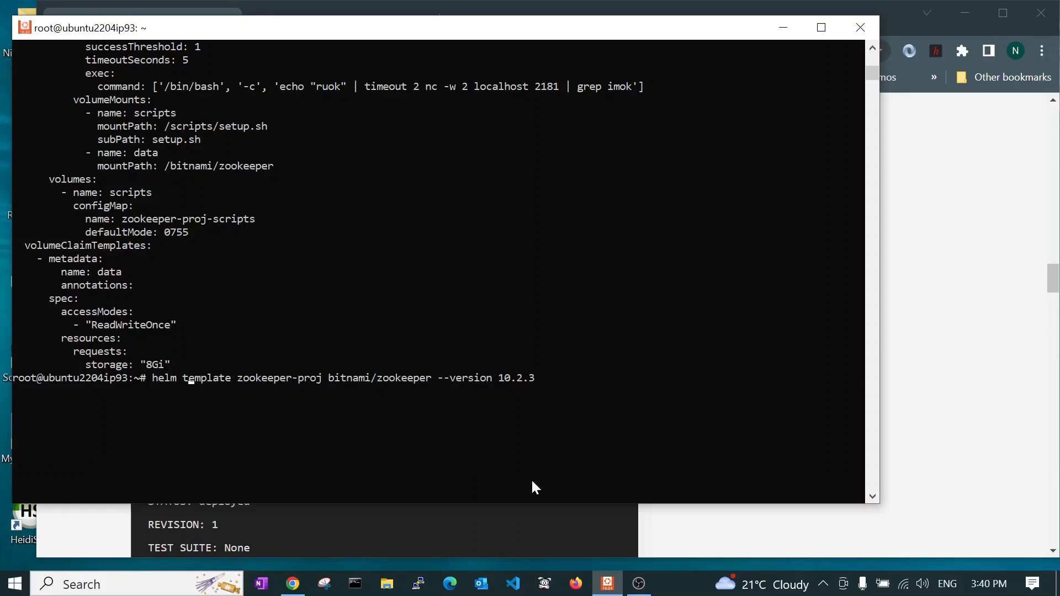
Scroll through the helm install zookeeper-proj 10.2.3 output showing status deployed
scroll(up, 3)
text(install)
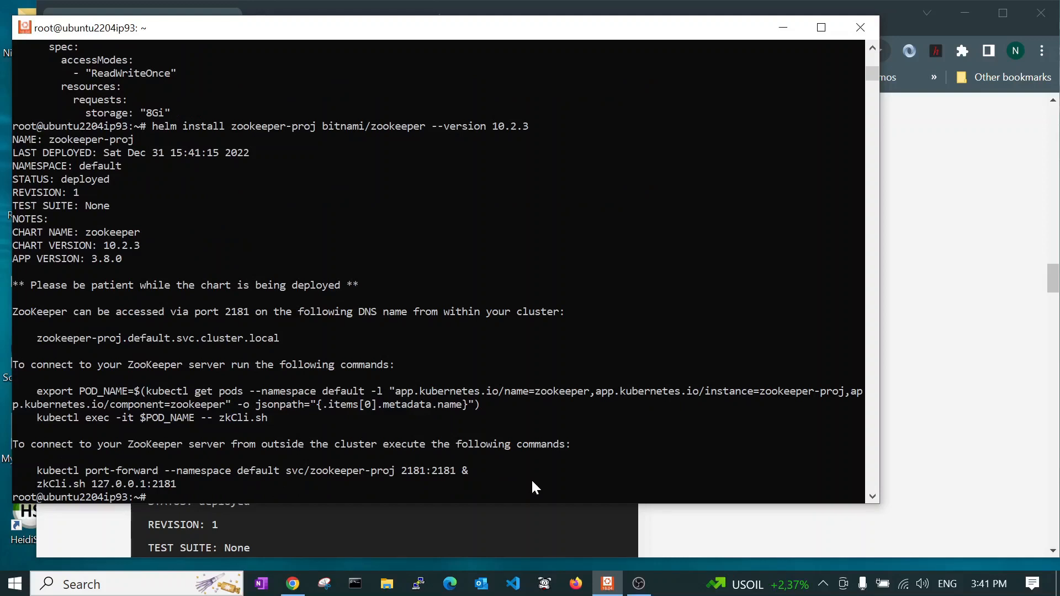
mouse_move(177, 142)
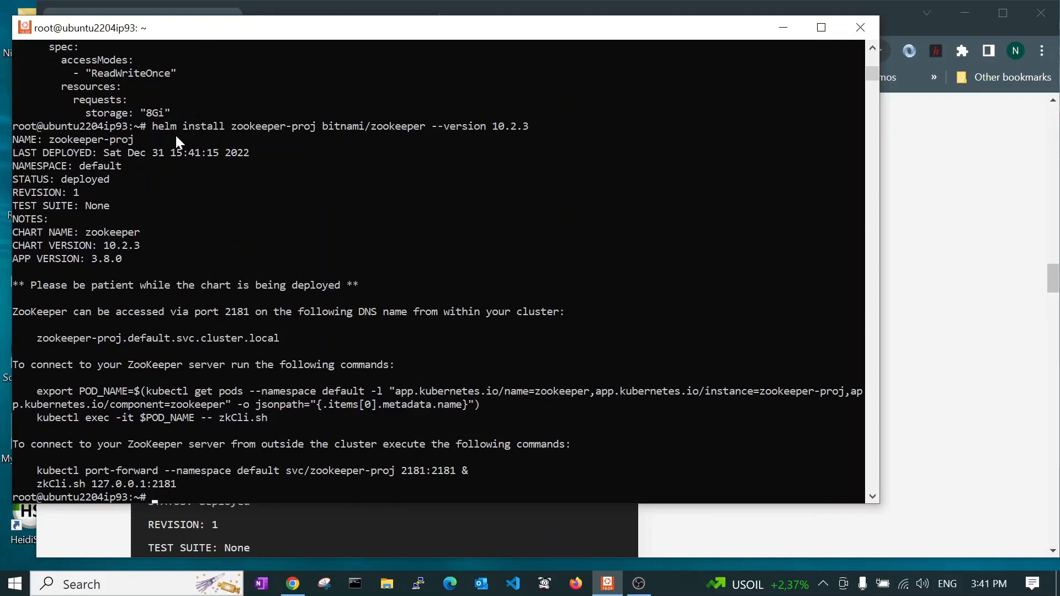
mouse_move(377, 421)
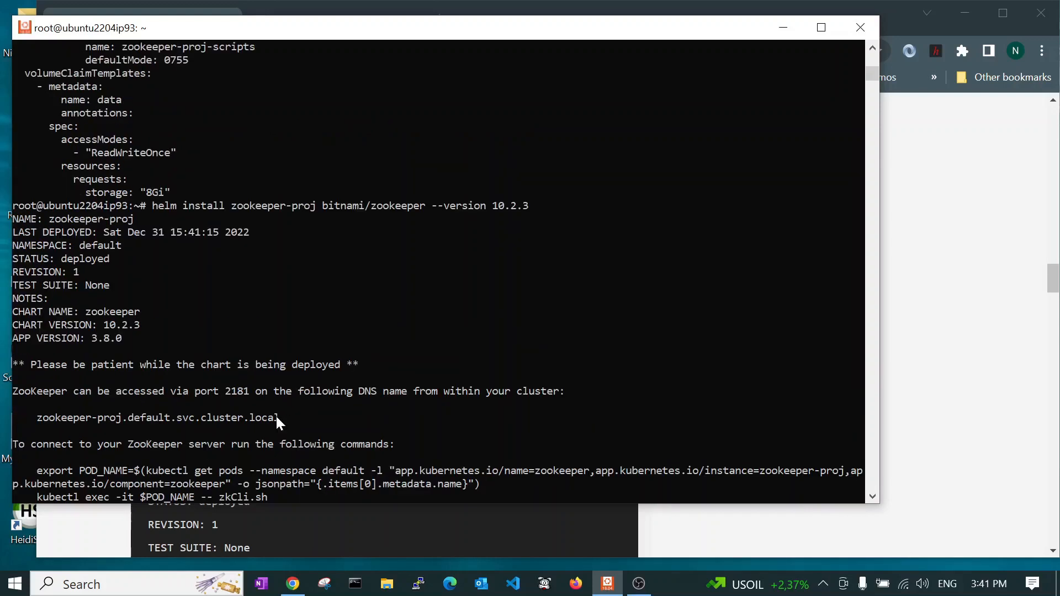
scroll(up, 3)
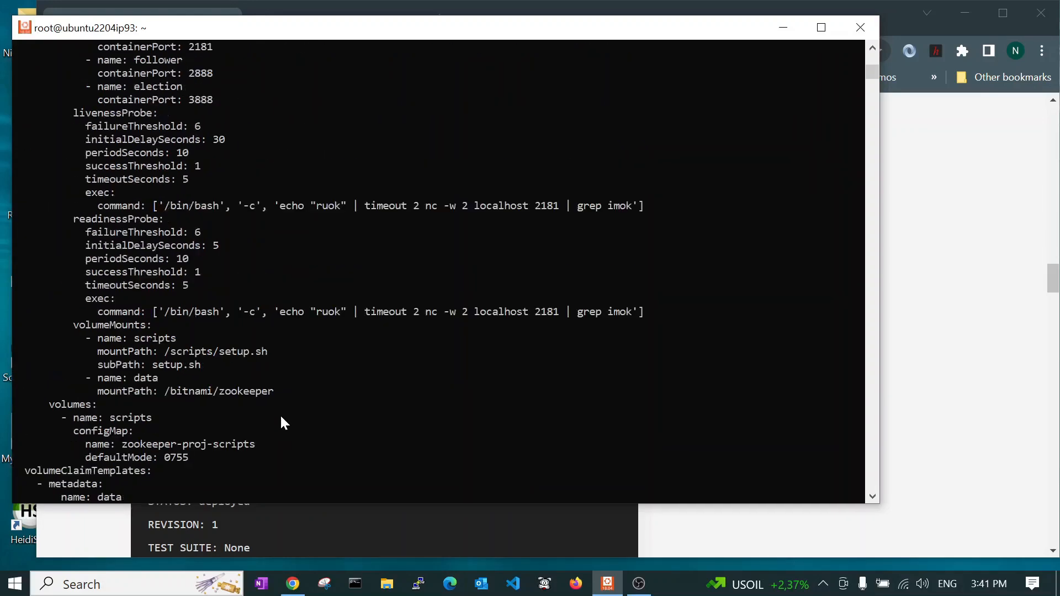
scroll(up, 3)
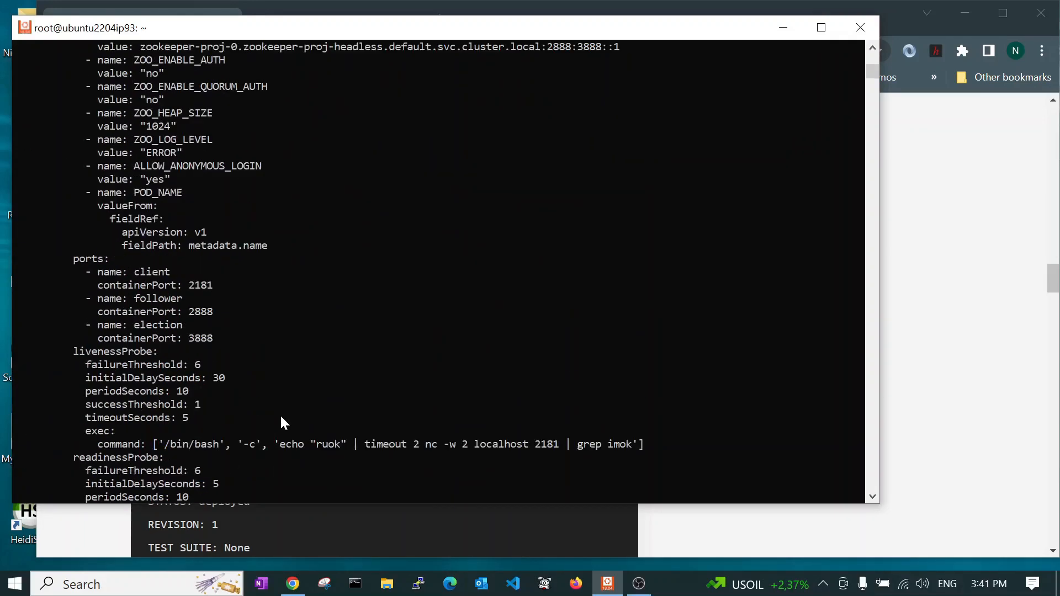
scroll(down, 3)
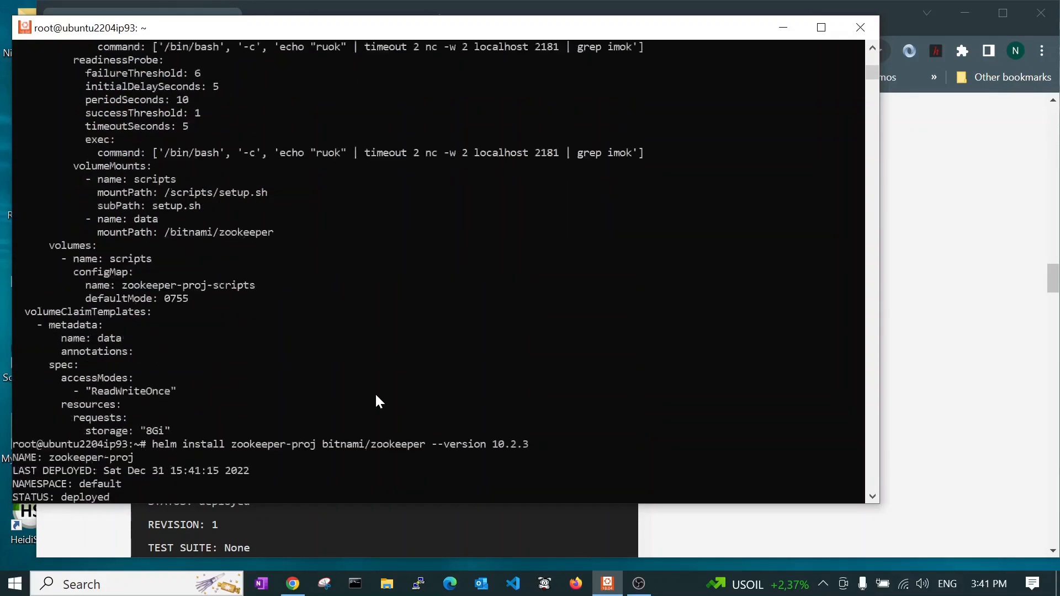
scroll(down, 3)
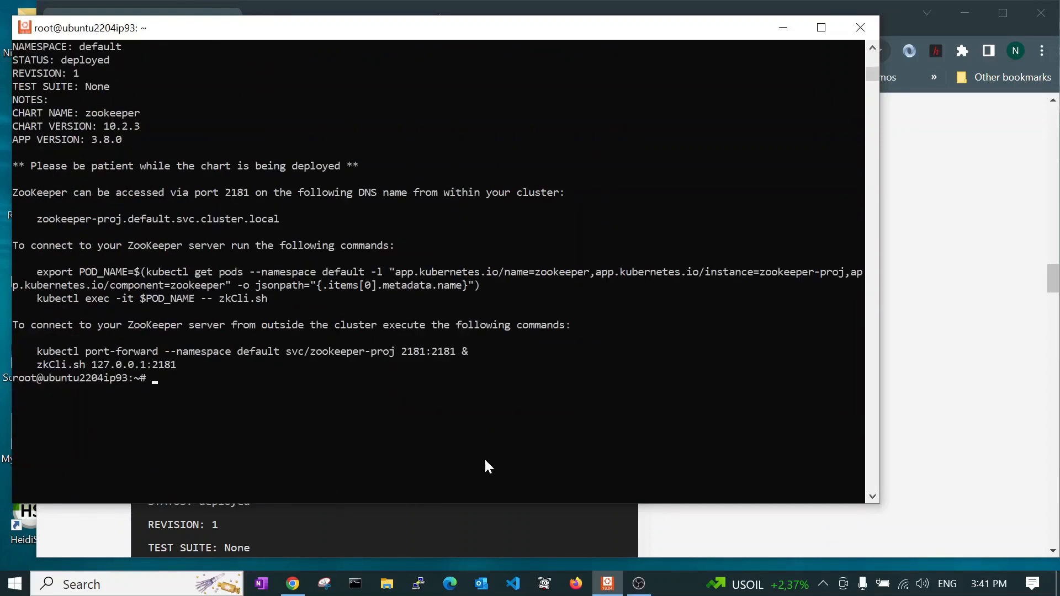
Run 'kubectl get all' to list the zookeeper-proj pod, services and statefulset
text(kubect)
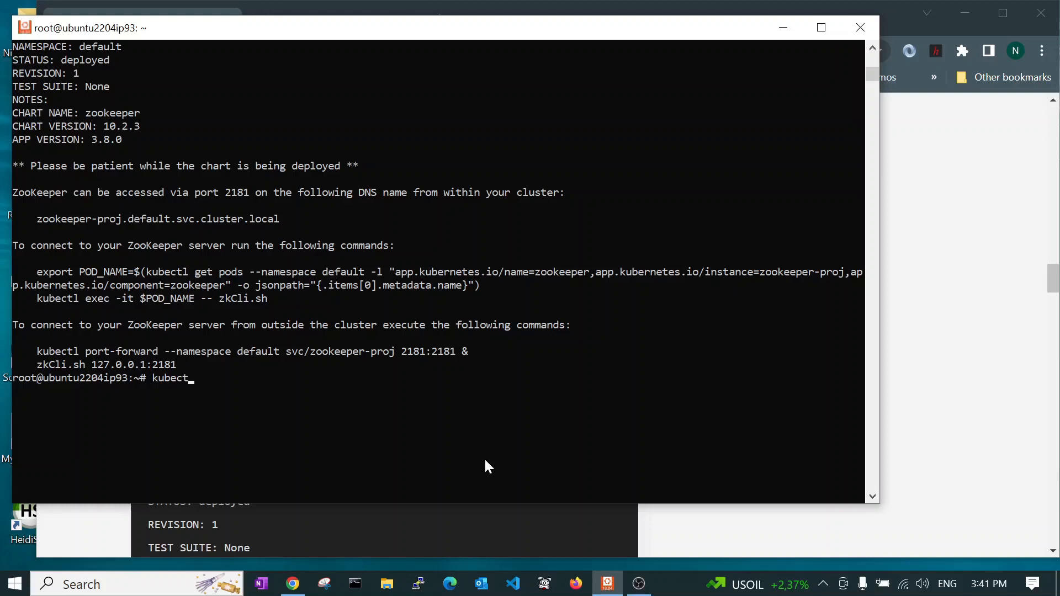
text(get al)
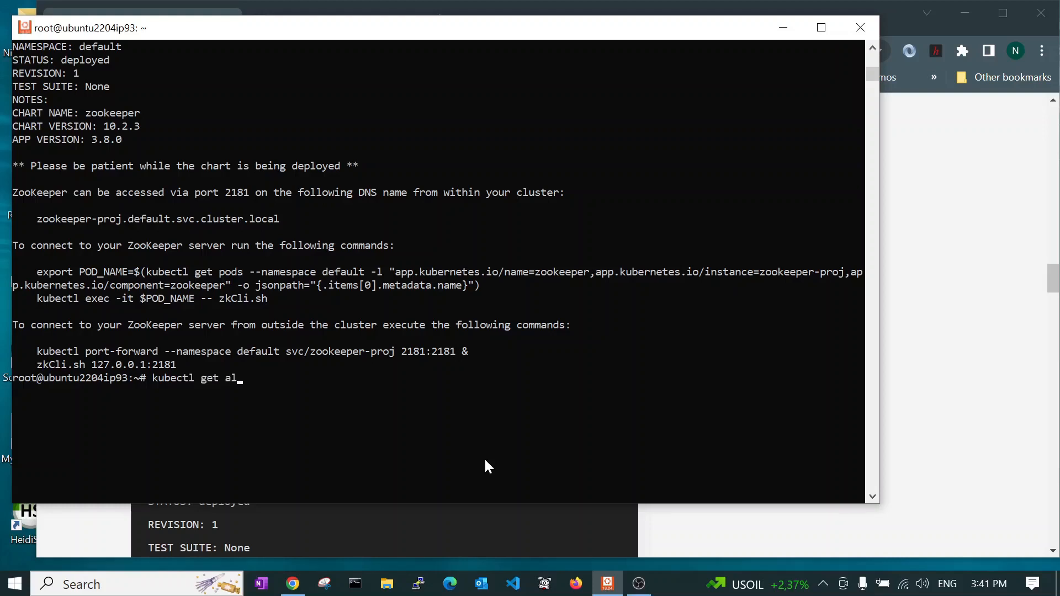
key(Return)
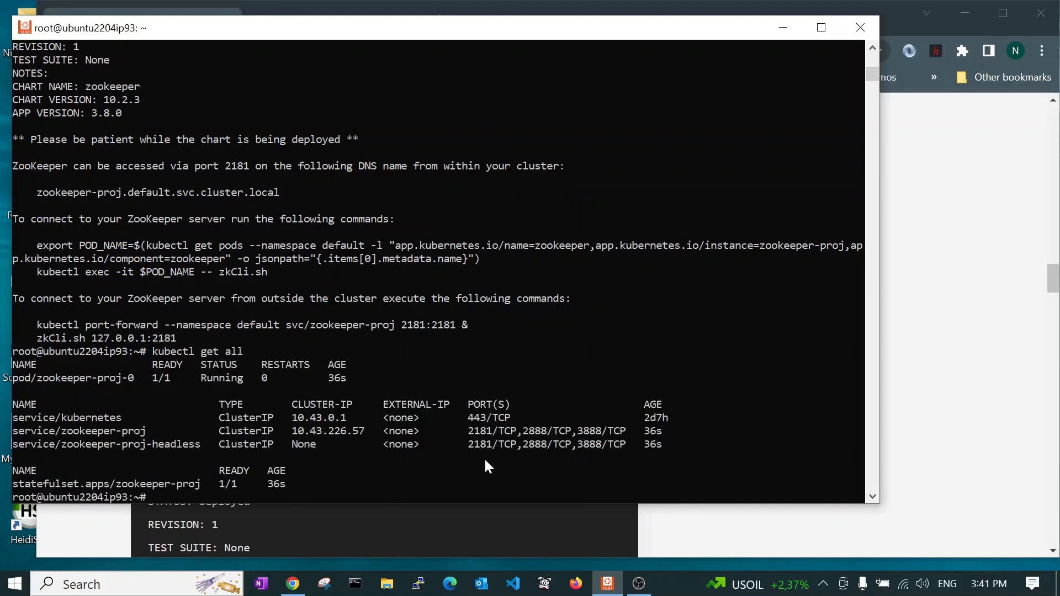
mouse_move(115, 447)
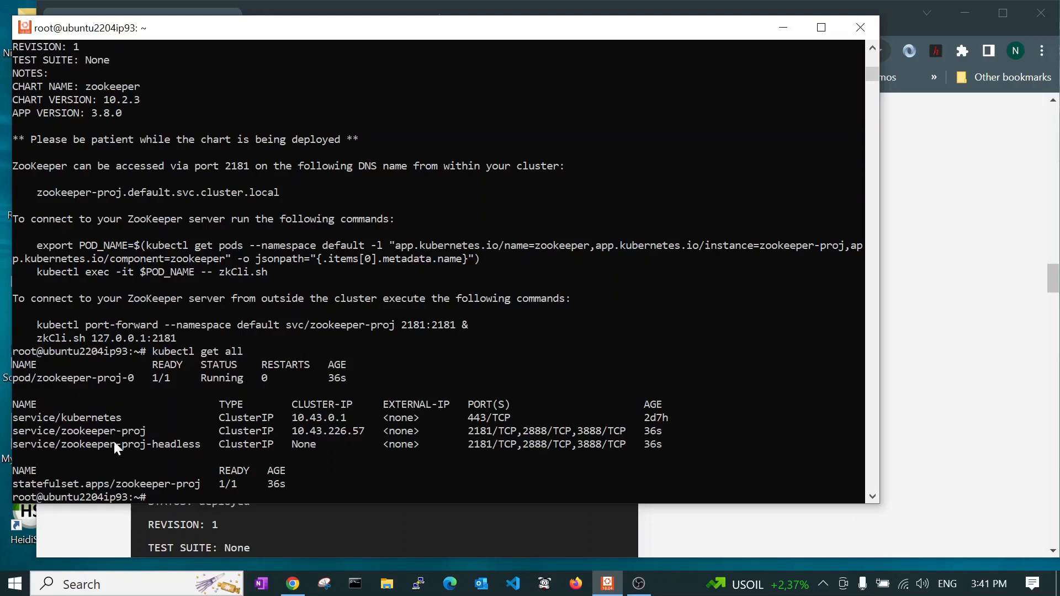
mouse_move(68, 444)
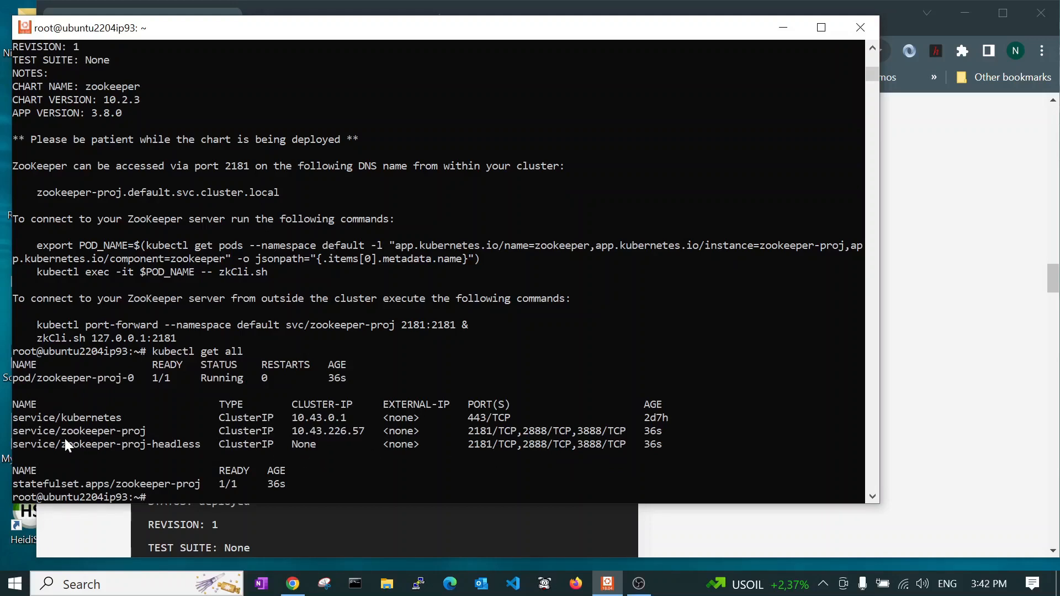
mouse_move(135, 436)
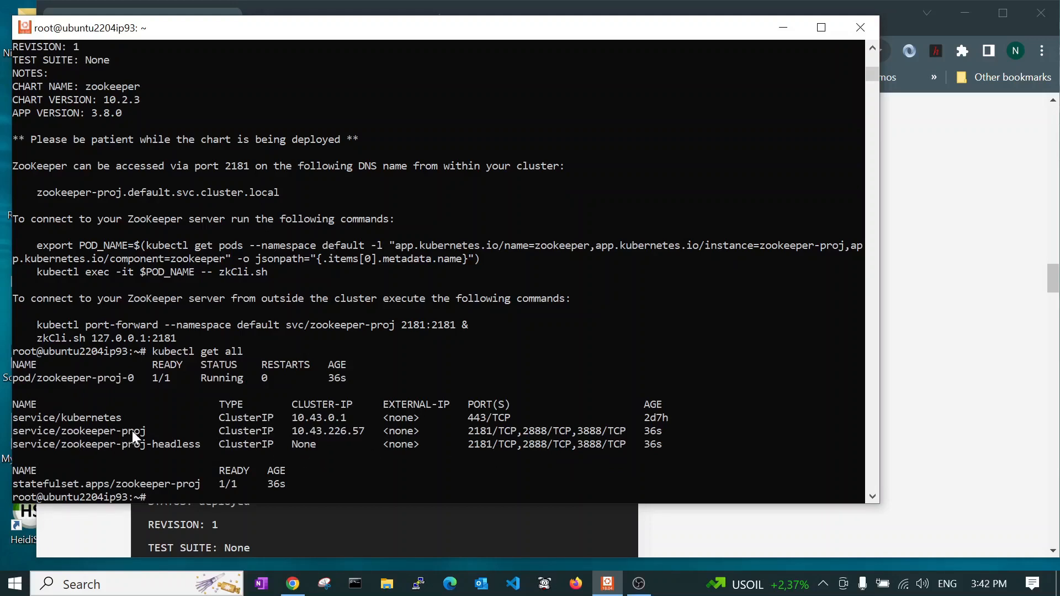
mouse_move(129, 455)
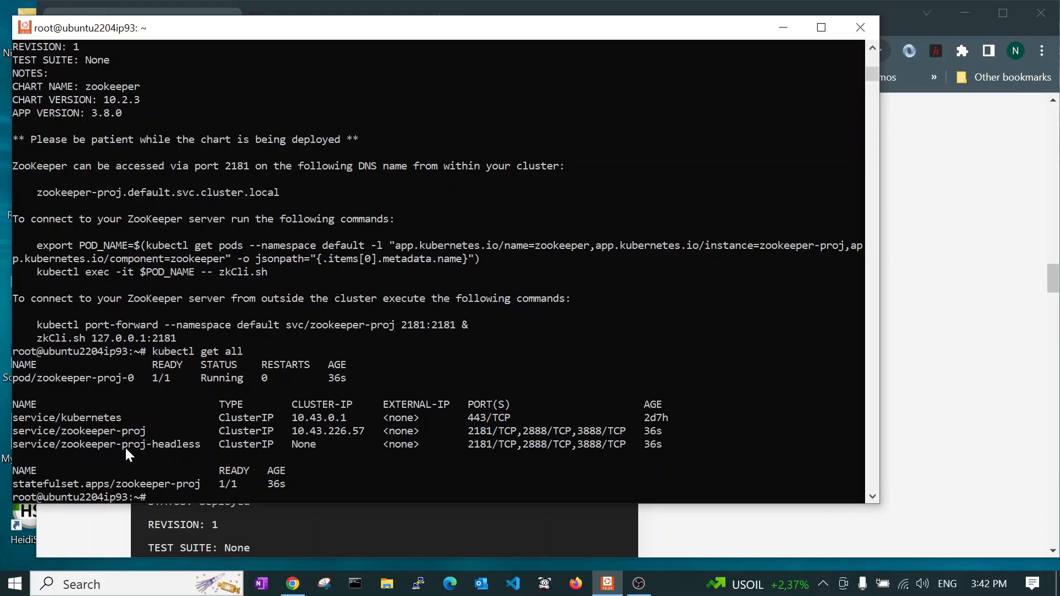
mouse_move(193, 460)
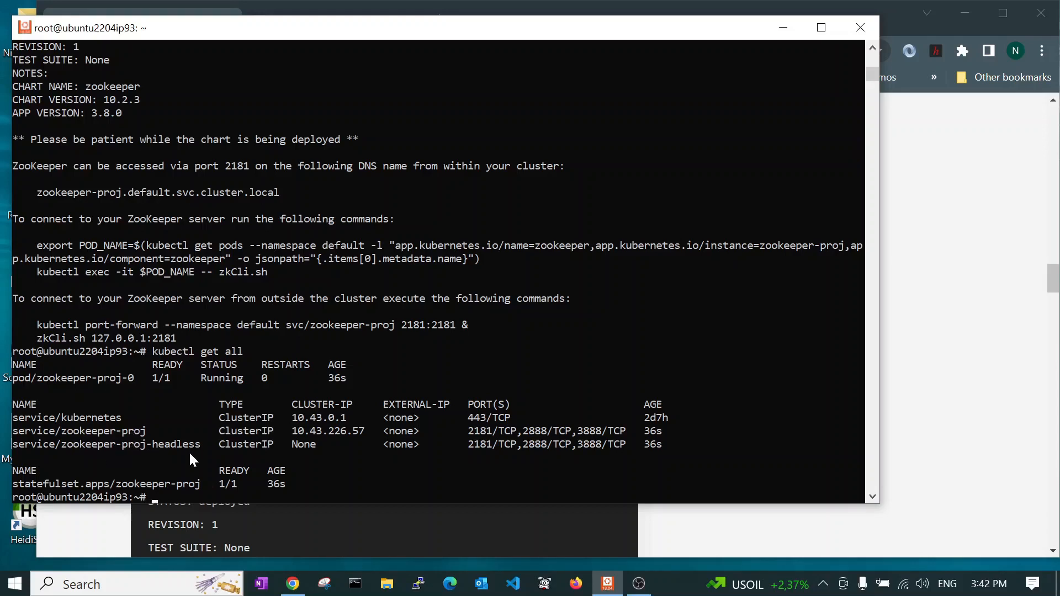
Run 'kubectl get endpoints' to show zookeeper-proj at 10.42.1.19 ports 2181, 2888, 3888
scroll(down, 3)
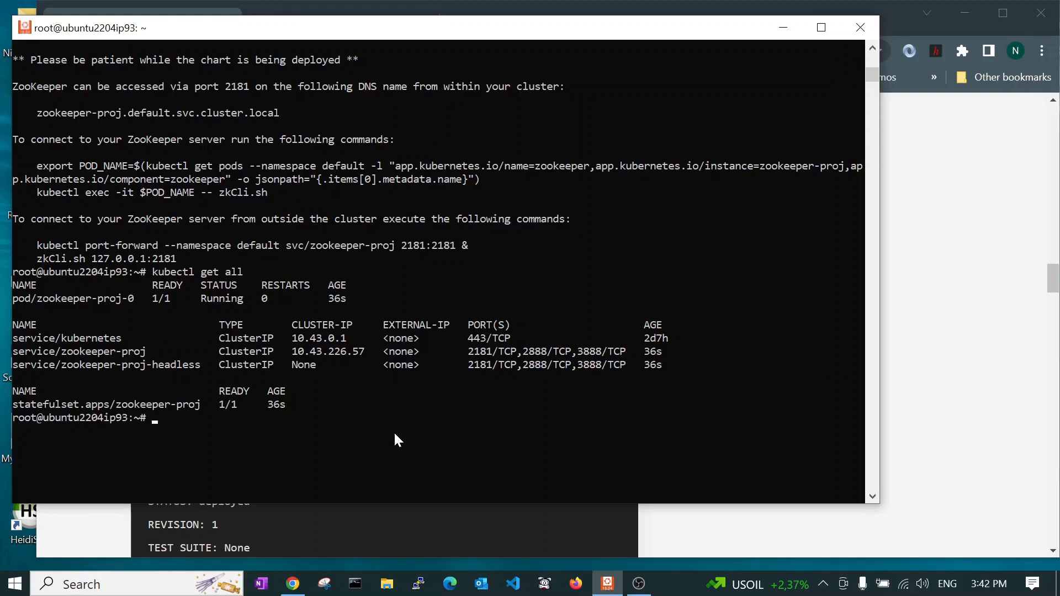
text(ku)
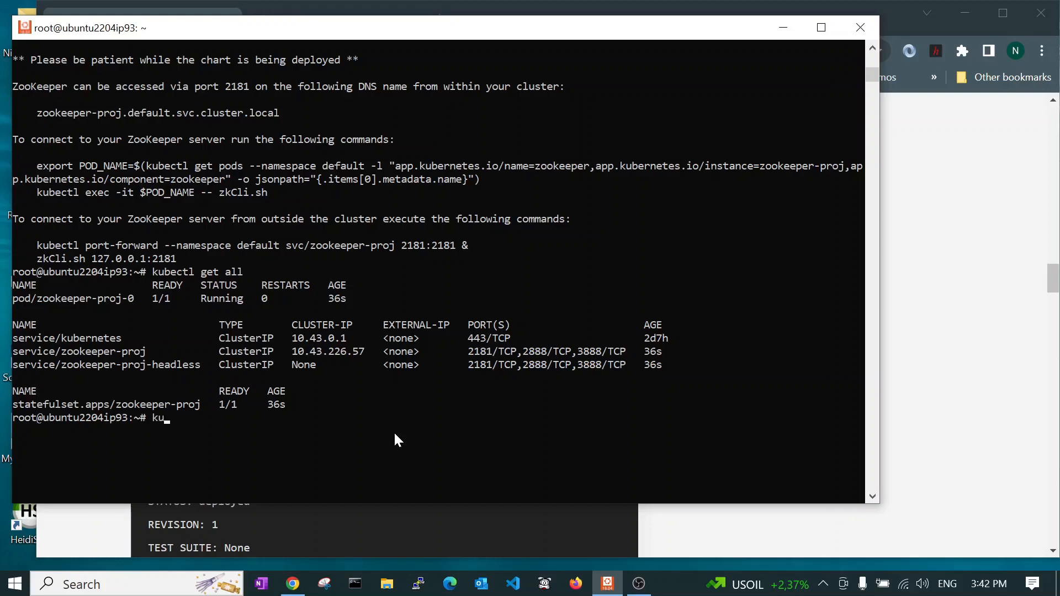
text(bectl ge)
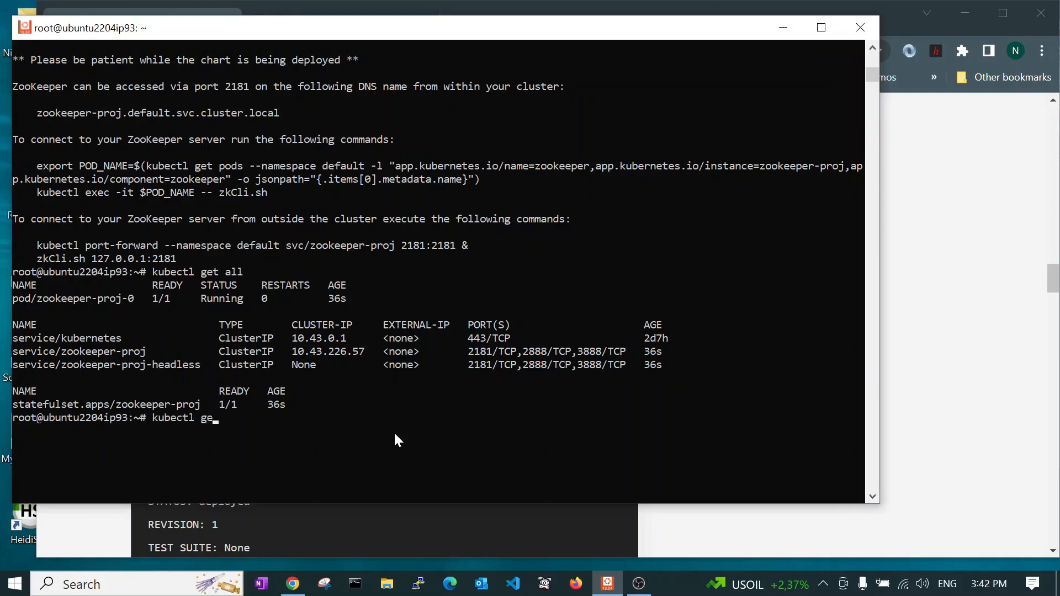
key(Return)
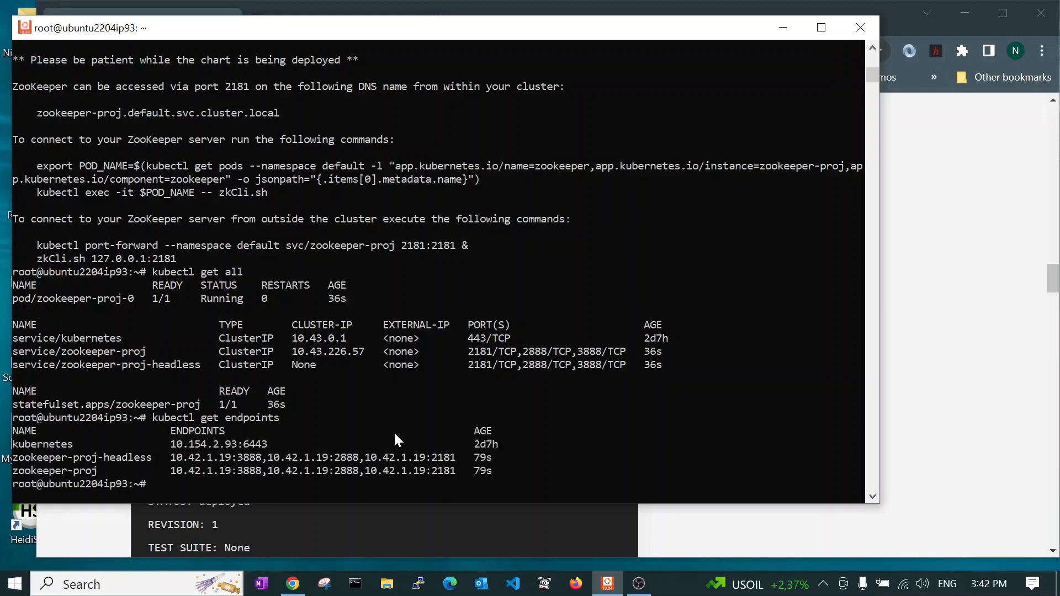
mouse_move(226, 488)
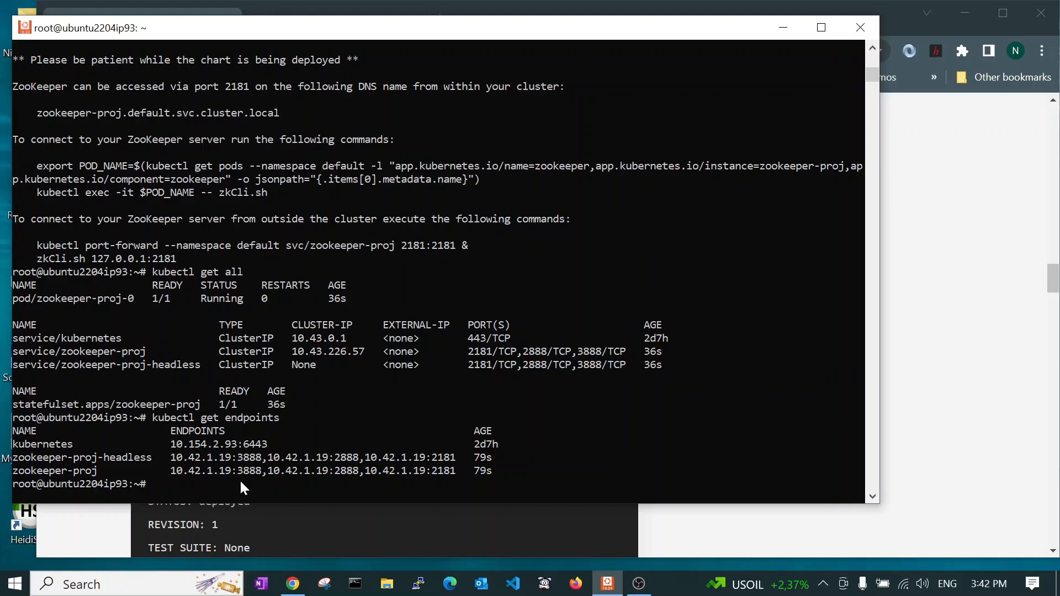
mouse_move(262, 480)
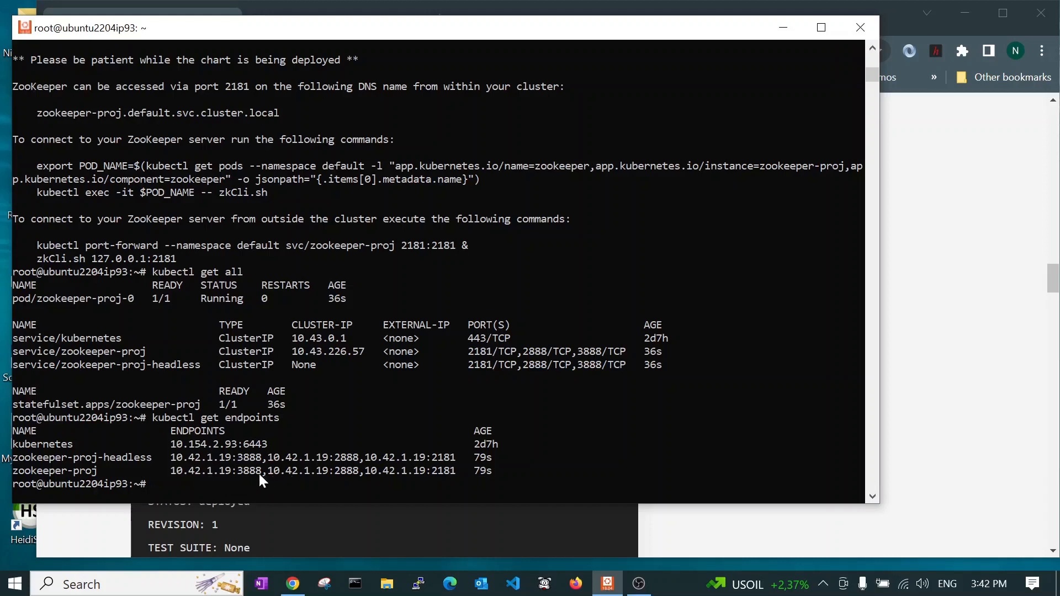
mouse_move(174, 465)
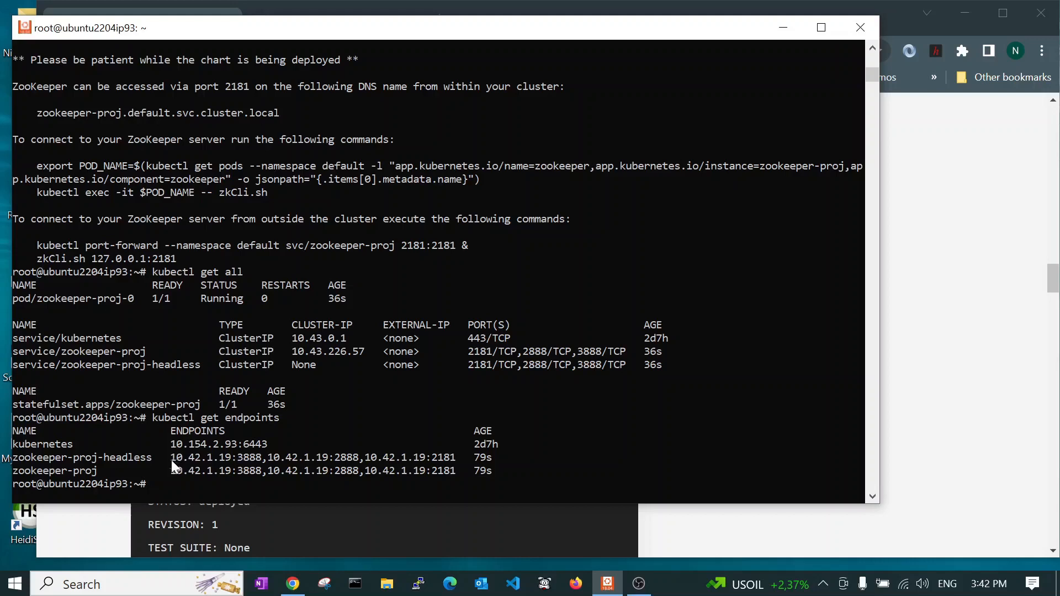
mouse_move(175, 473)
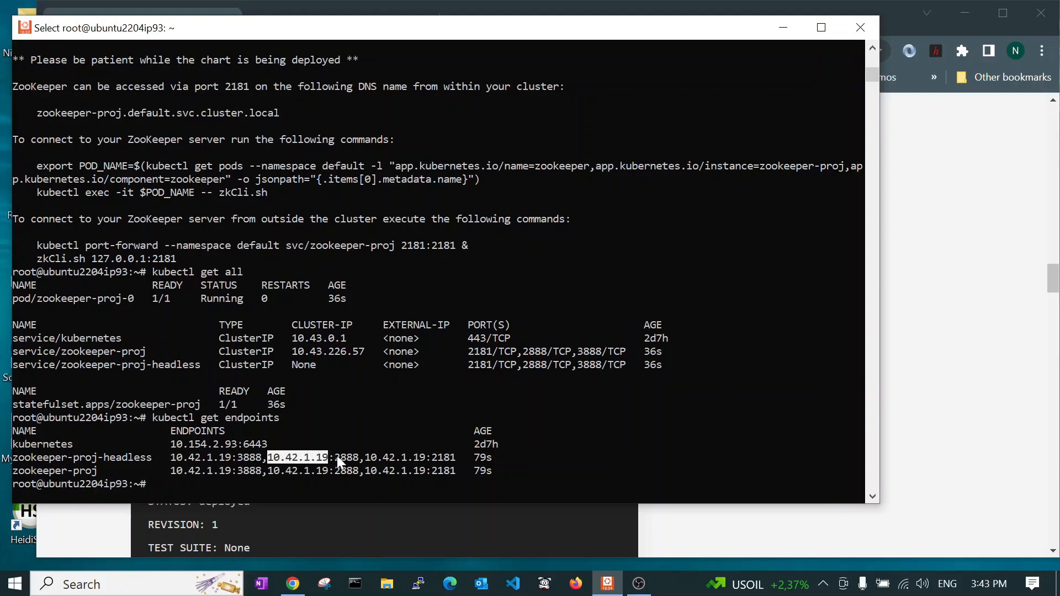
mouse_move(365, 460)
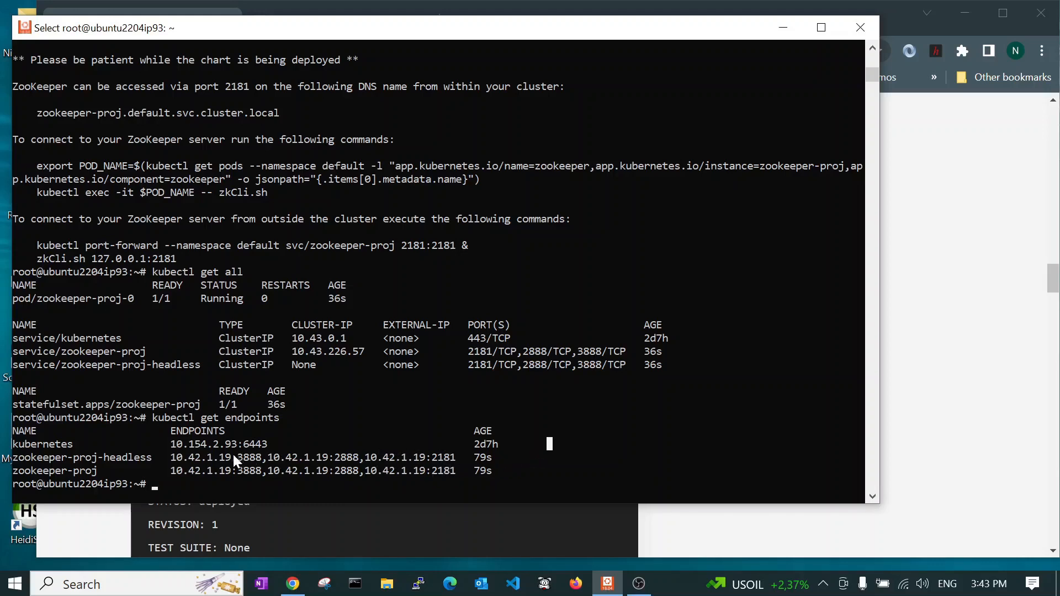
mouse_move(147, 484)
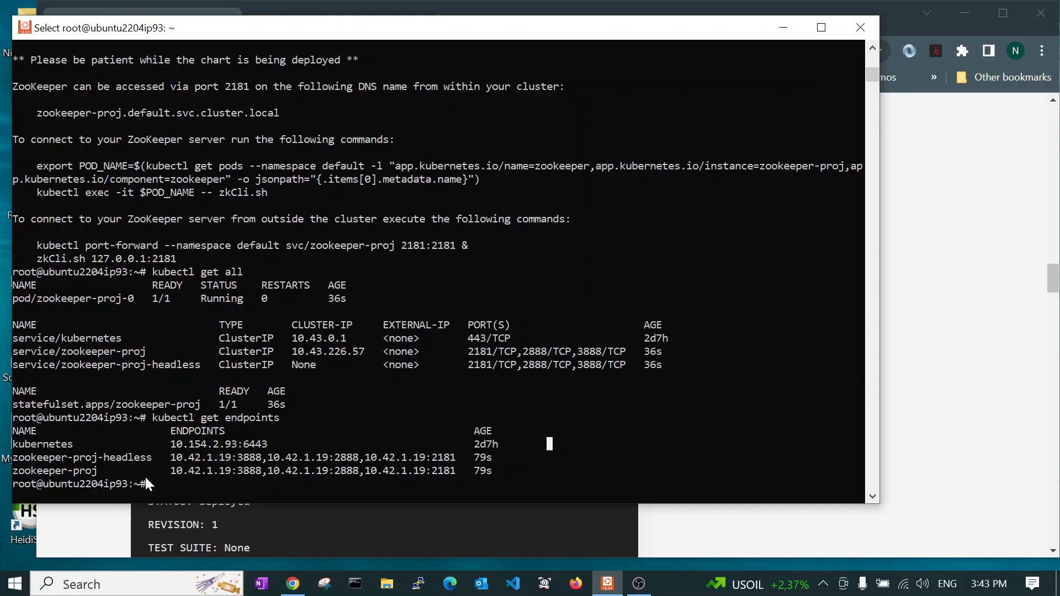
mouse_move(98, 484)
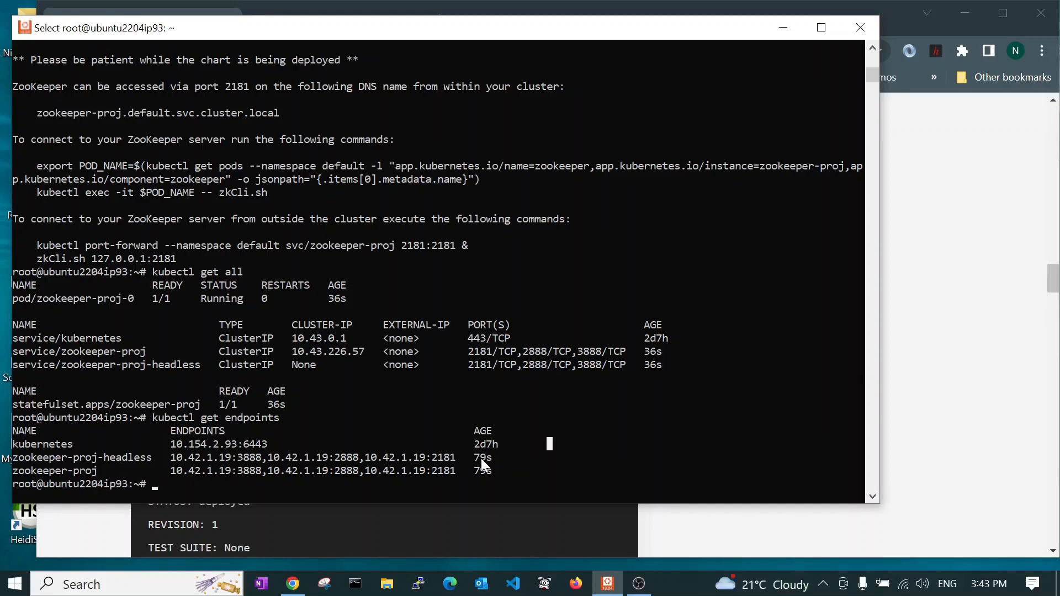
mouse_move(474, 459)
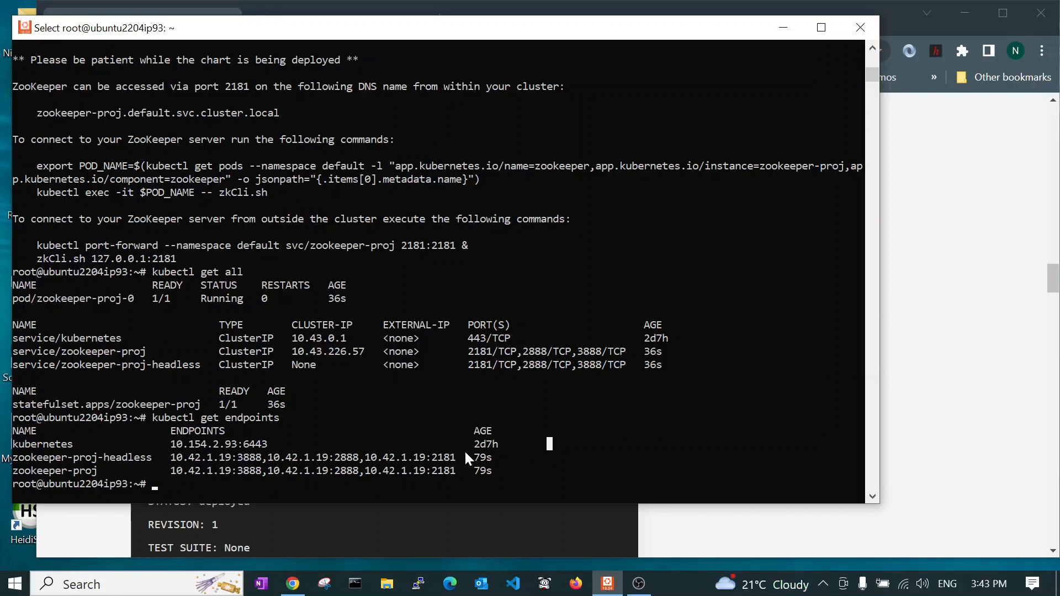
mouse_move(577, 539)
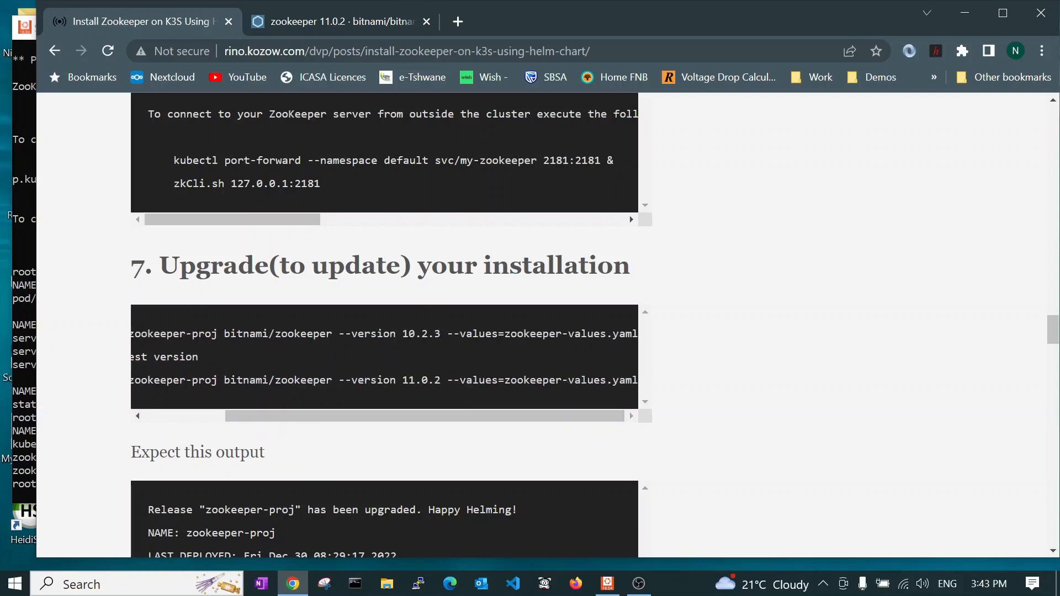
Select parts of section 7's upgrade command, including the latest version and values file option
double_click(457, 380)
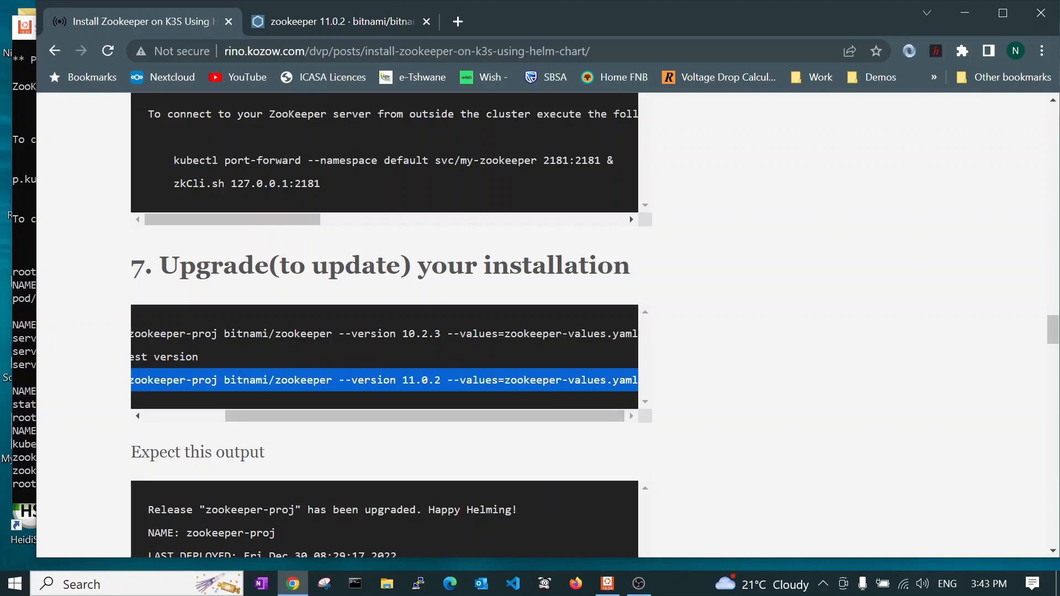
double_click(497, 380)
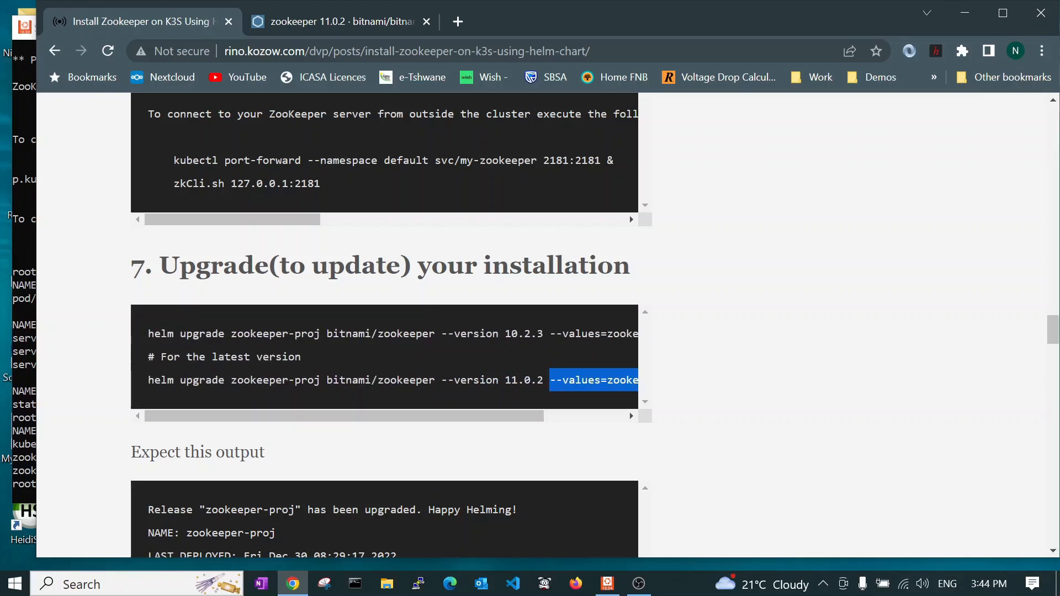
double_click(201, 380)
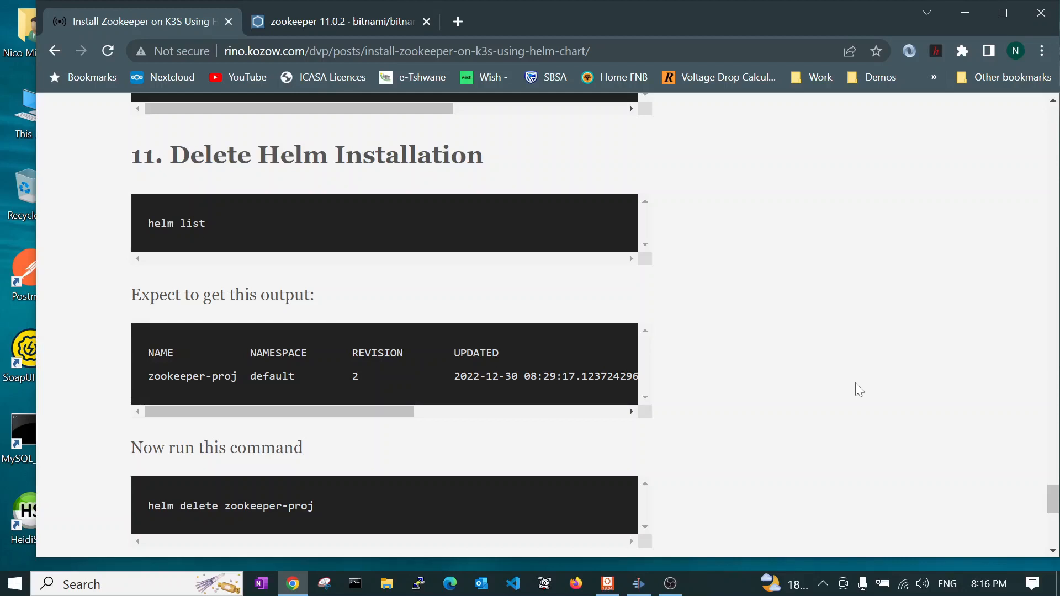
mouse_move(775, 262)
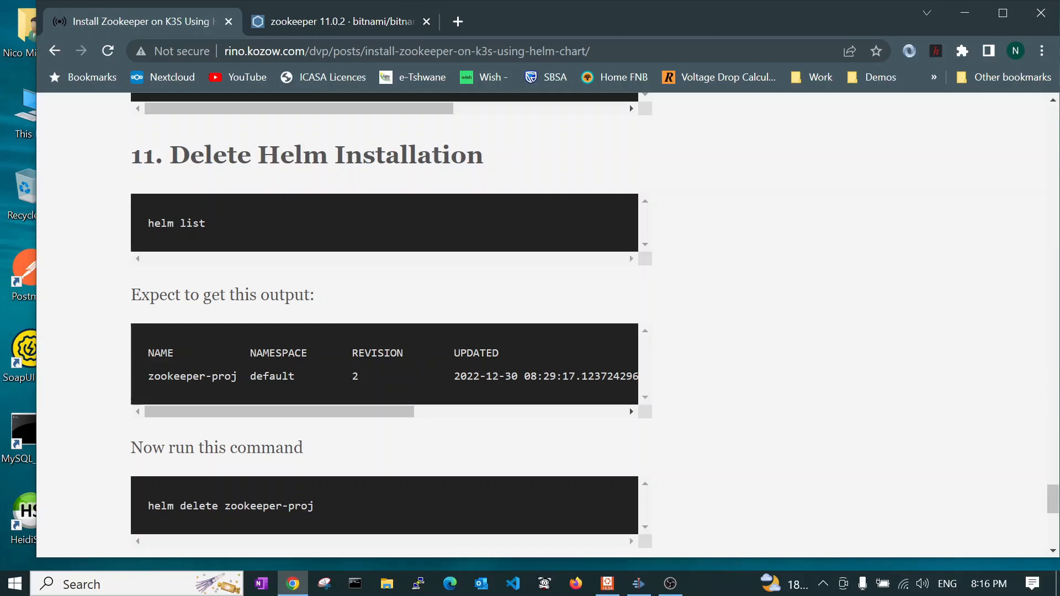
mouse_move(595, 484)
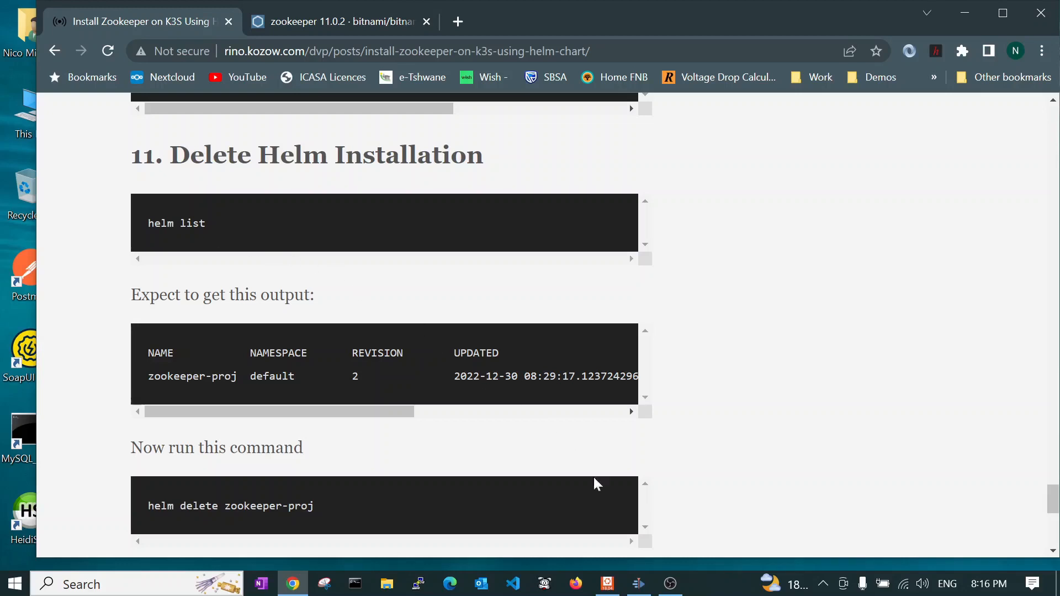
Select the release name zookeeper-proj in the guide's helm delete command
click(607, 583)
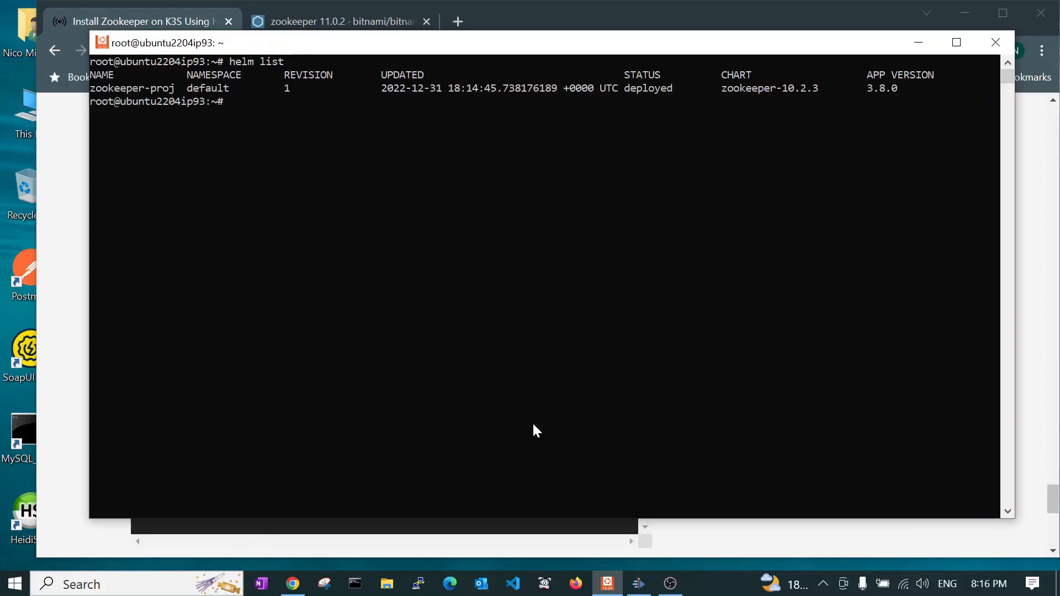
mouse_move(289, 96)
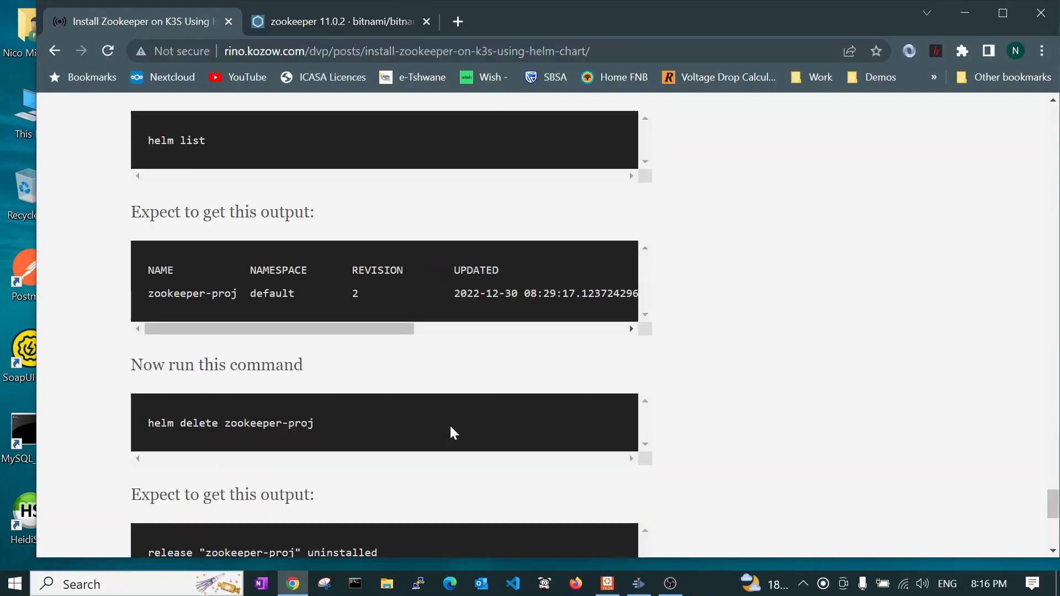
mouse_move(149, 301)
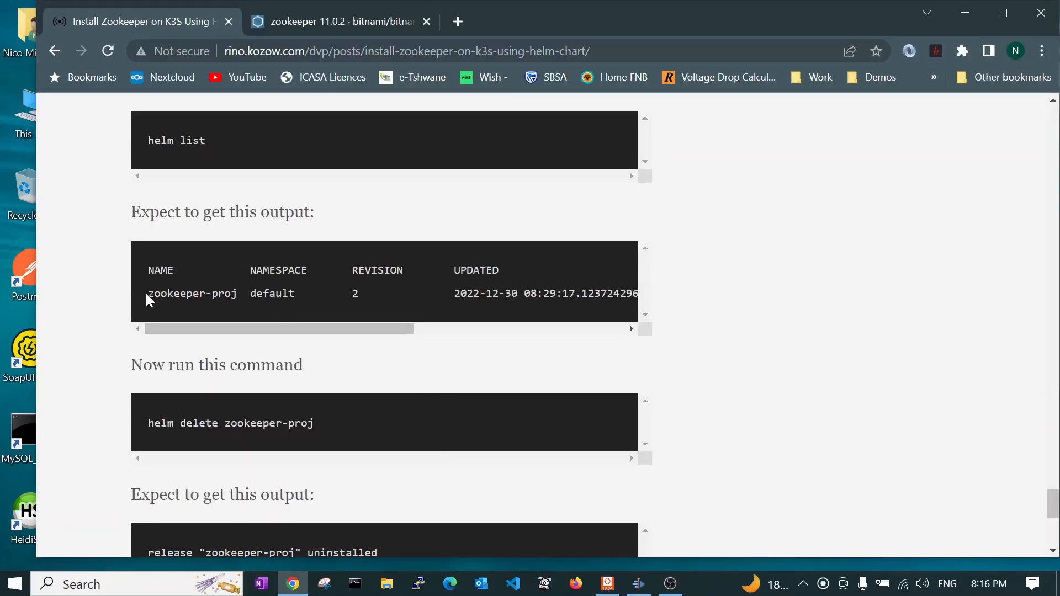
double_click(191, 293)
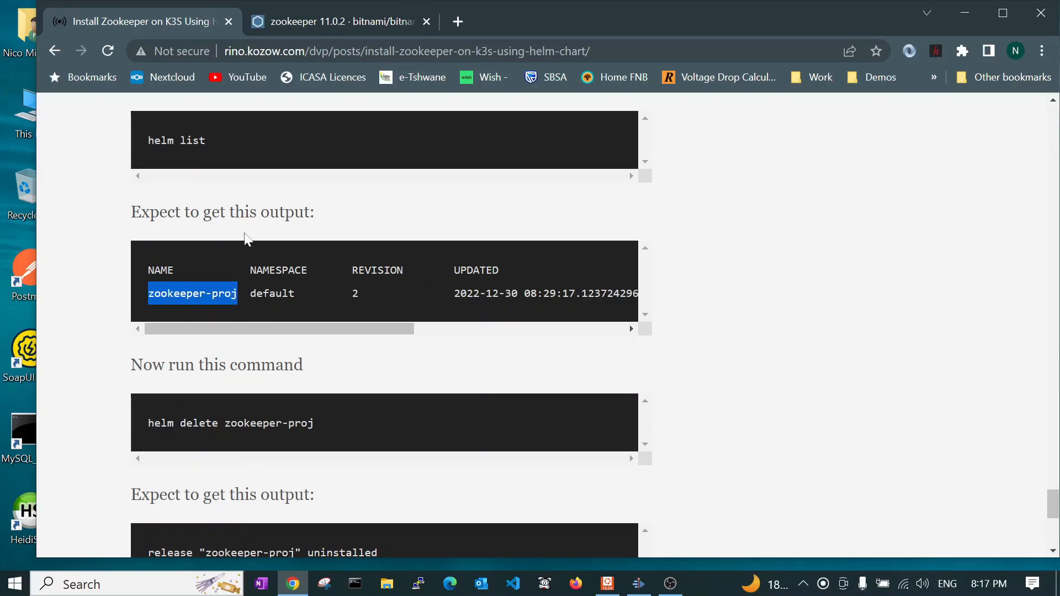
mouse_move(150, 430)
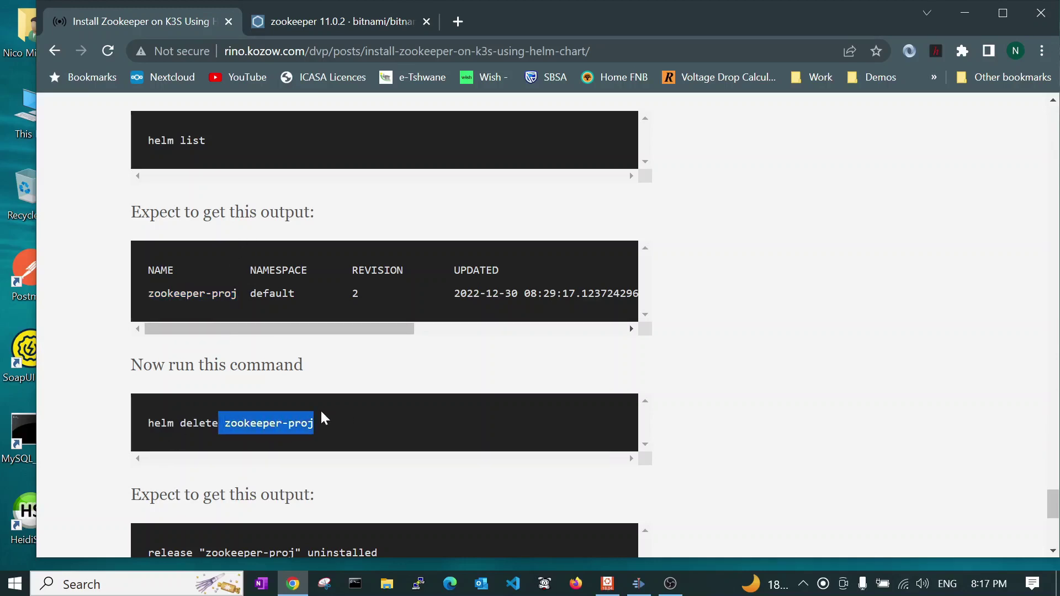
mouse_move(607, 584)
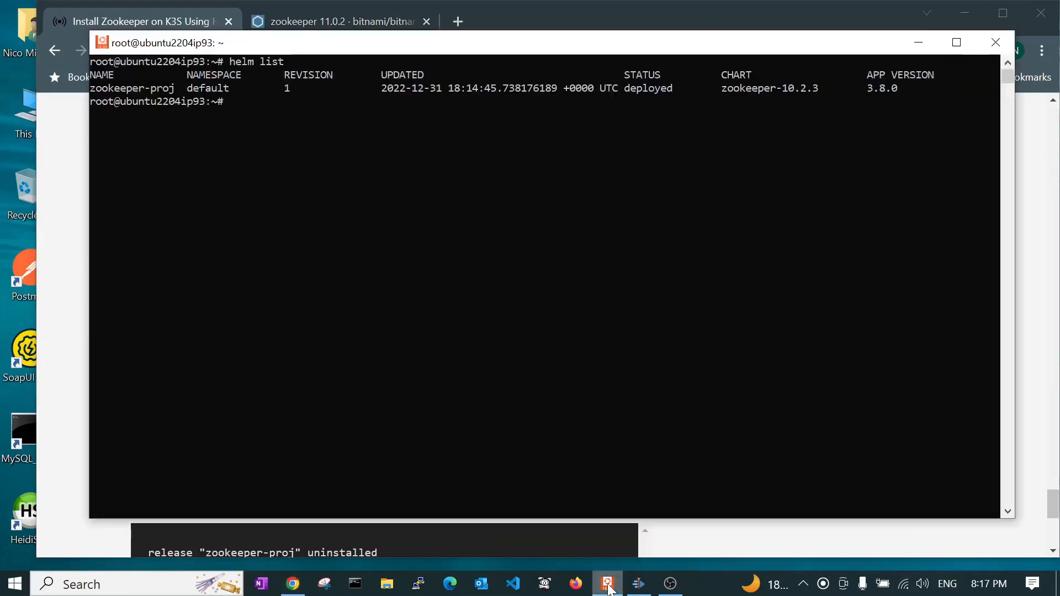
Run 'helm delete zookeeper-proj', then confirm 'helm list' shows no releases
text(helm delete zookeeper-proj)
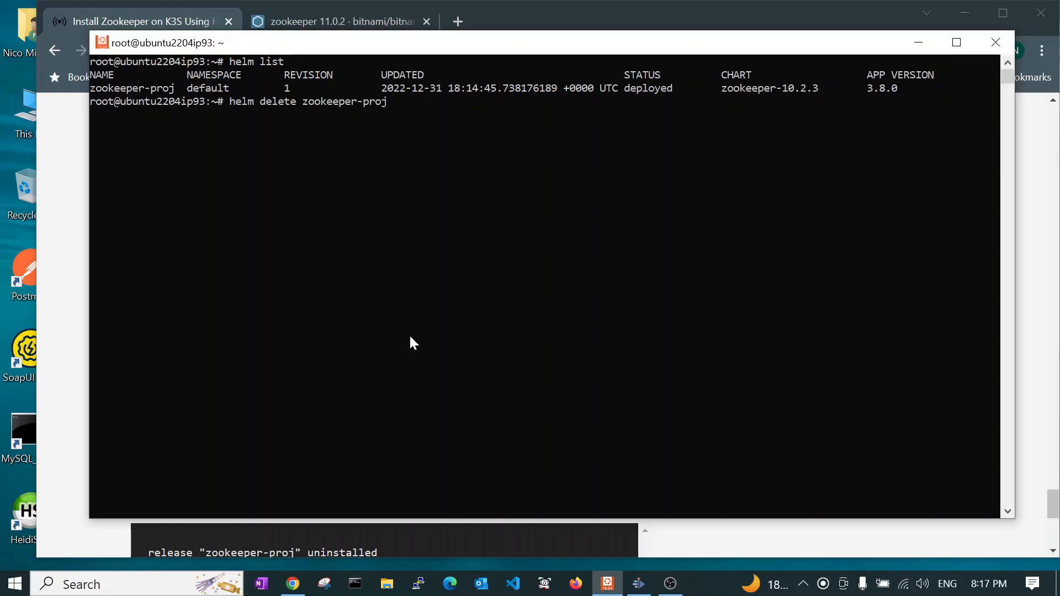
key(Return)
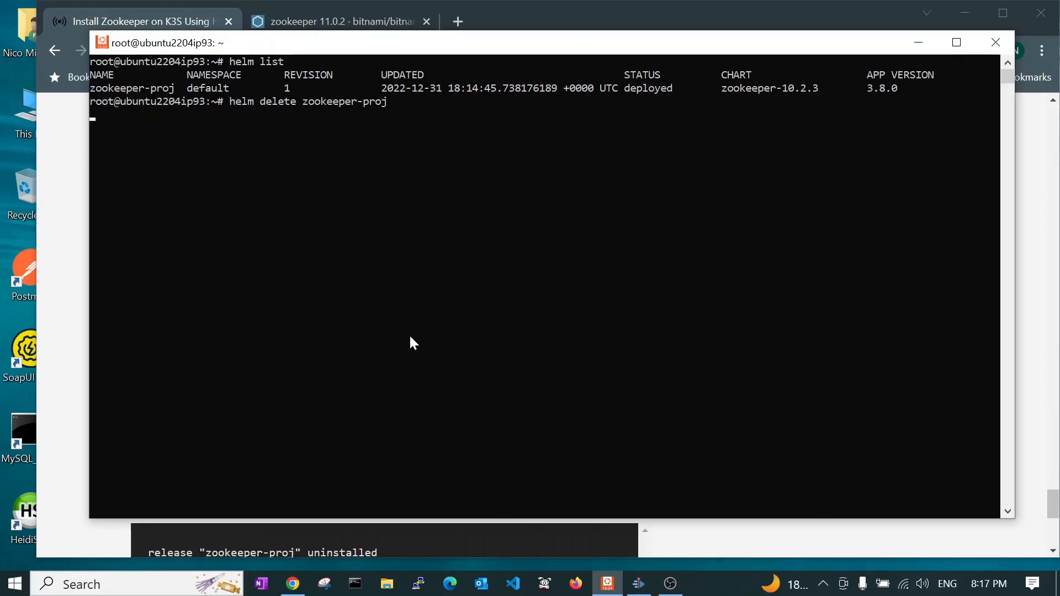
key(Return)
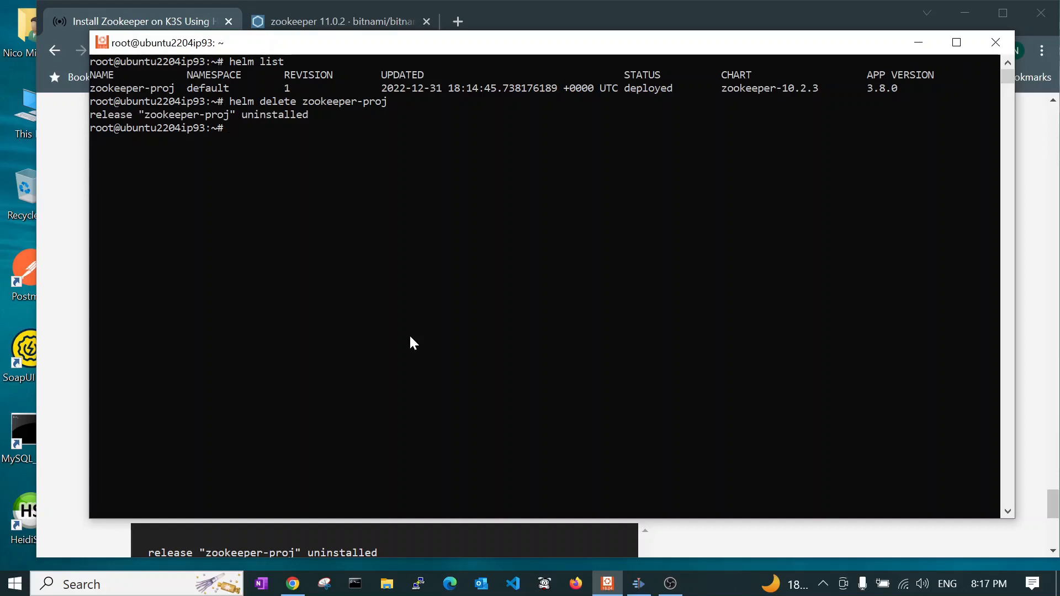
text(helm list)
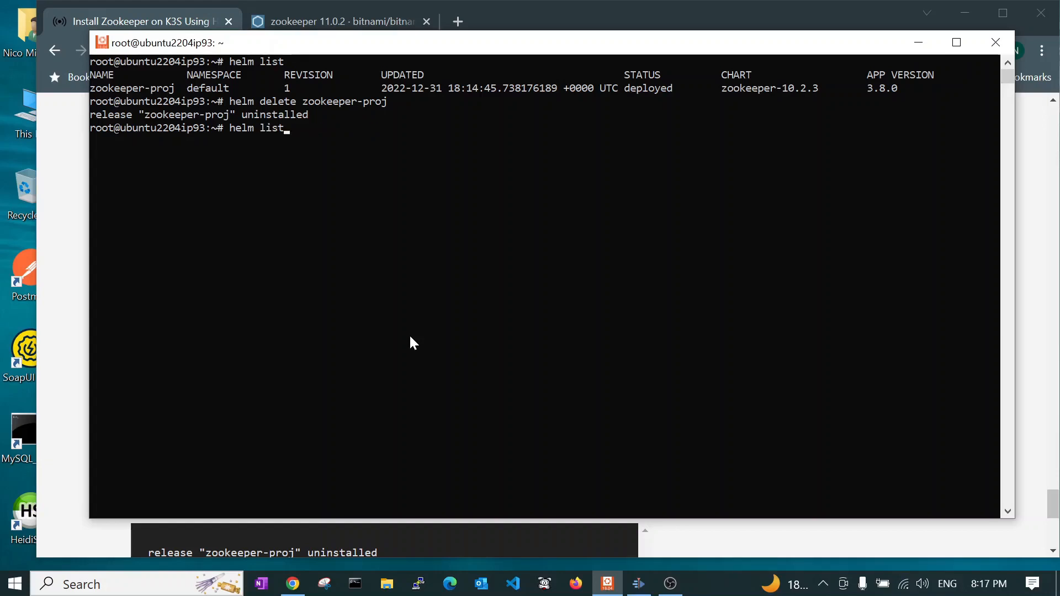
key(Return)
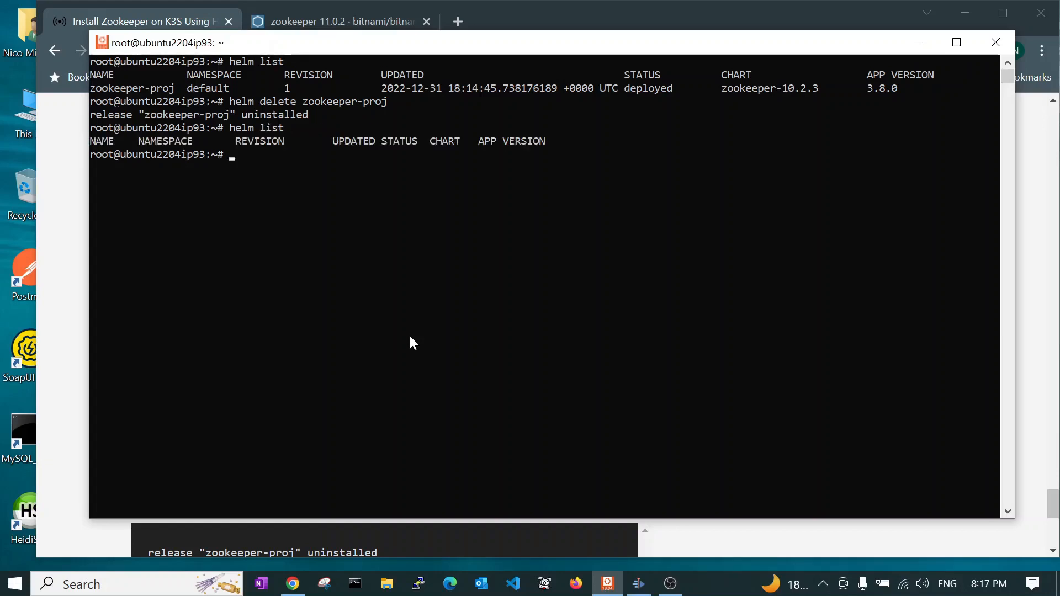